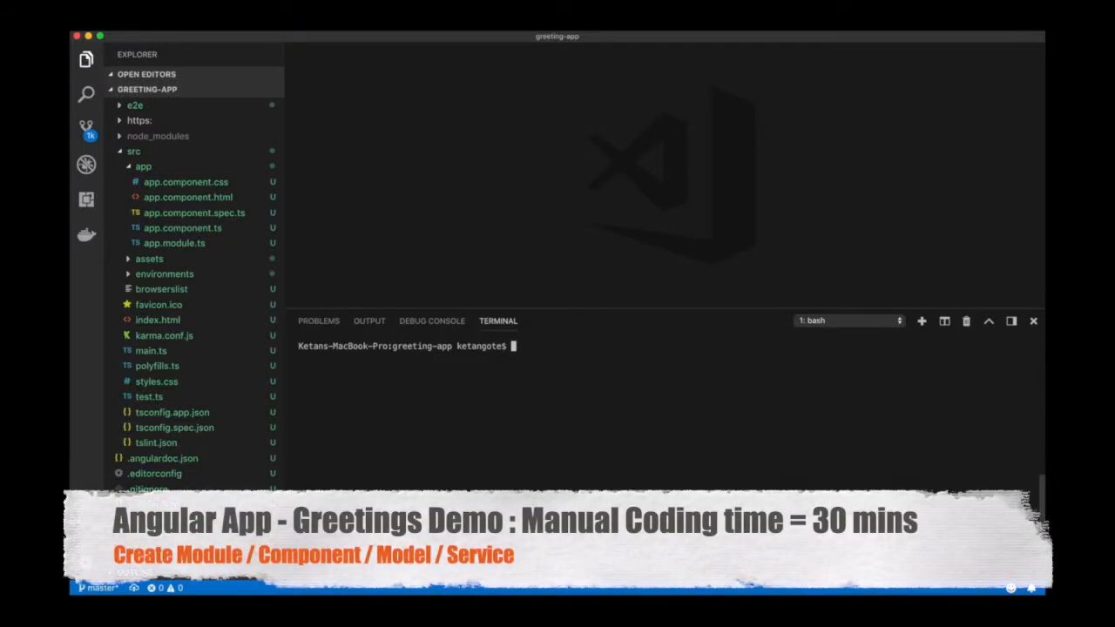
Step: Generate the core module with 'ng generate module core' and expand its folder
type("ng")
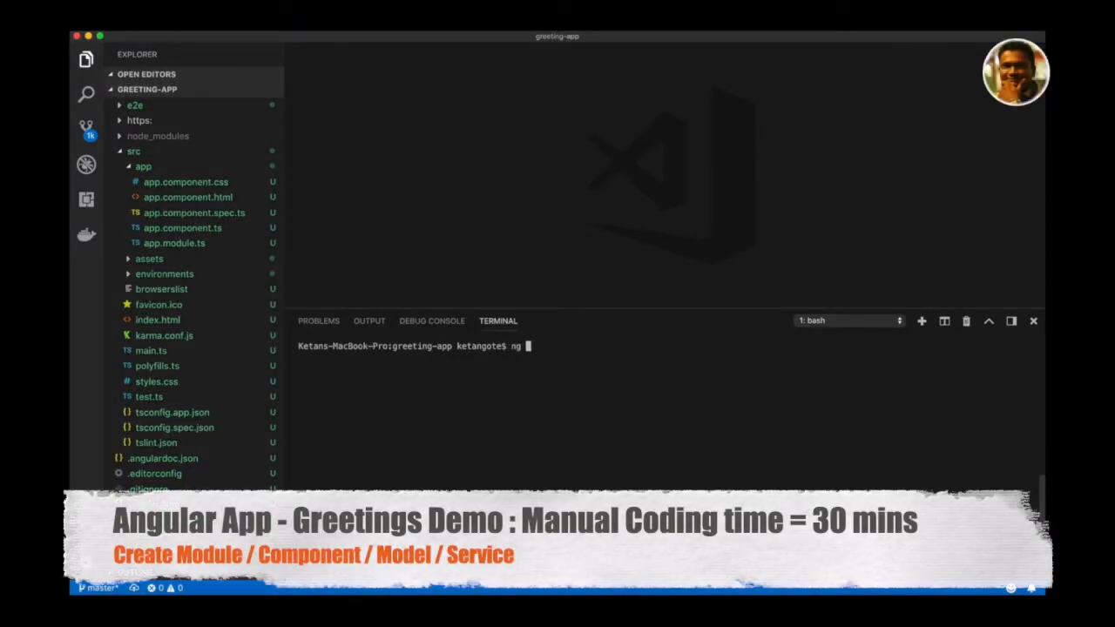
type("generate m")
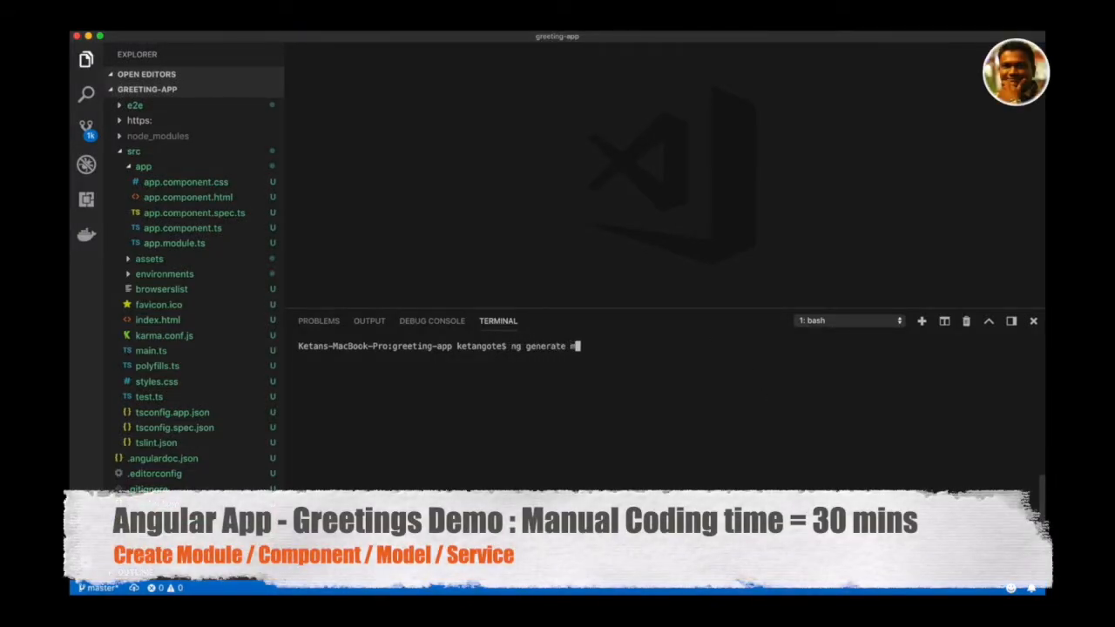
type("odule")
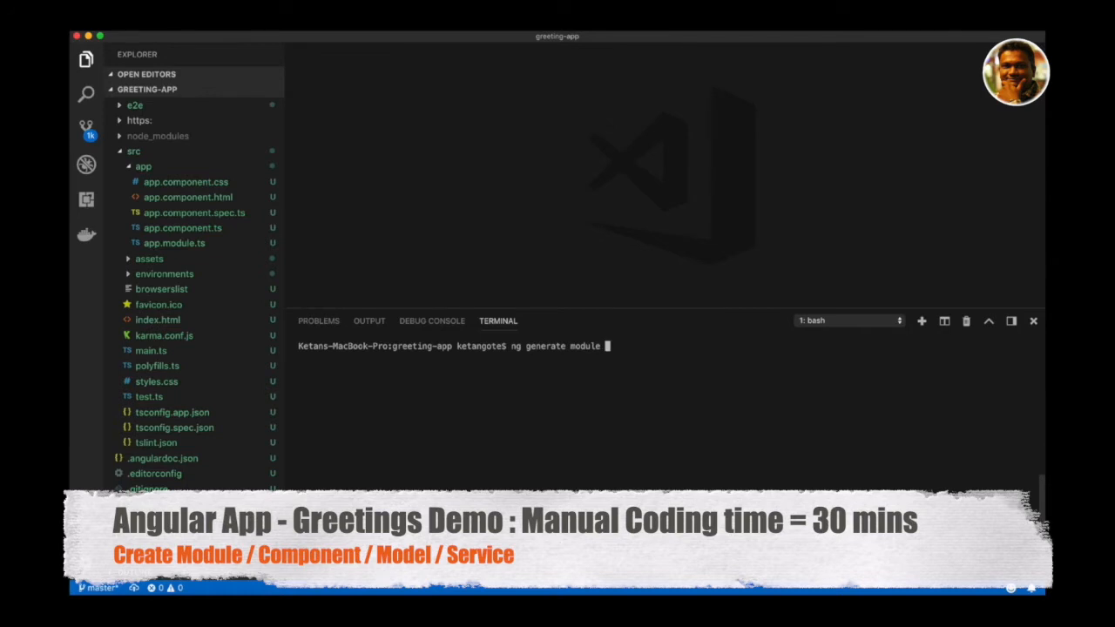
type("core")
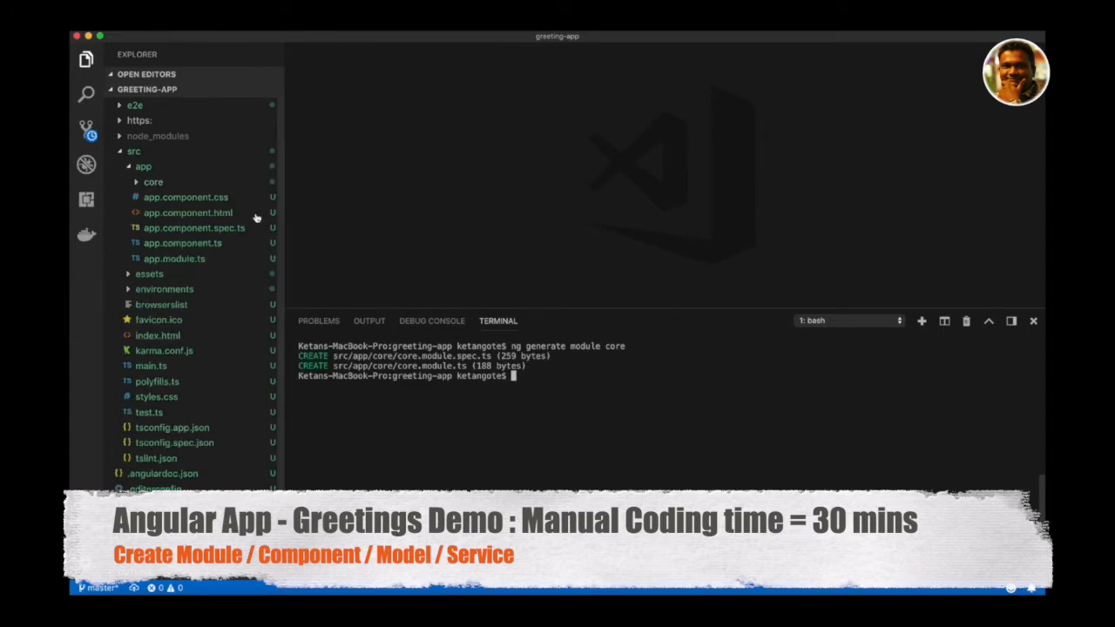
left_click(153, 181)
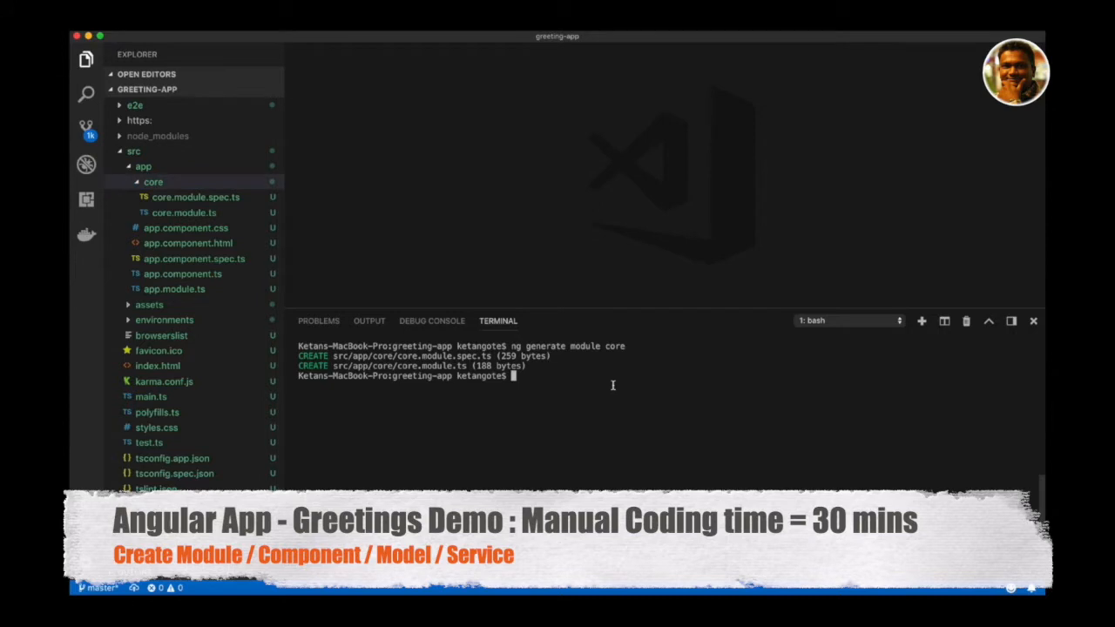
Step: Generate the User model class at core/model/user
type("ng generate cl")
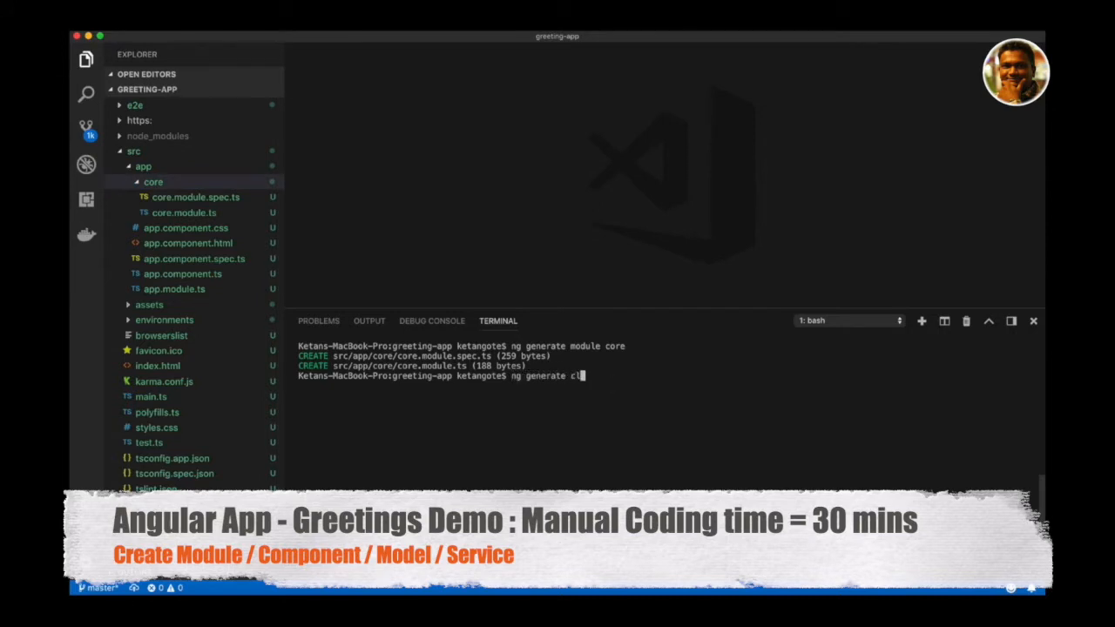
type("ass core/model")
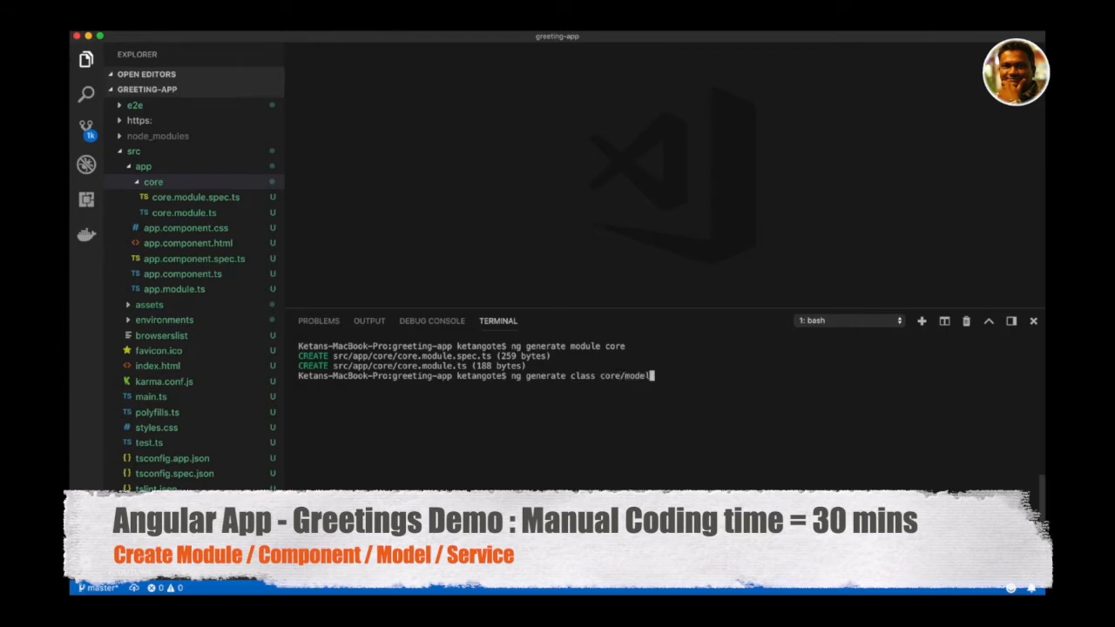
type("/user")
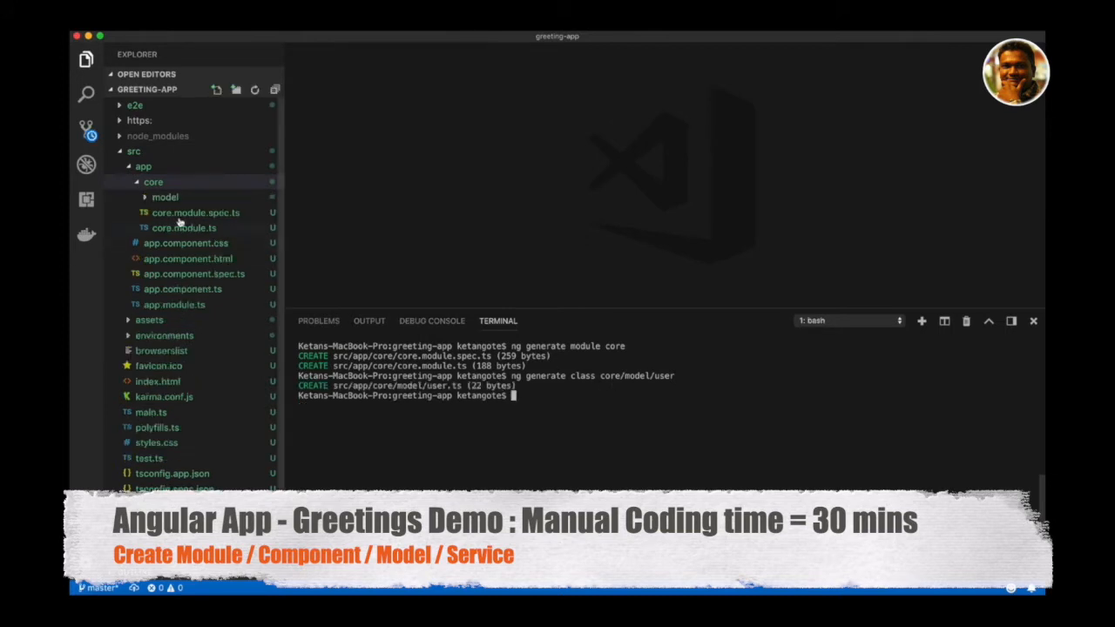
Step: Generate the greeting service under core/service
left_click(164, 195)
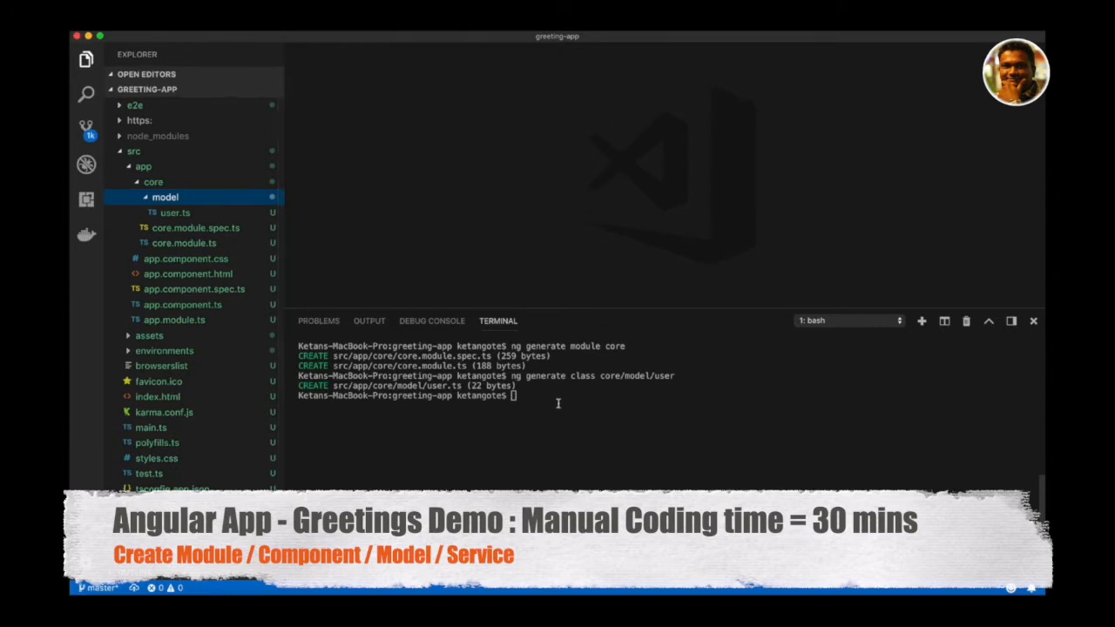
left_click(164, 197)
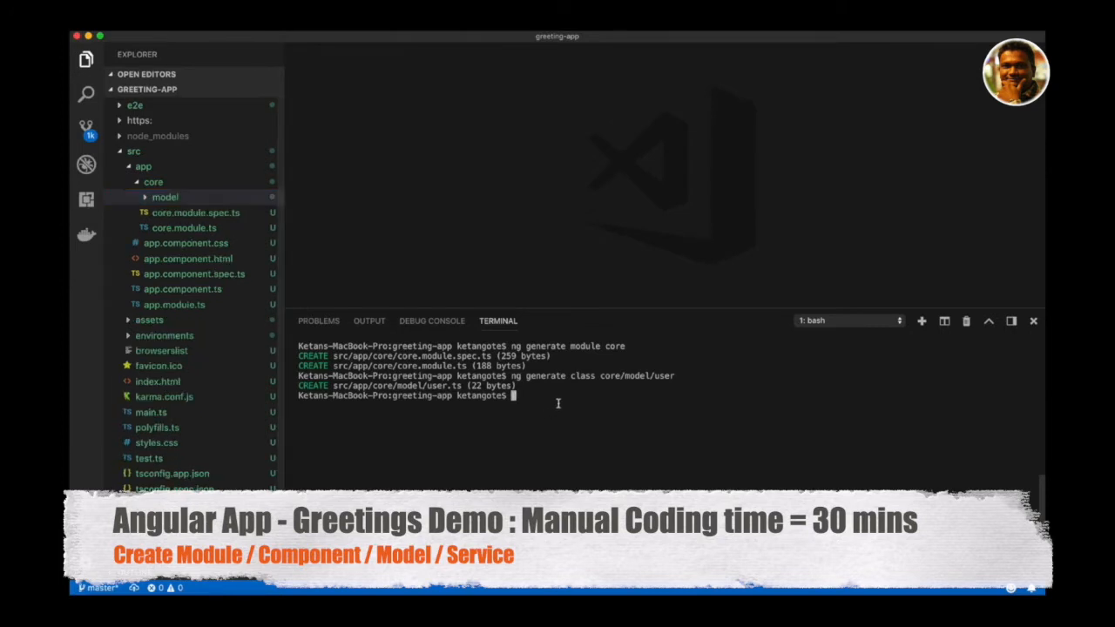
type("ng g")
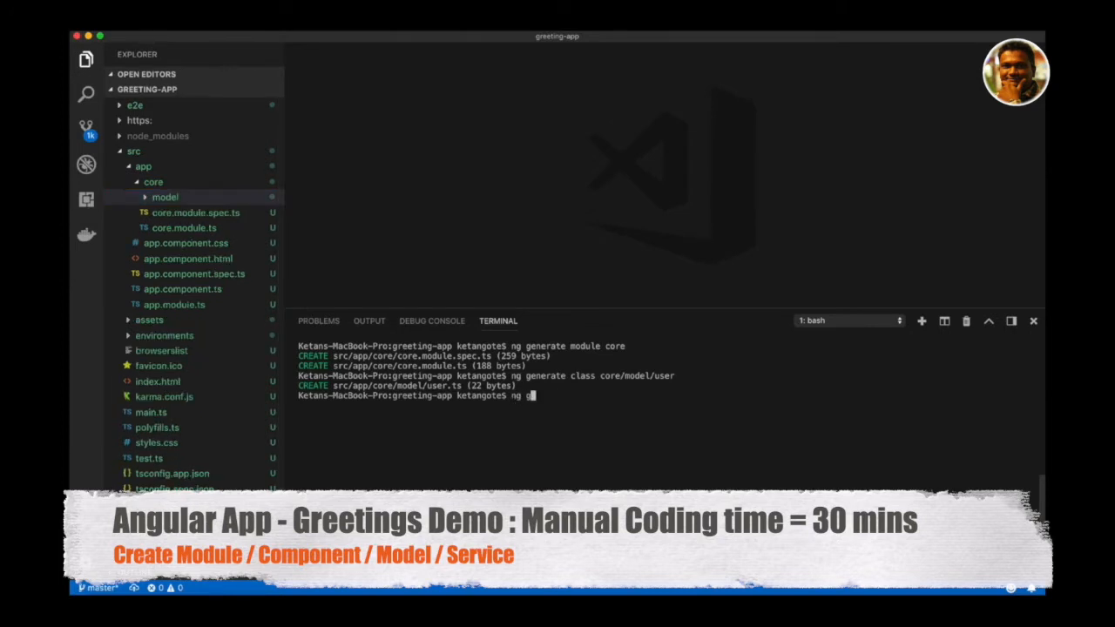
type("enerate service cor")
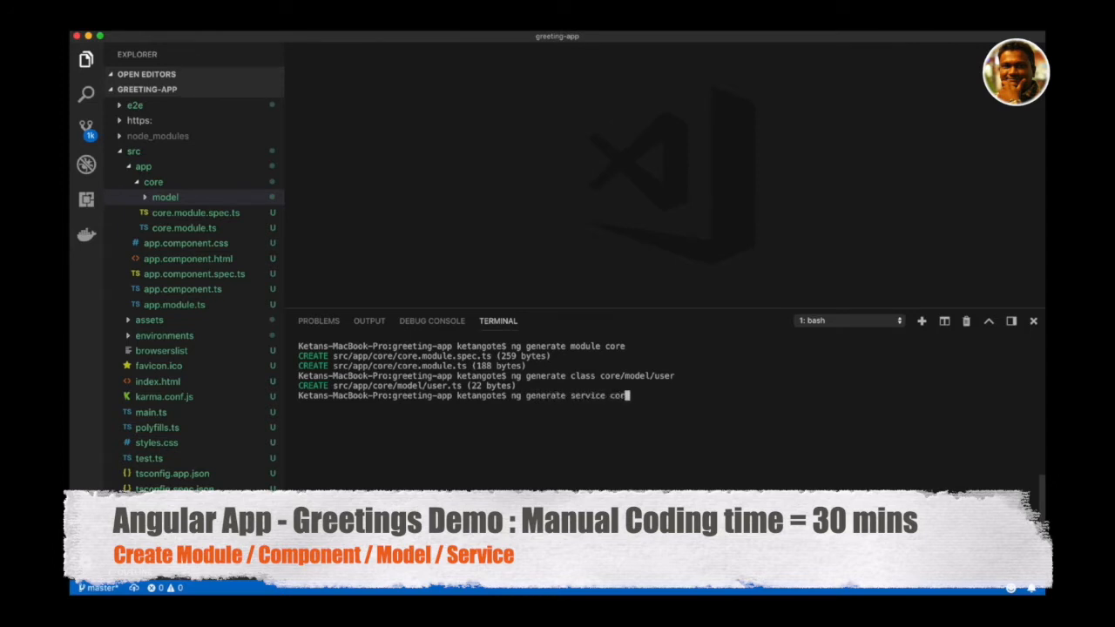
type("/service")
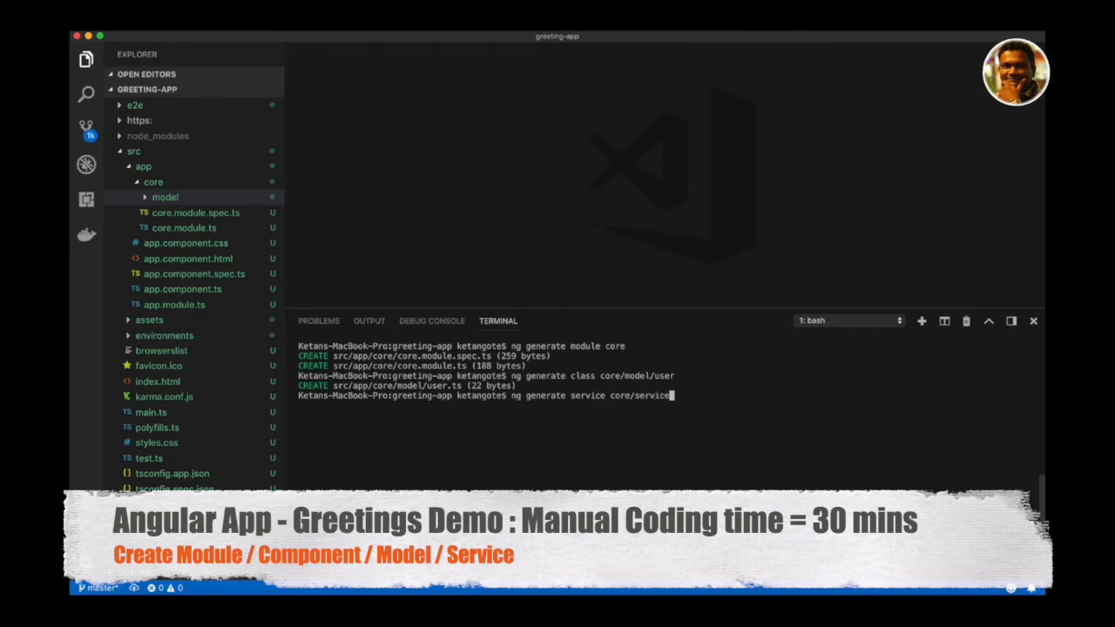
type("greeting")
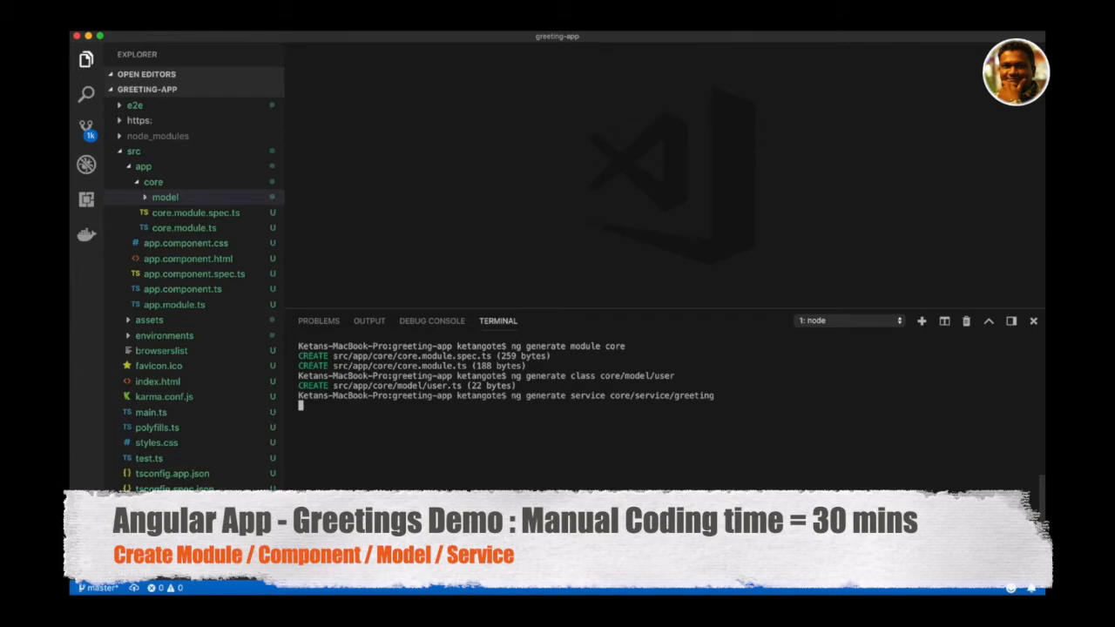
key("Enter")
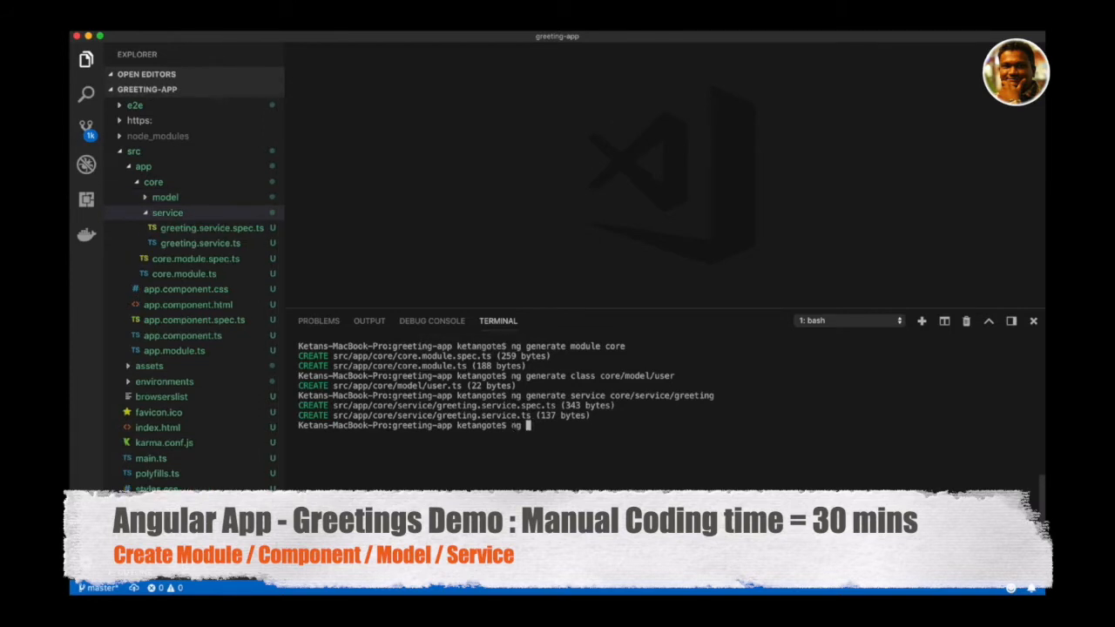
Step: Generate the greeting component under core/component/greeting
type("generate component")
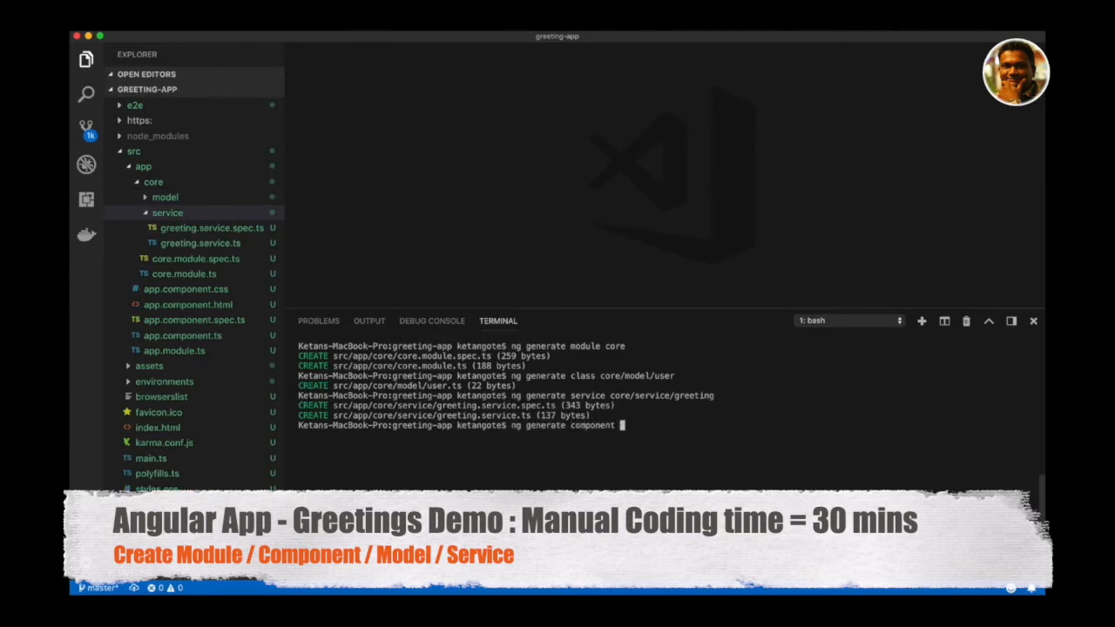
type("core/c")
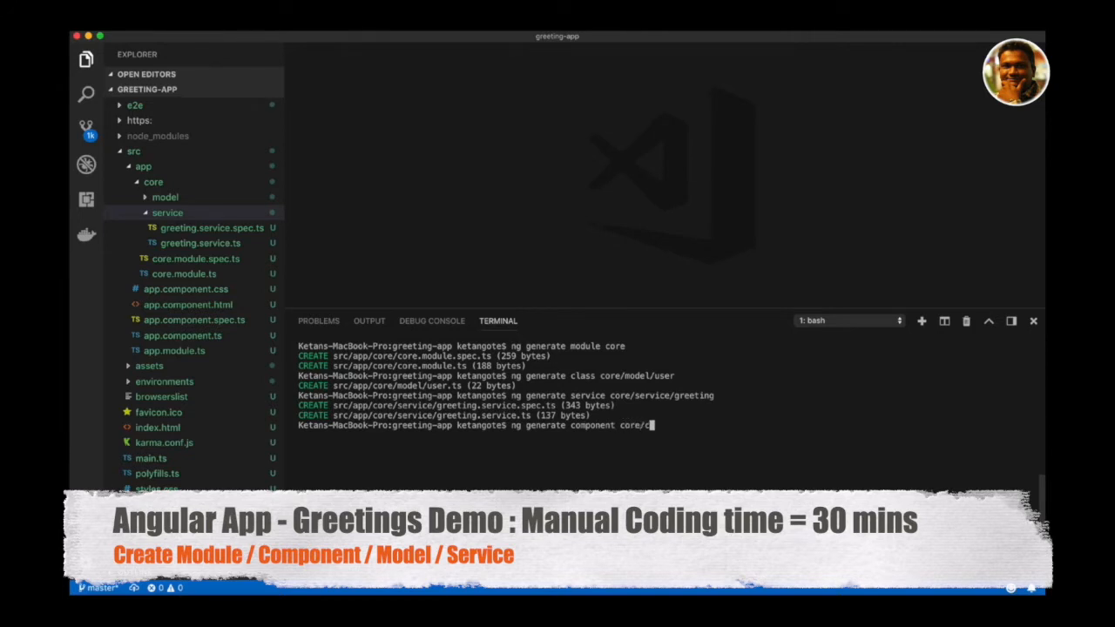
type("omponent/")
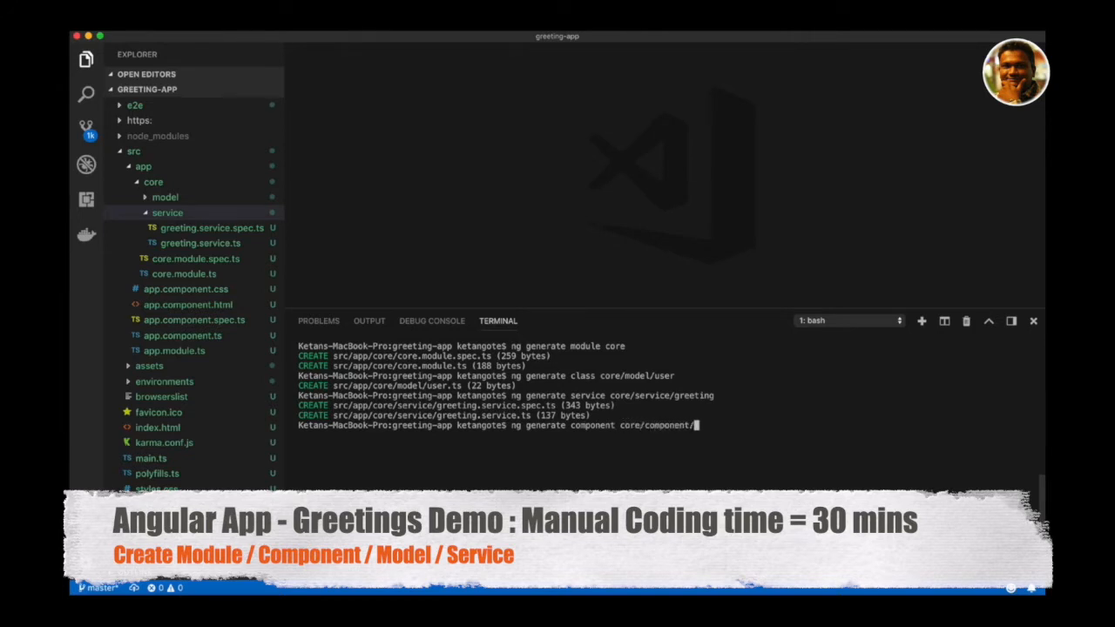
type("greeting")
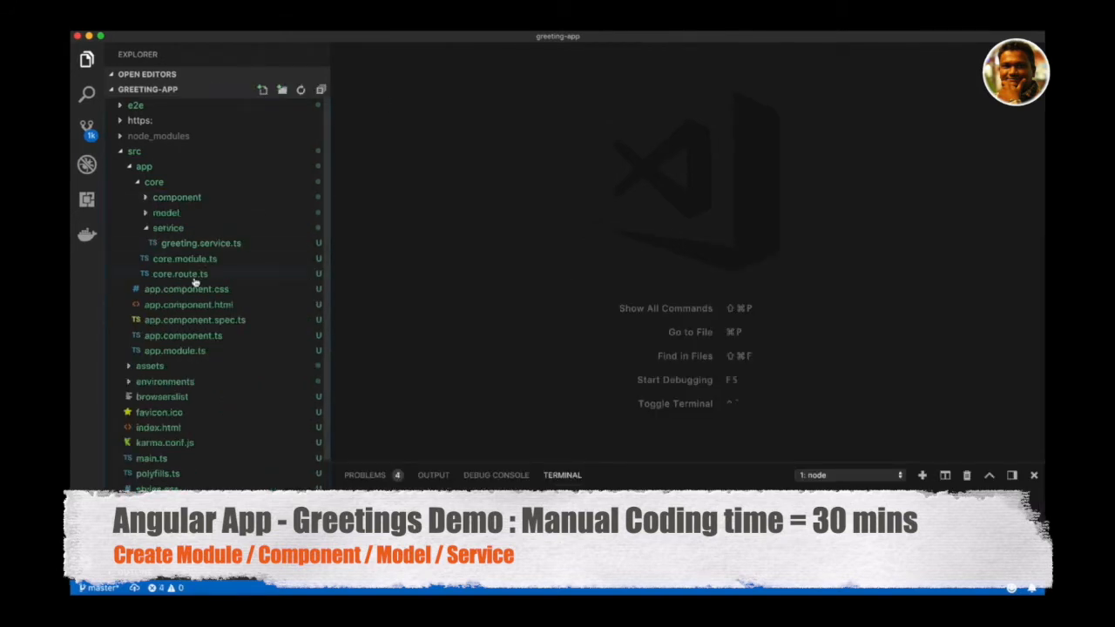
Step: Review core.module.ts, user.ts and the greeting component template and class in editor tabs
left_click(185, 259)
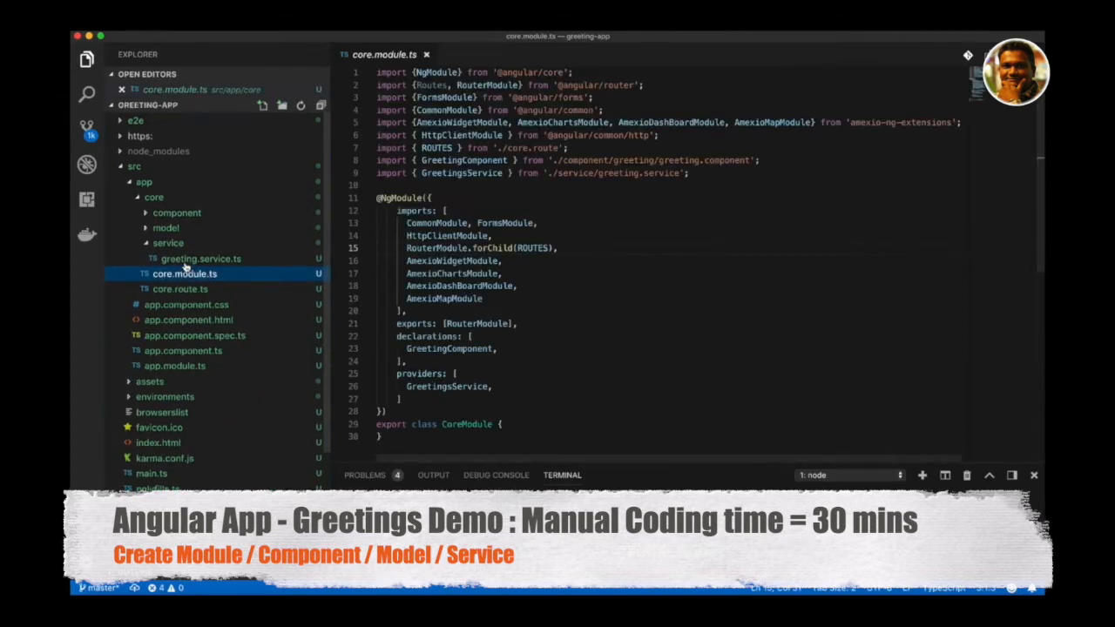
mouse_move(183, 274)
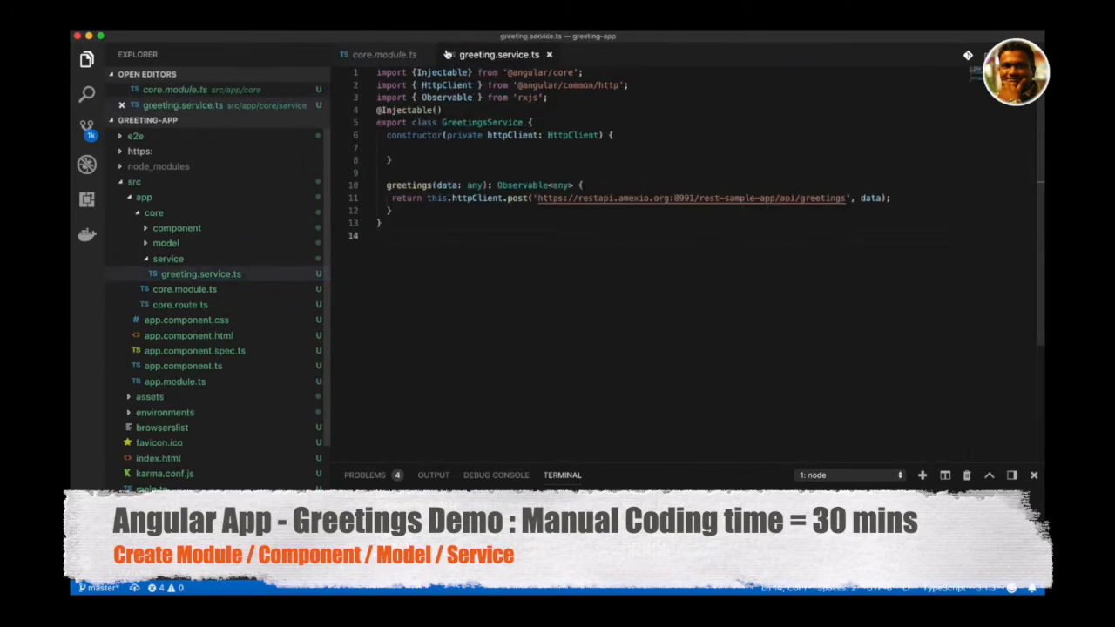
left_click(166, 243)
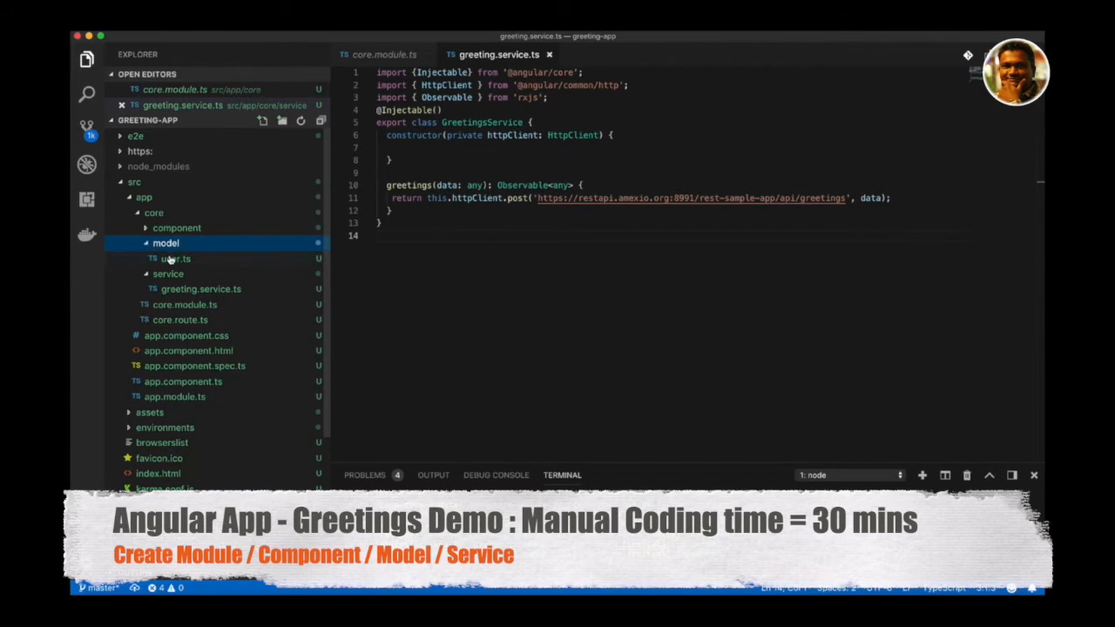
double_click(174, 259)
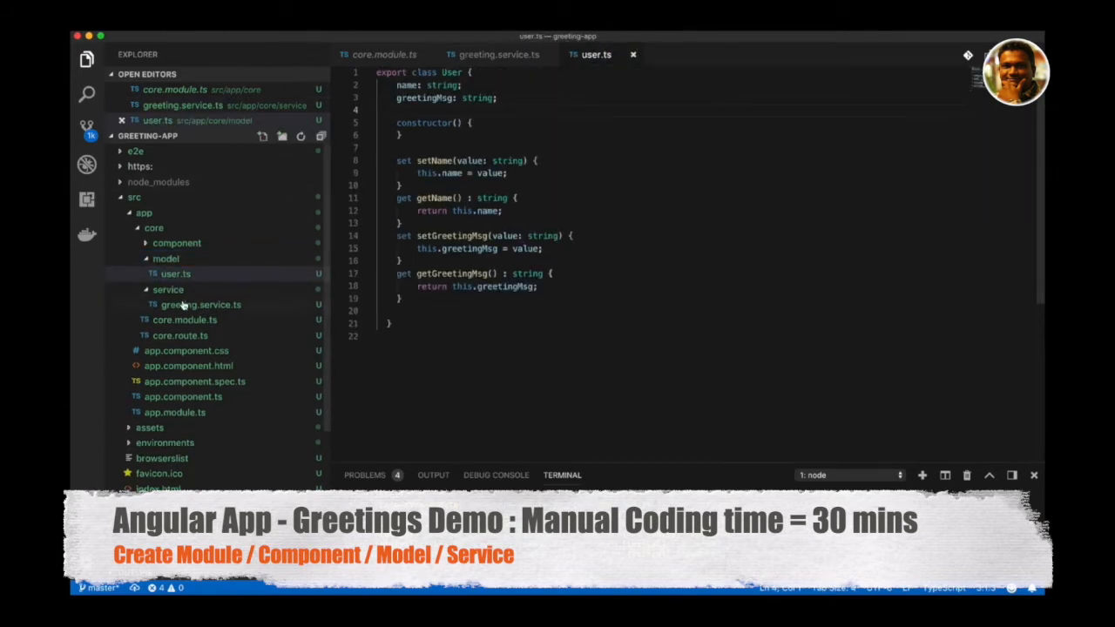
left_click(176, 243)
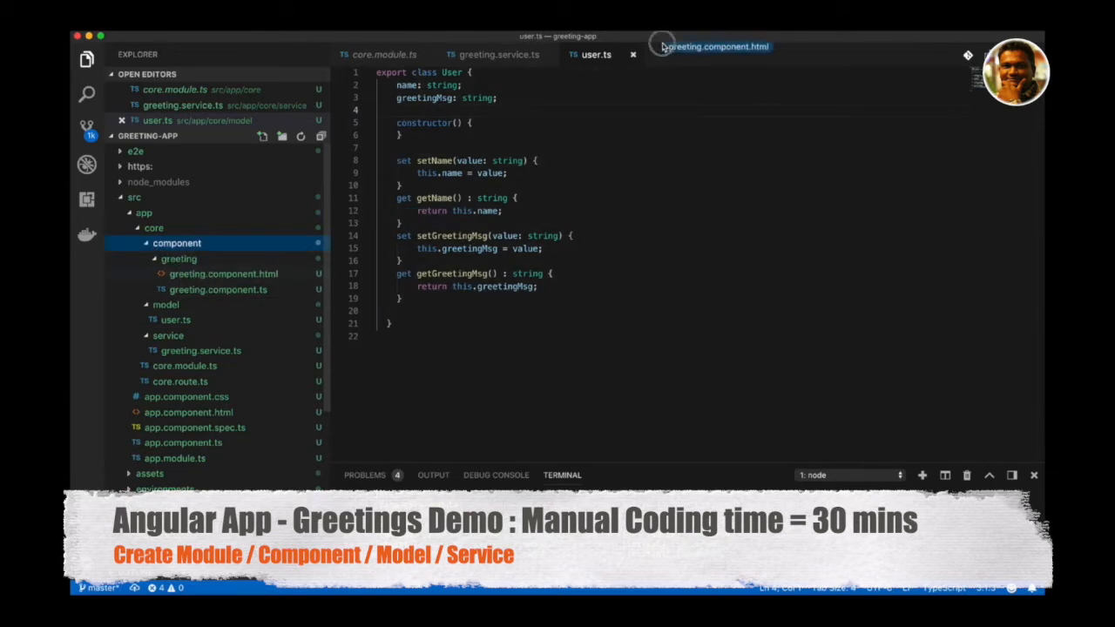
left_click(714, 46)
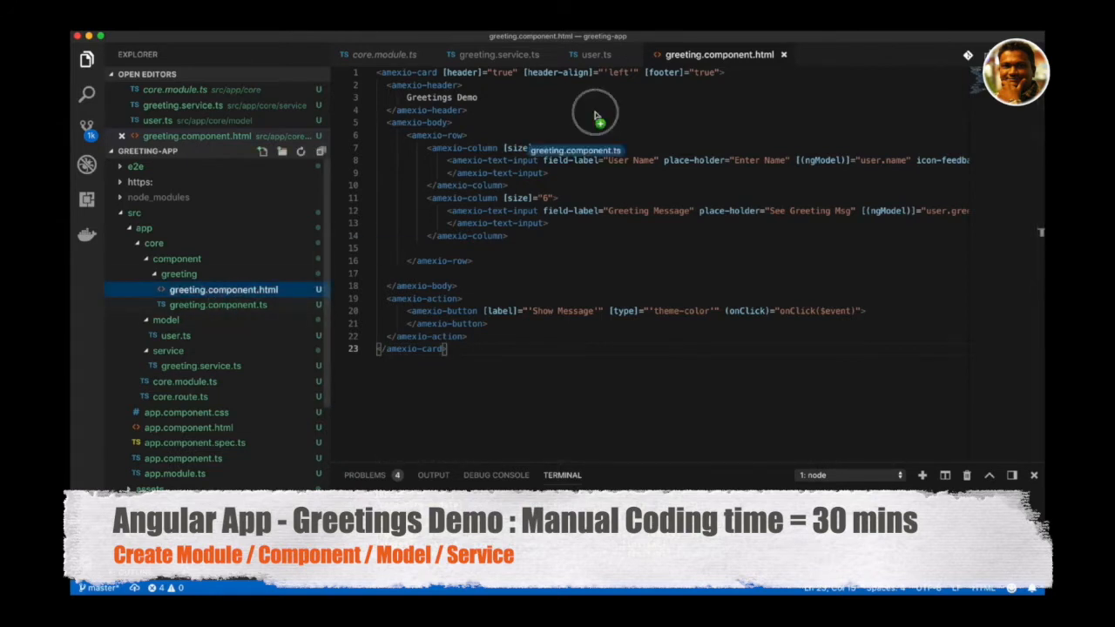
left_click(219, 320)
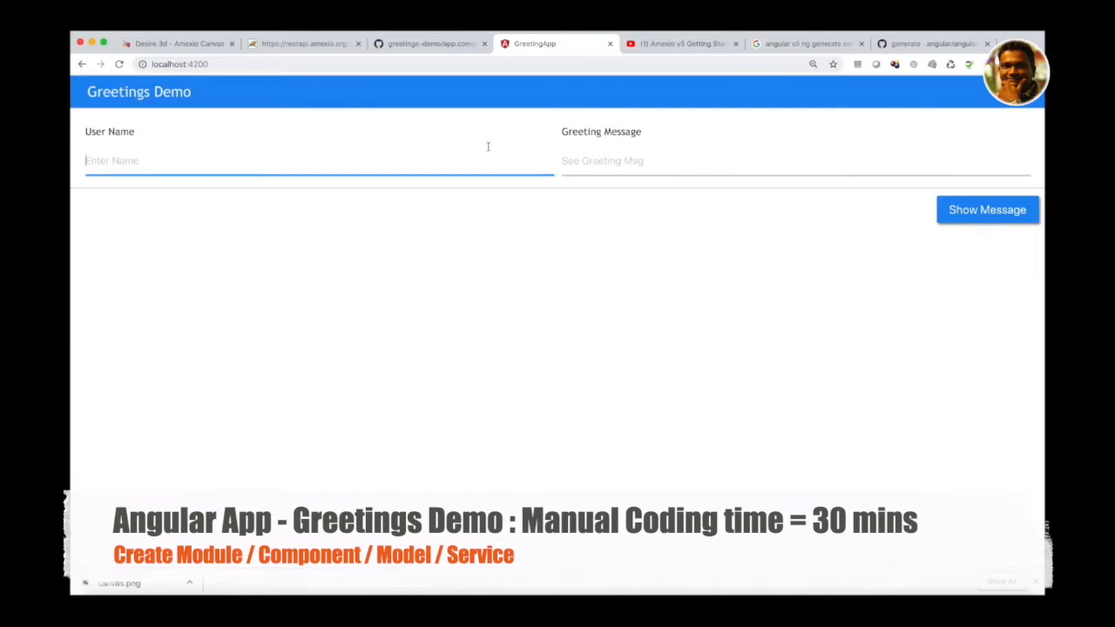
Step: Enter John Doe as the User Name and show the greeting message
type("John Doe")
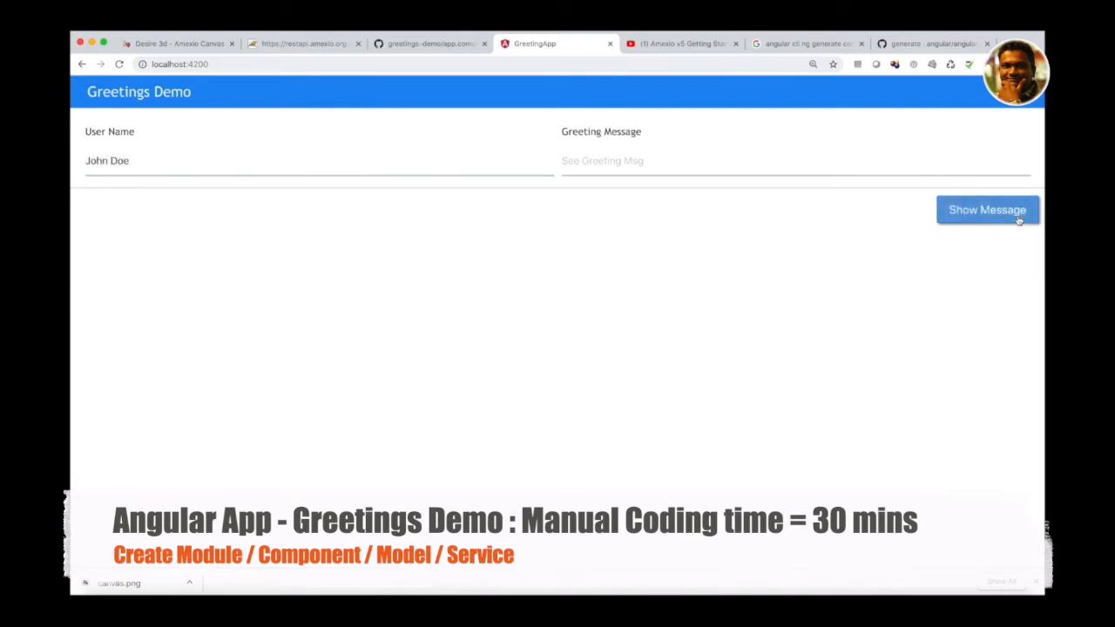
left_click(987, 209)
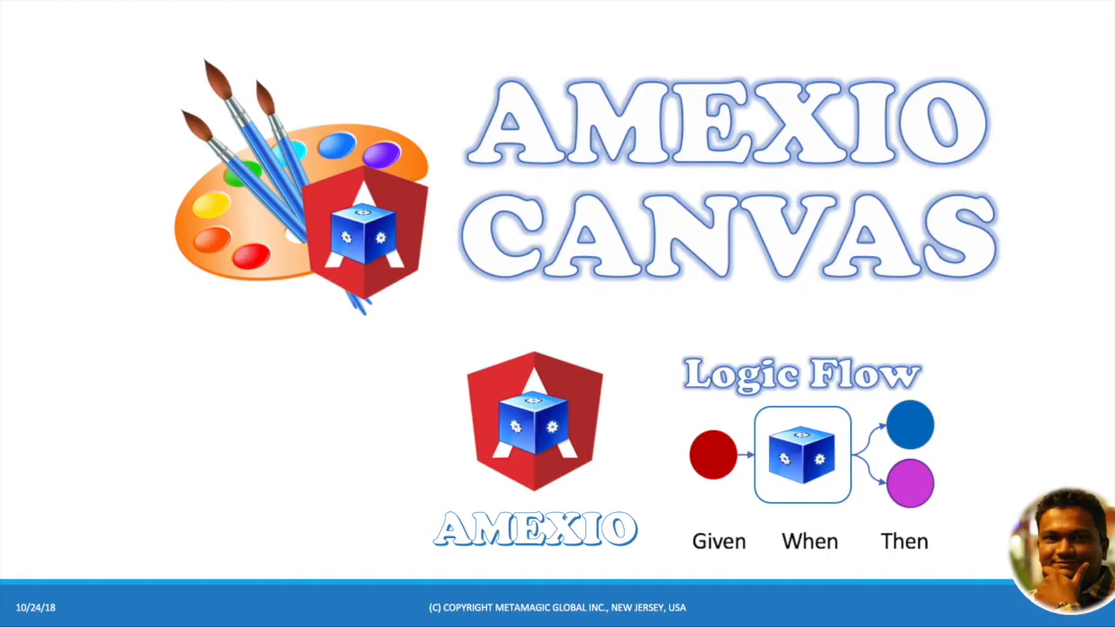
key("right")
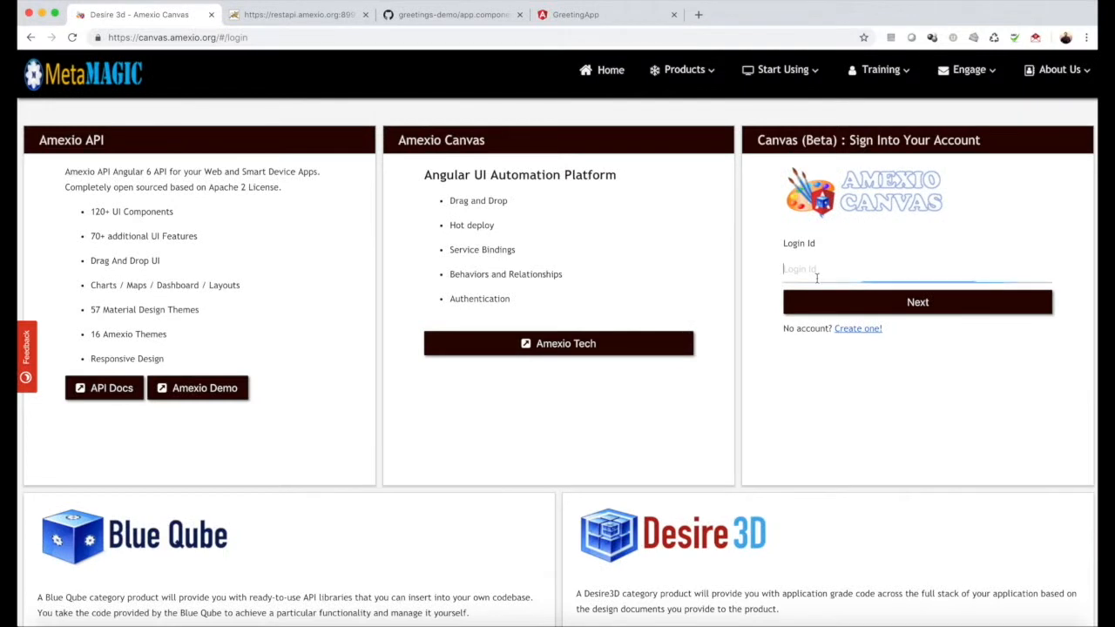
type("k")
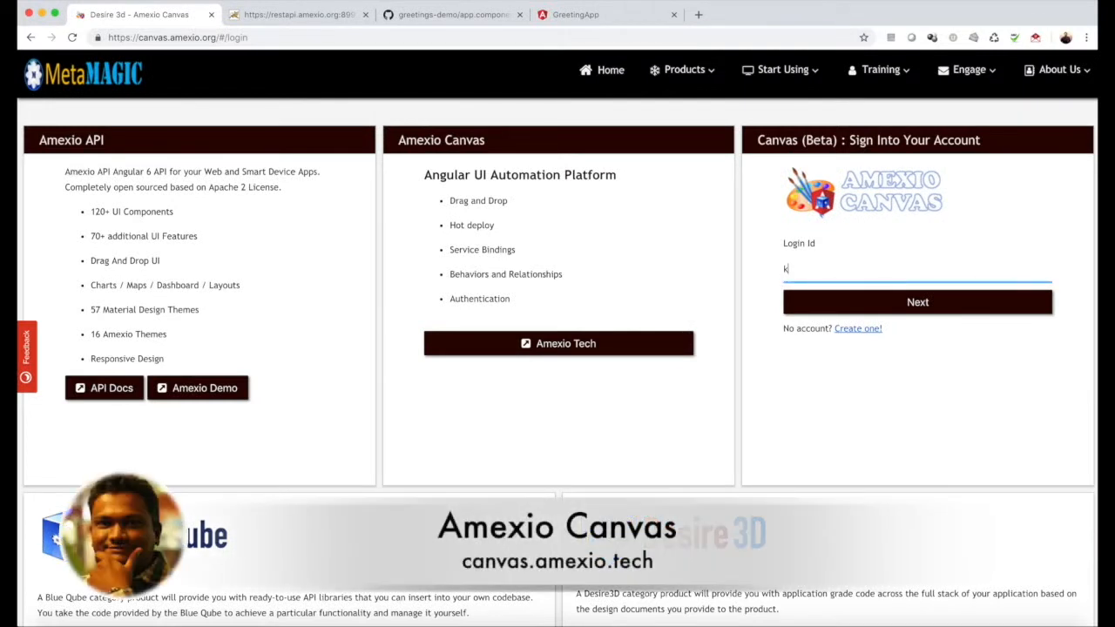
type("etan.gote")
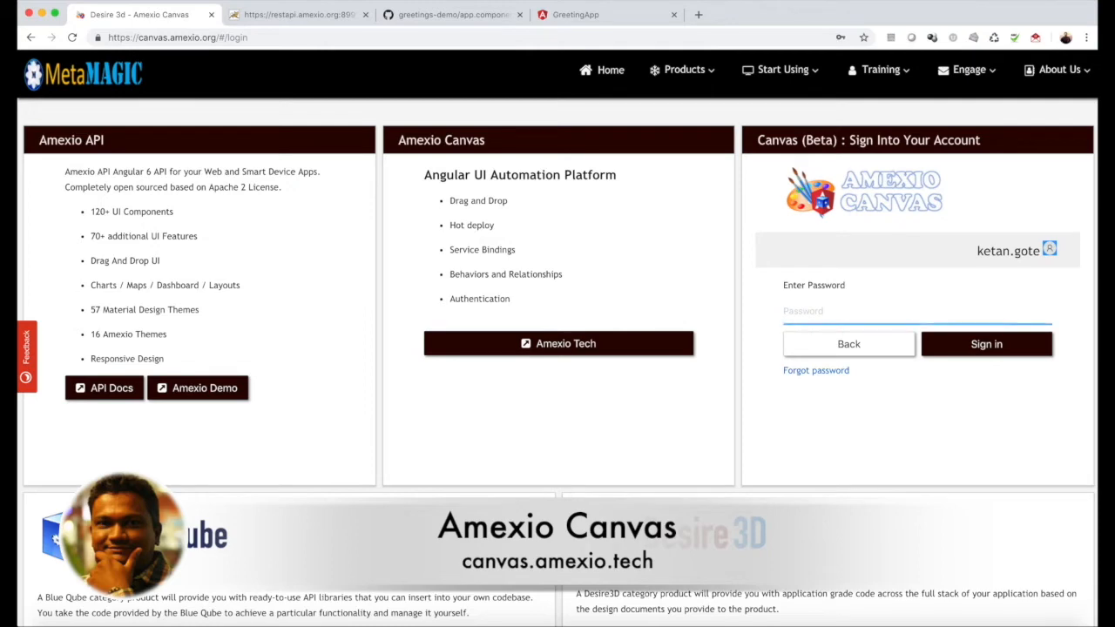
type("password")
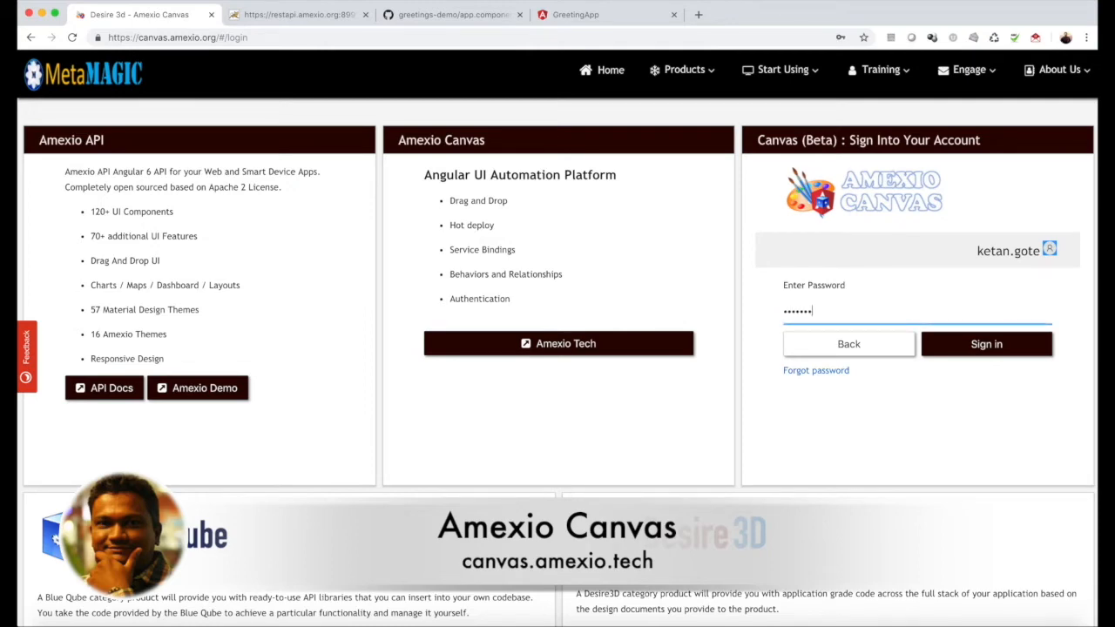
left_click(986, 343)
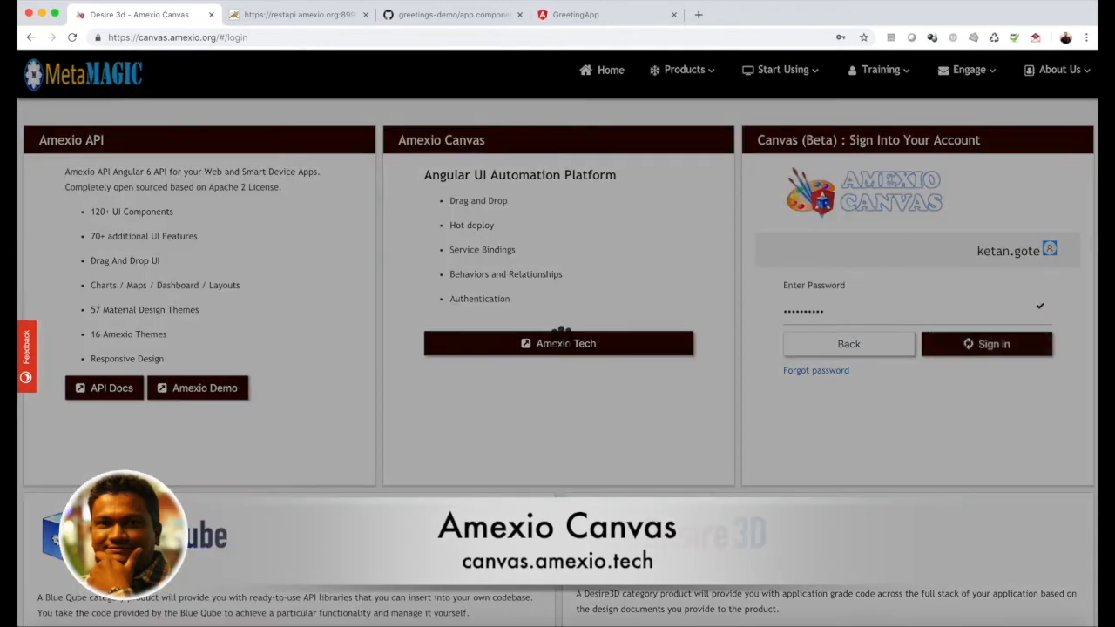
left_click(985, 343)
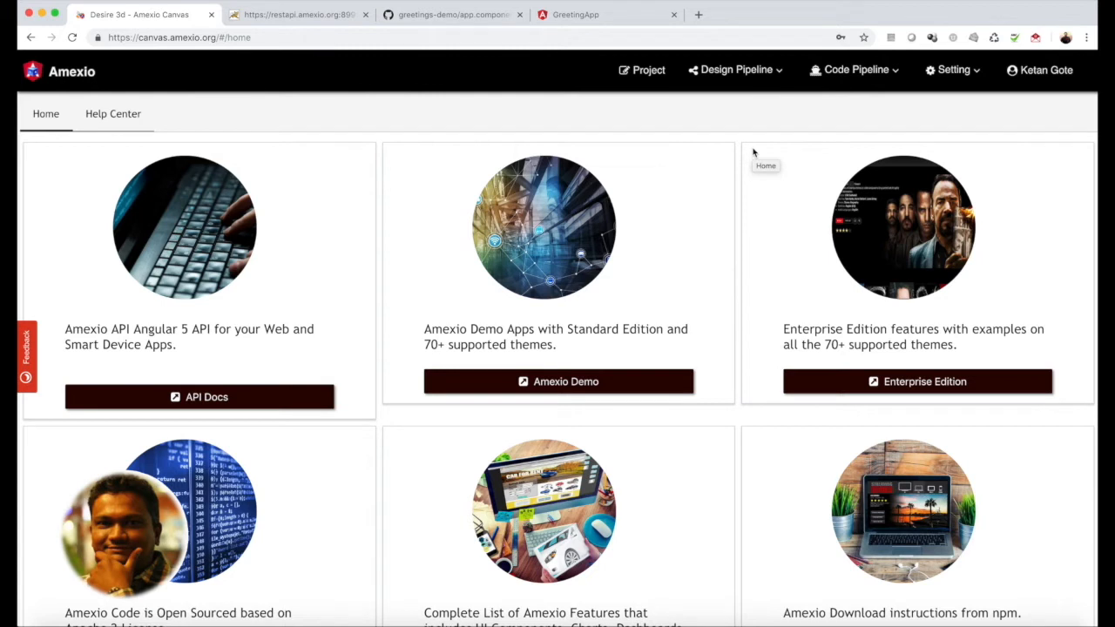
left_click(735, 69)
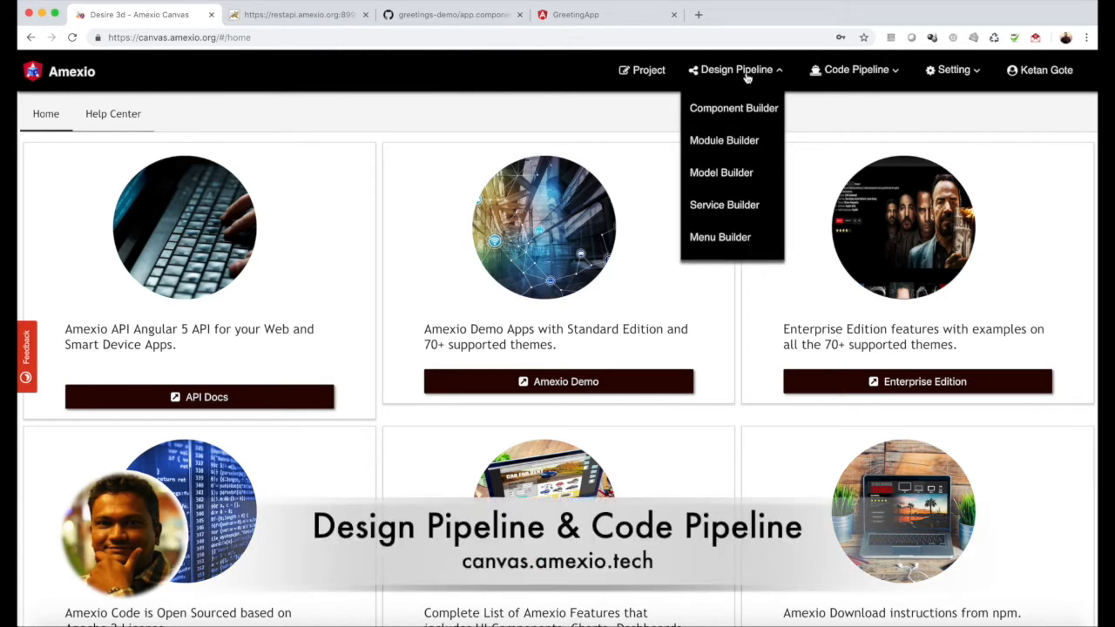
mouse_move(724, 140)
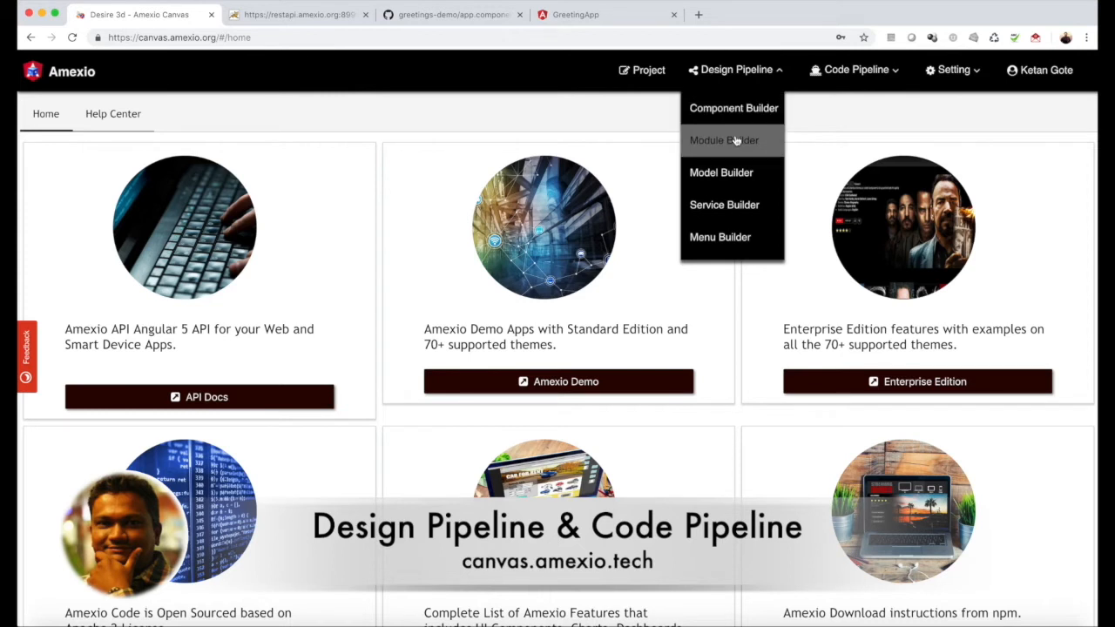
mouse_move(724, 204)
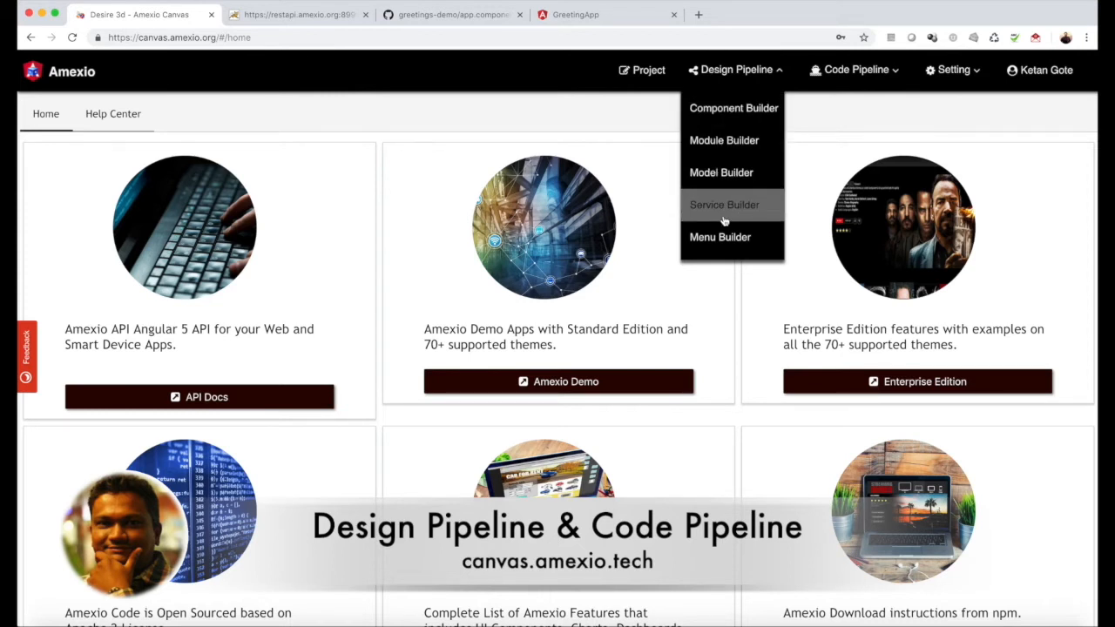
left_click(854, 69)
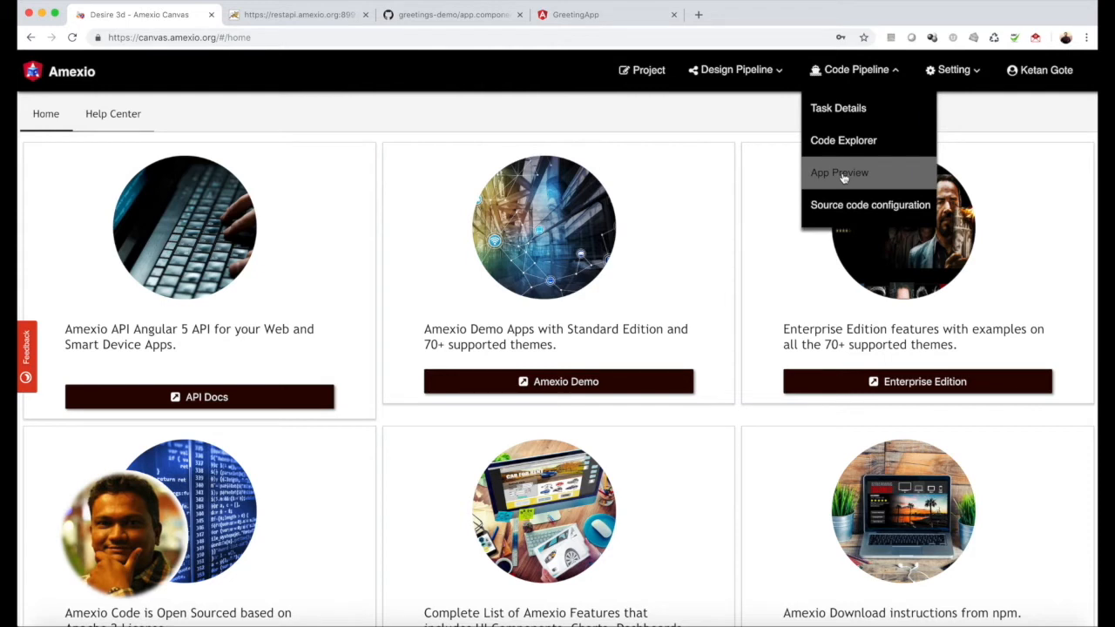
mouse_move(869, 204)
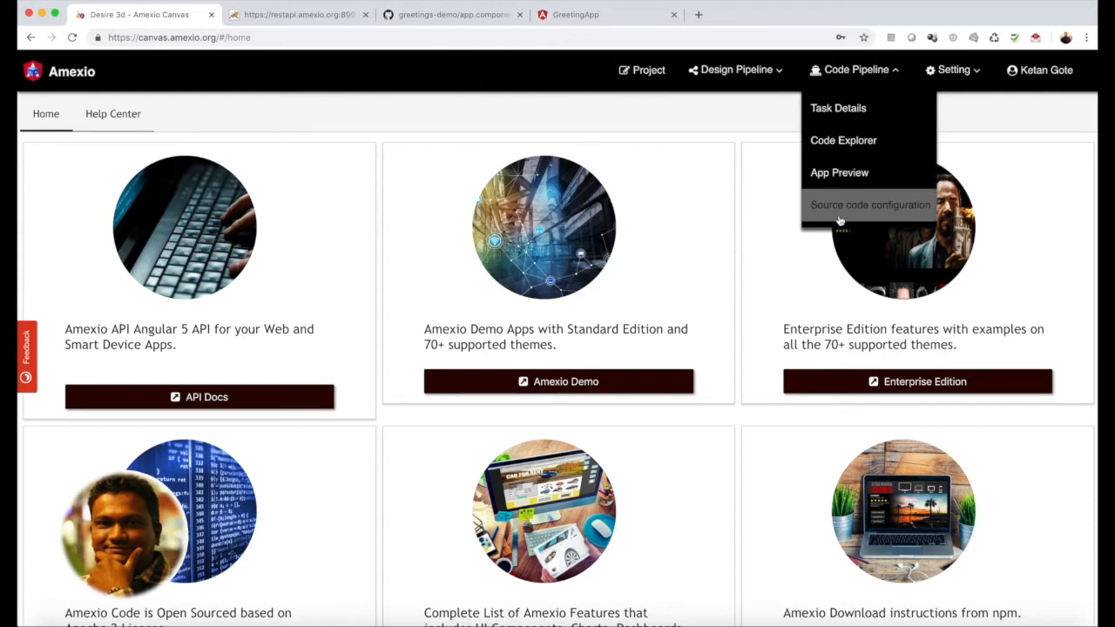
mouse_move(842, 209)
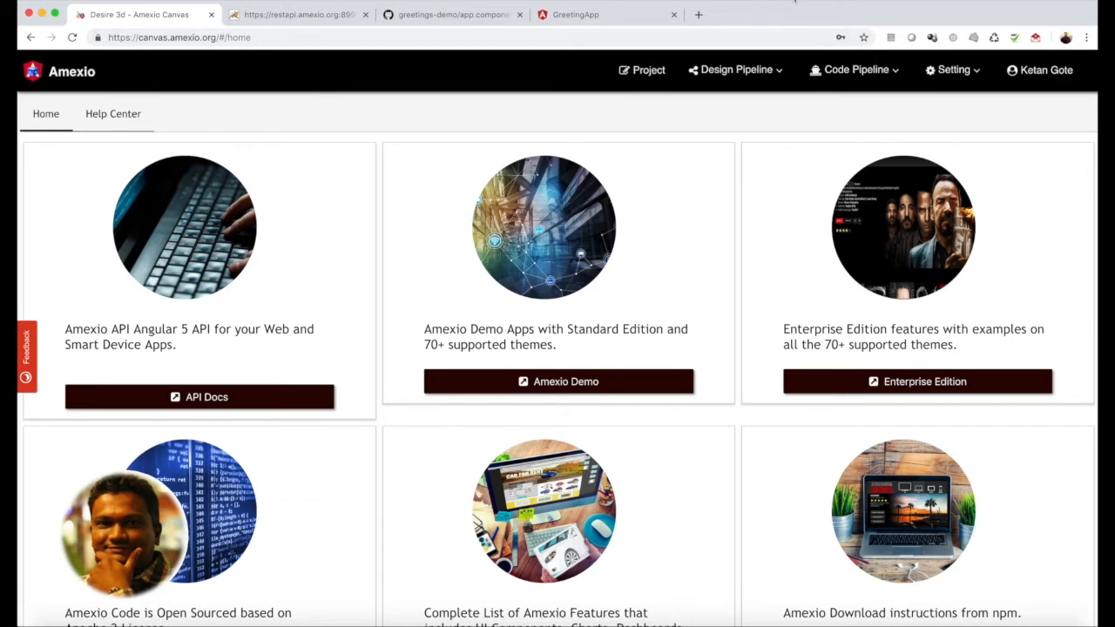
Step: Save a new 'Greetings Demo App' project with description and Blue theme, then confirm
left_click(647, 69)
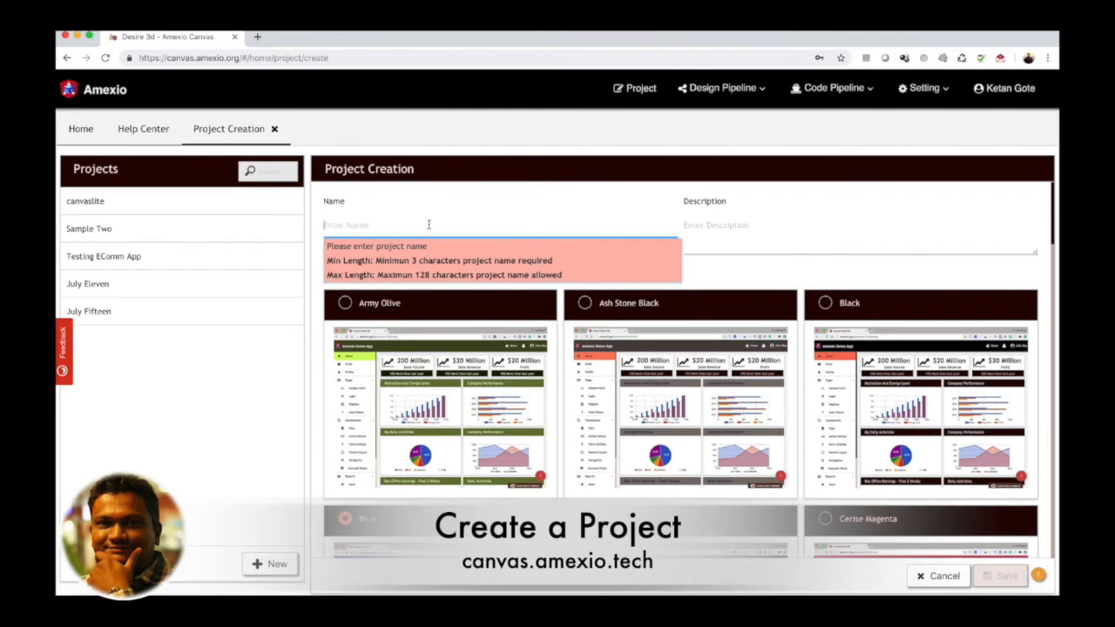
type("Greetings Demo App")
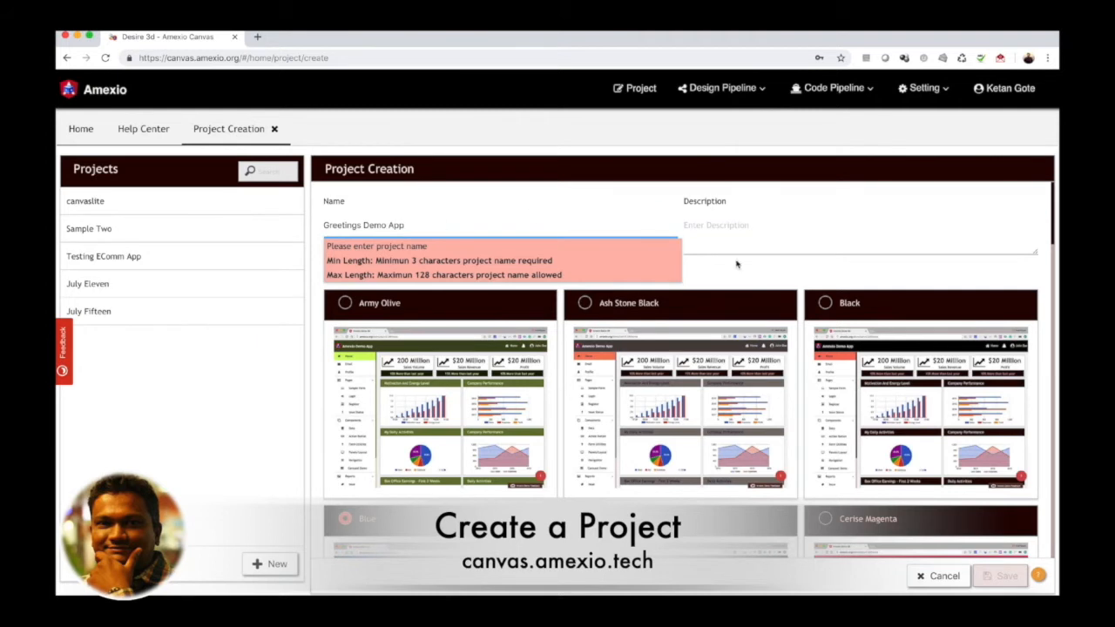
type("G")
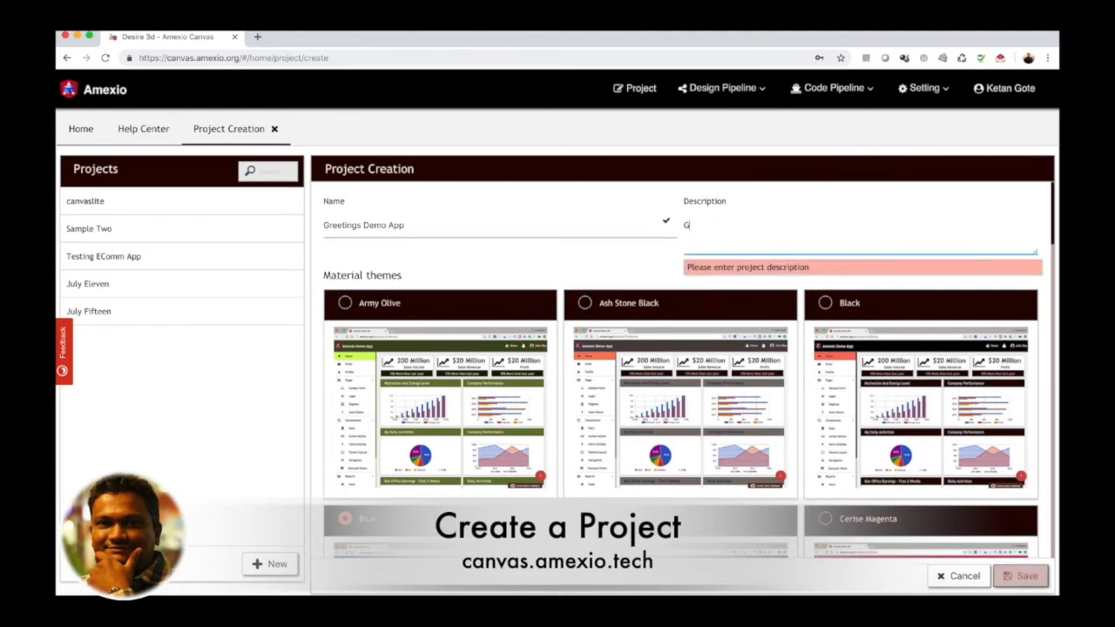
type("reetin")
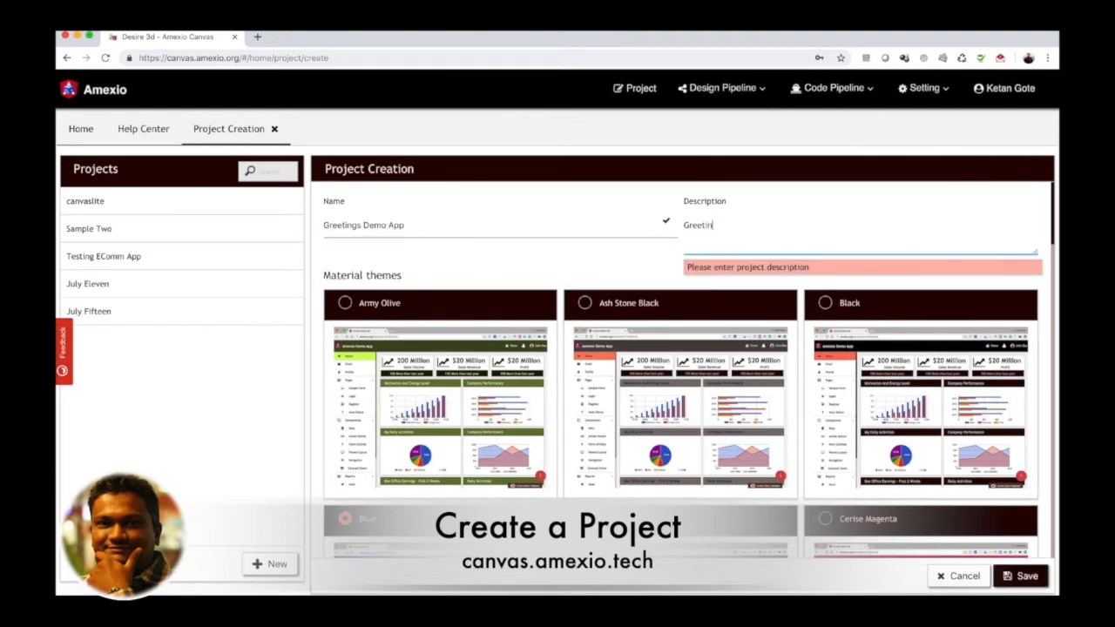
type("Greetings Demo Application")
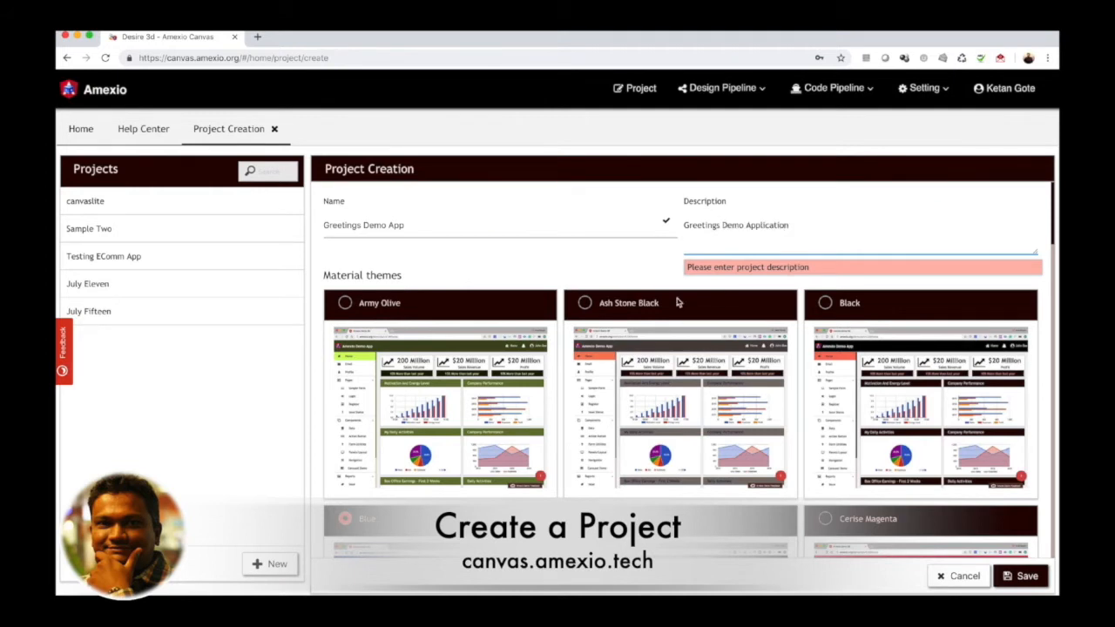
scroll("down", 3)
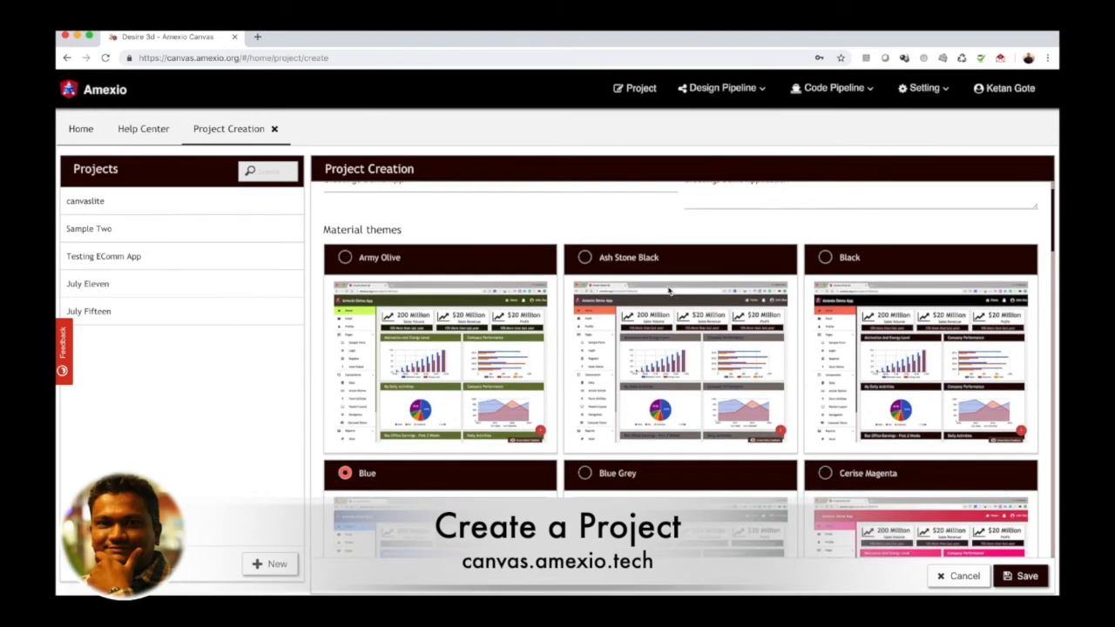
mouse_move(825, 262)
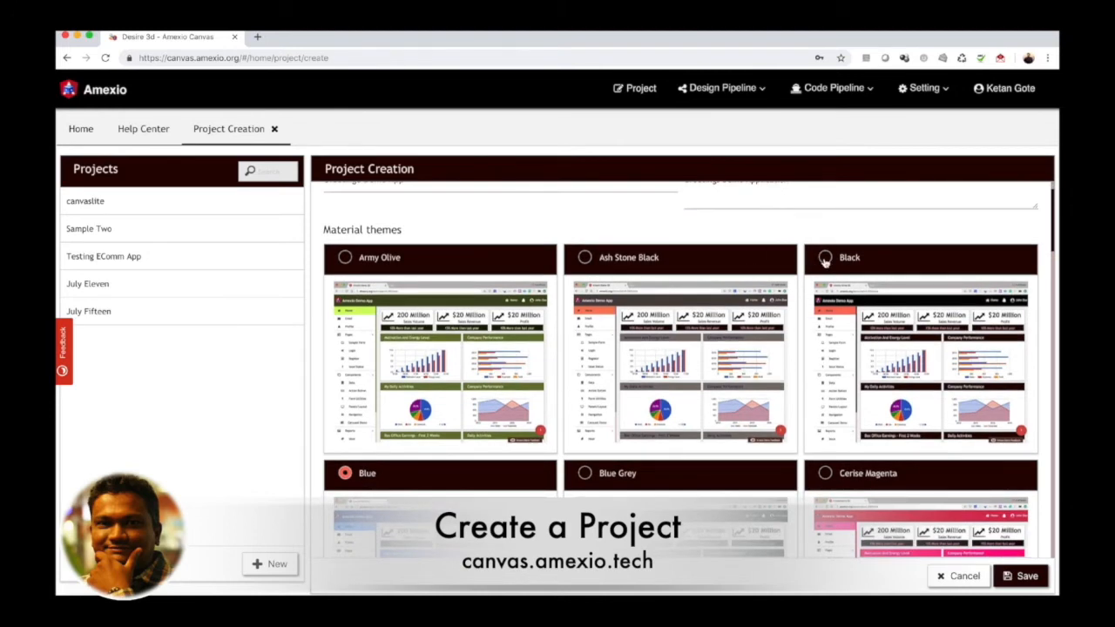
scroll("down", 3)
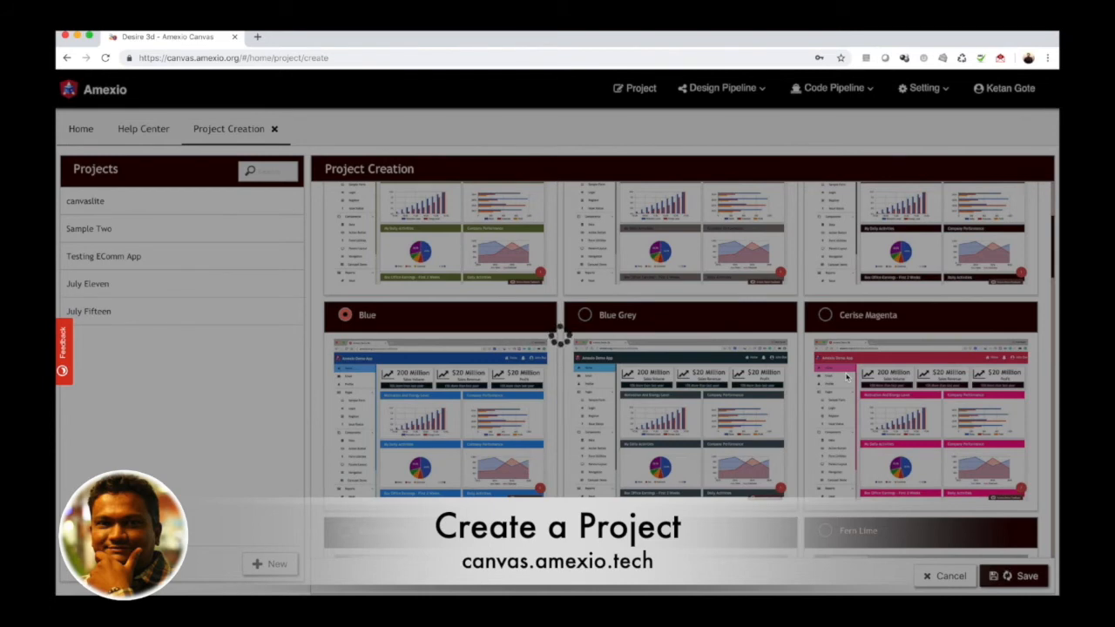
left_click(1026, 575)
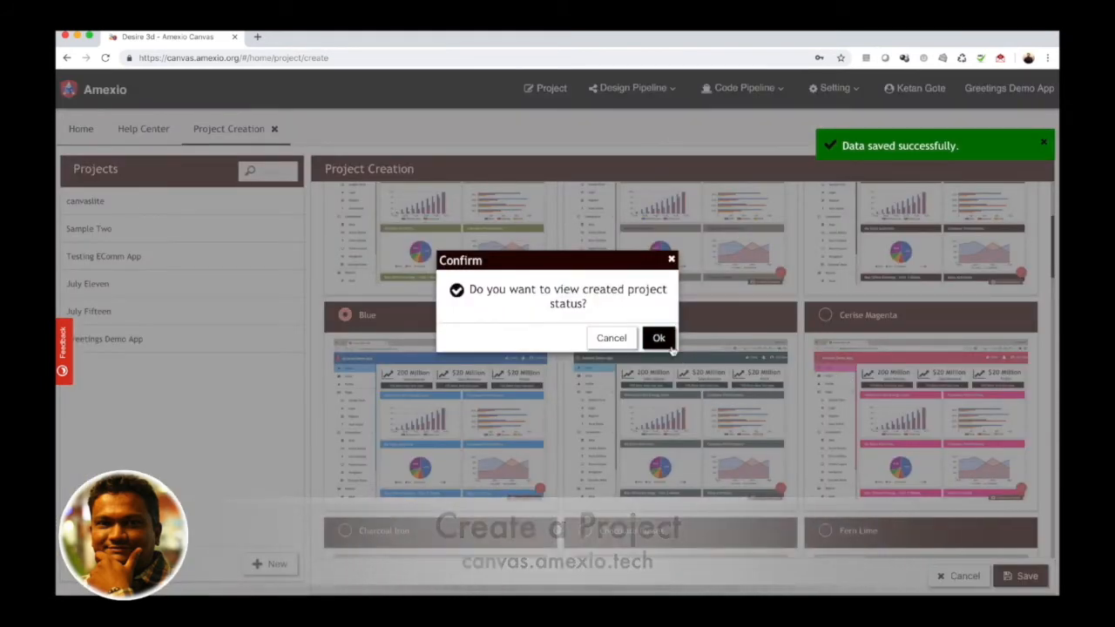
left_click(659, 338)
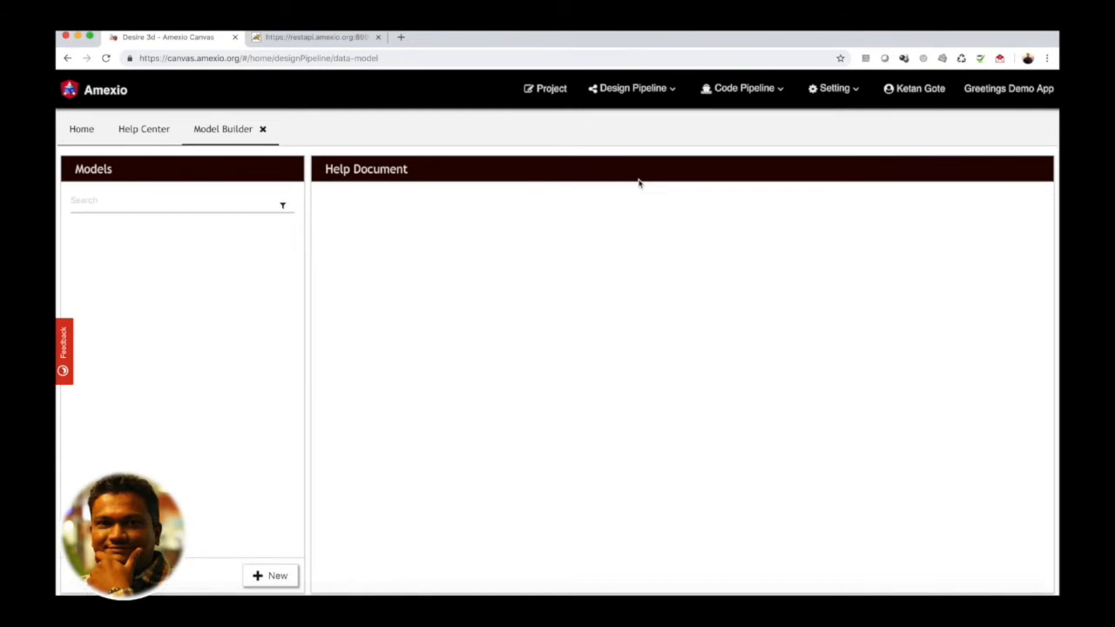
Step: Save the User model and add a primitive String field 'name'
left_click(277, 575)
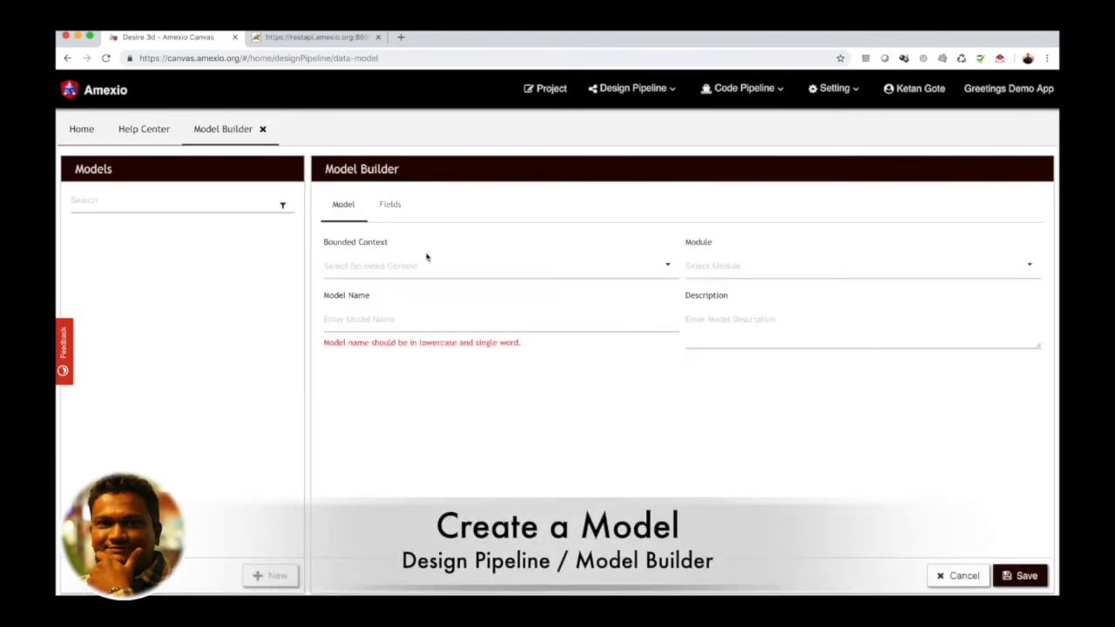
type("Us")
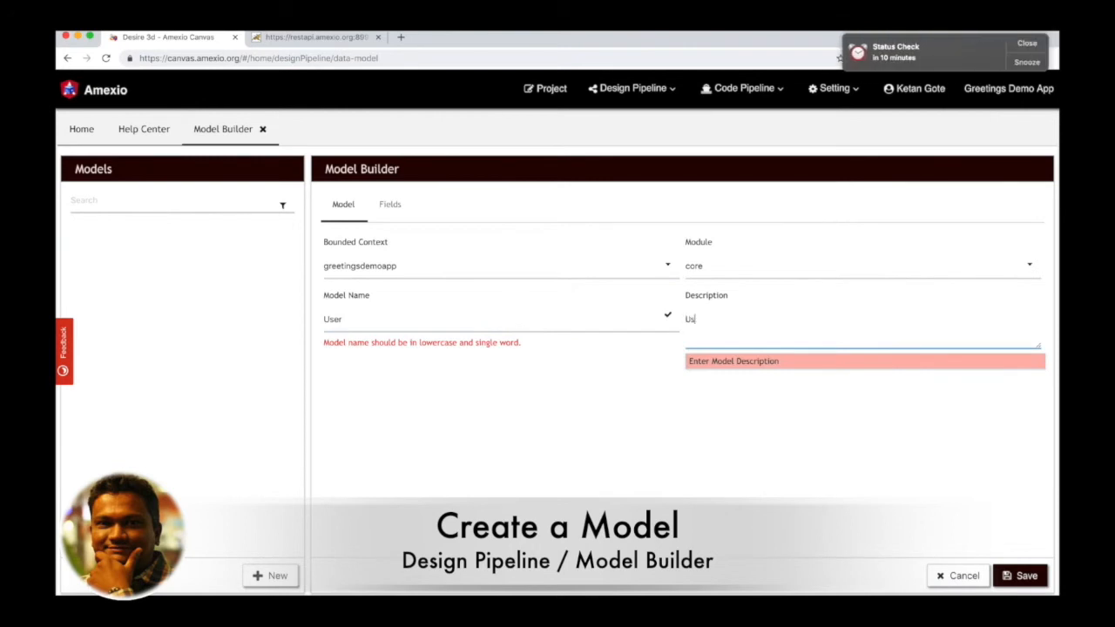
left_click(1026, 574)
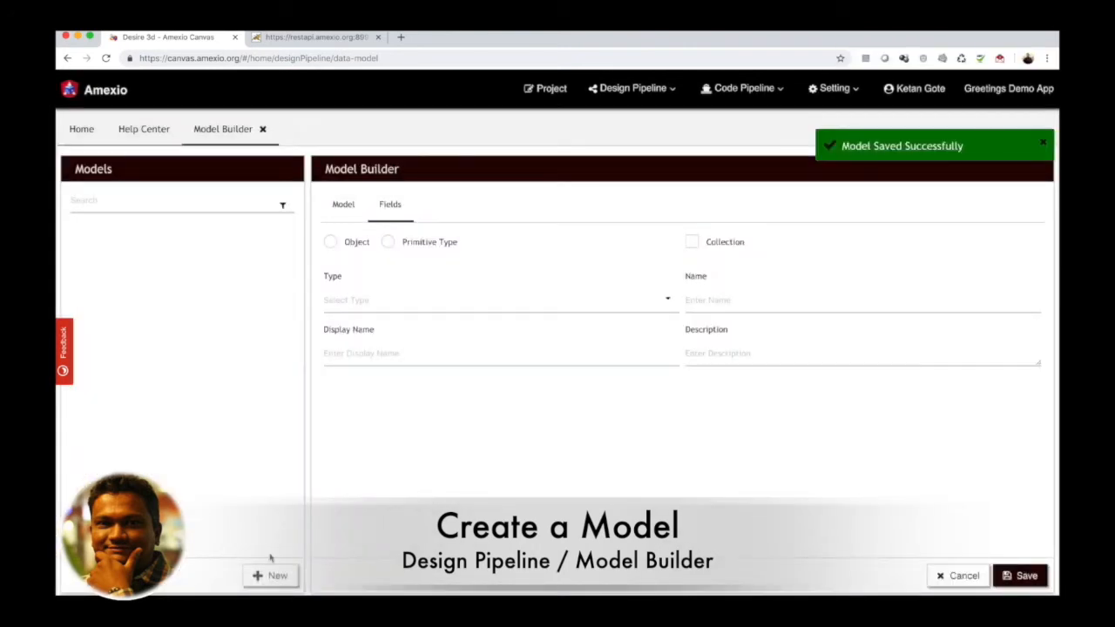
left_click(388, 241)
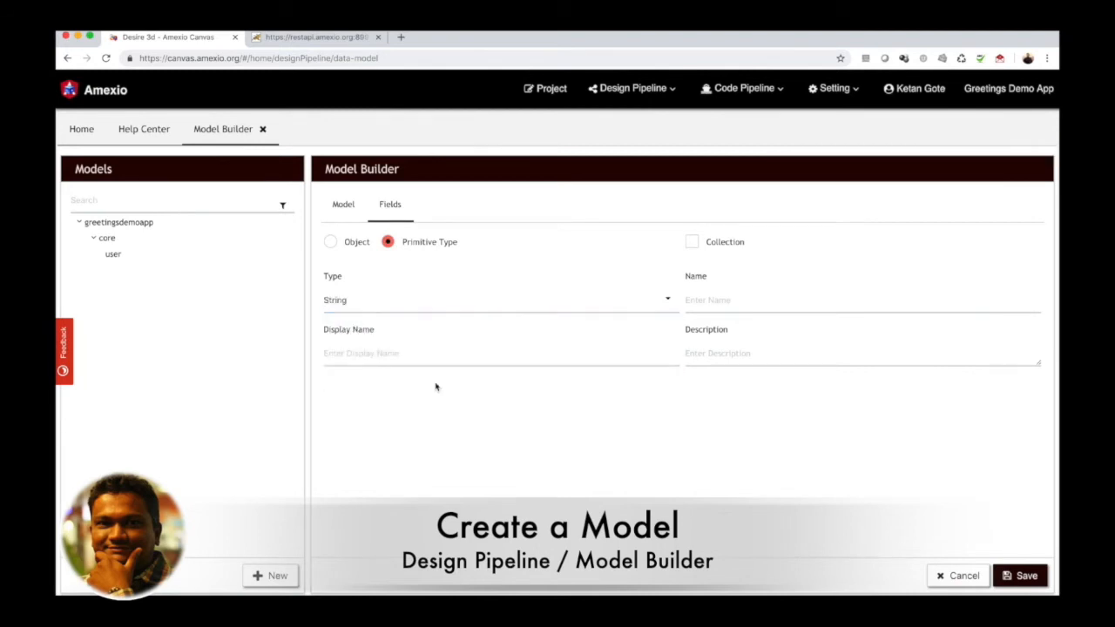
type("name")
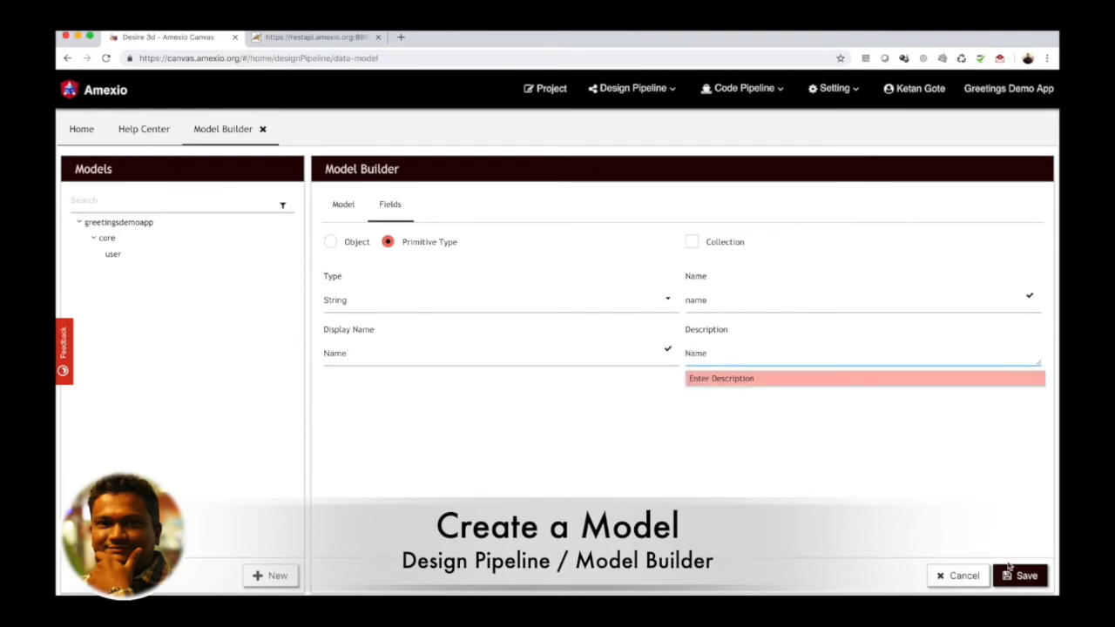
left_click(1020, 575)
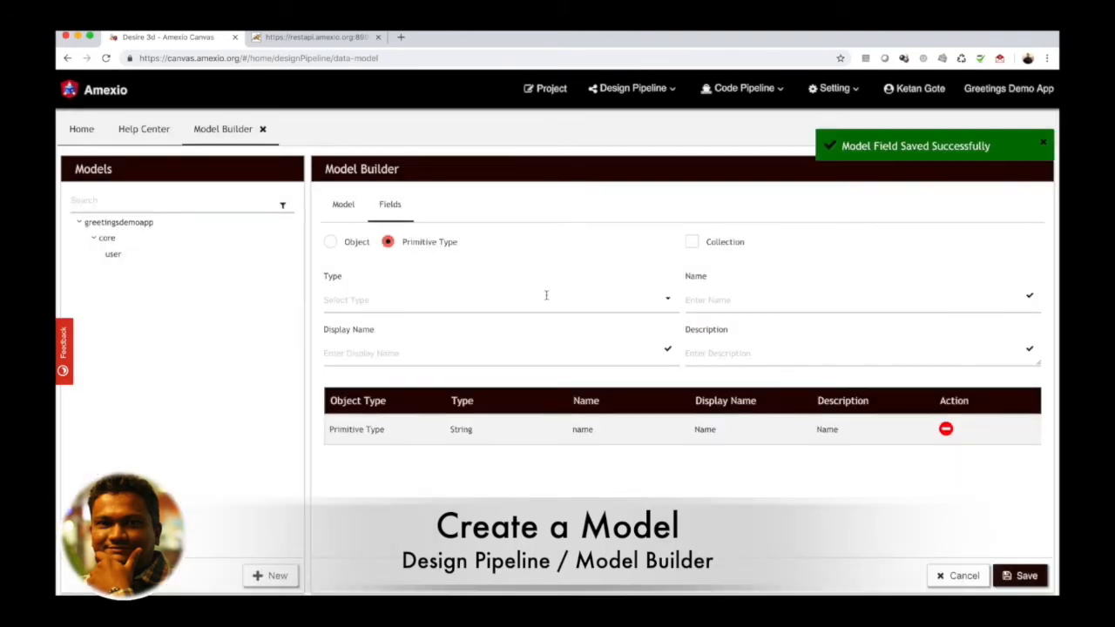
Step: Add and save a second String field, greetingMsg
left_click(496, 299)
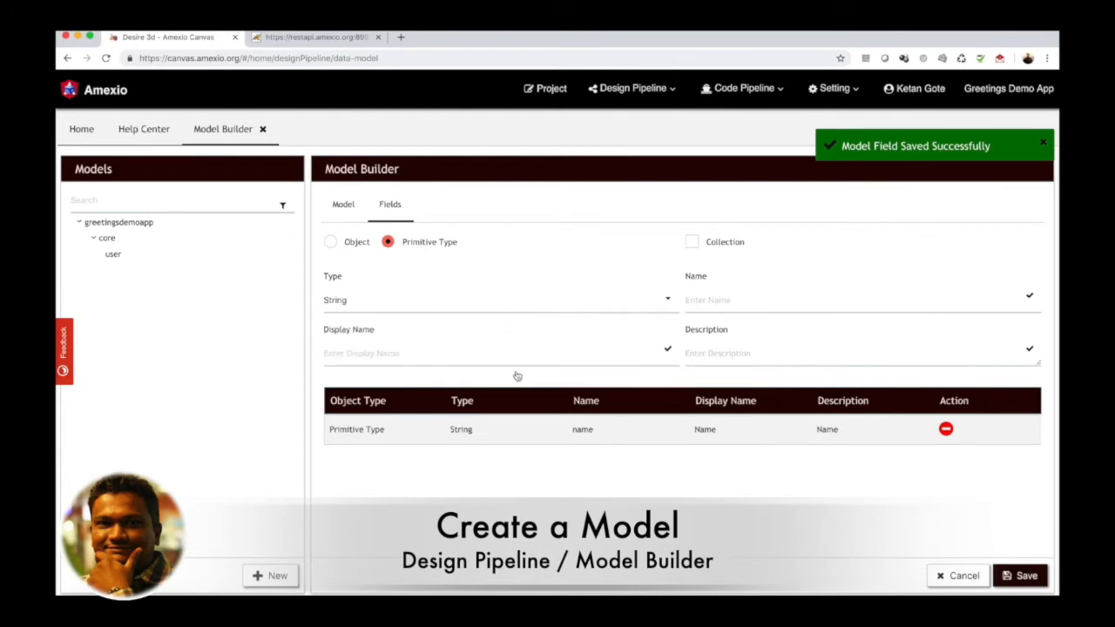
type("greetingMs")
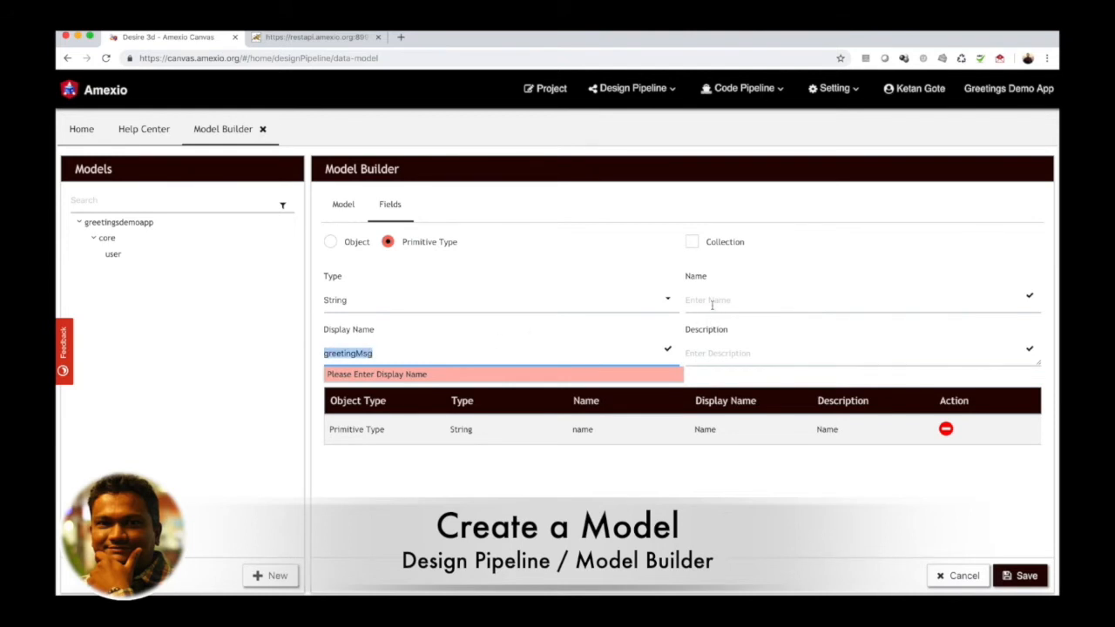
type("greetingMsg")
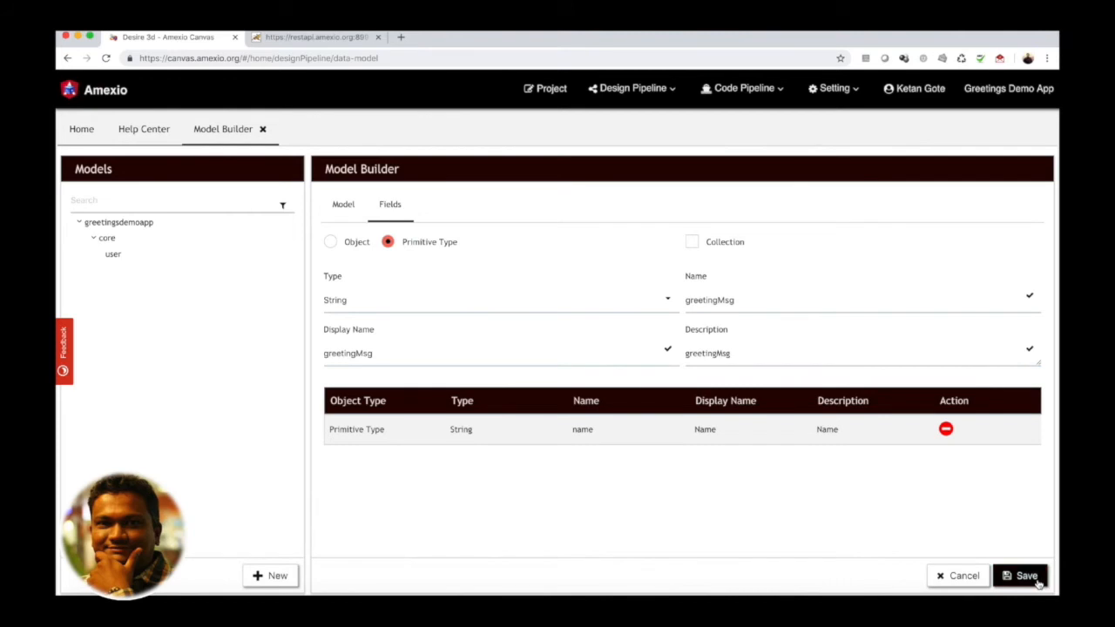
left_click(1018, 575)
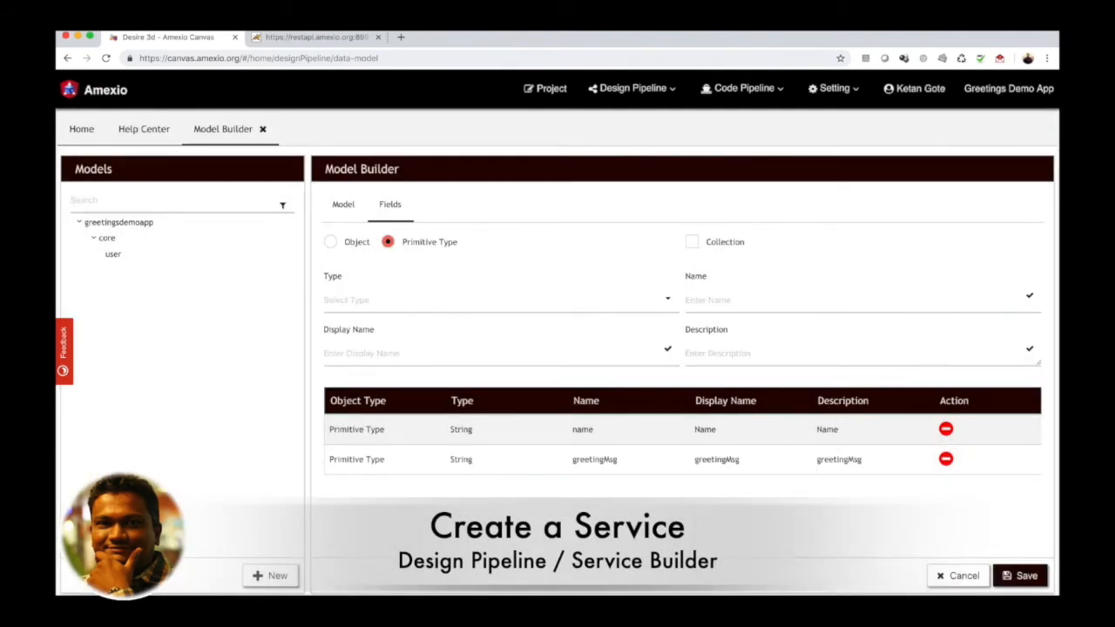
left_click(631, 88)
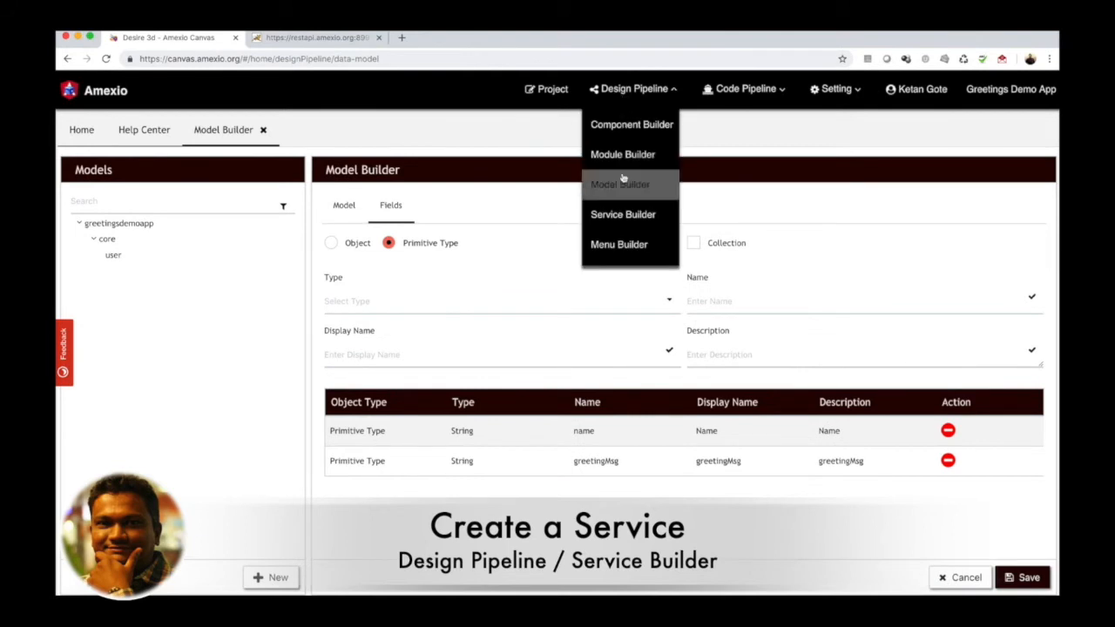
left_click(622, 214)
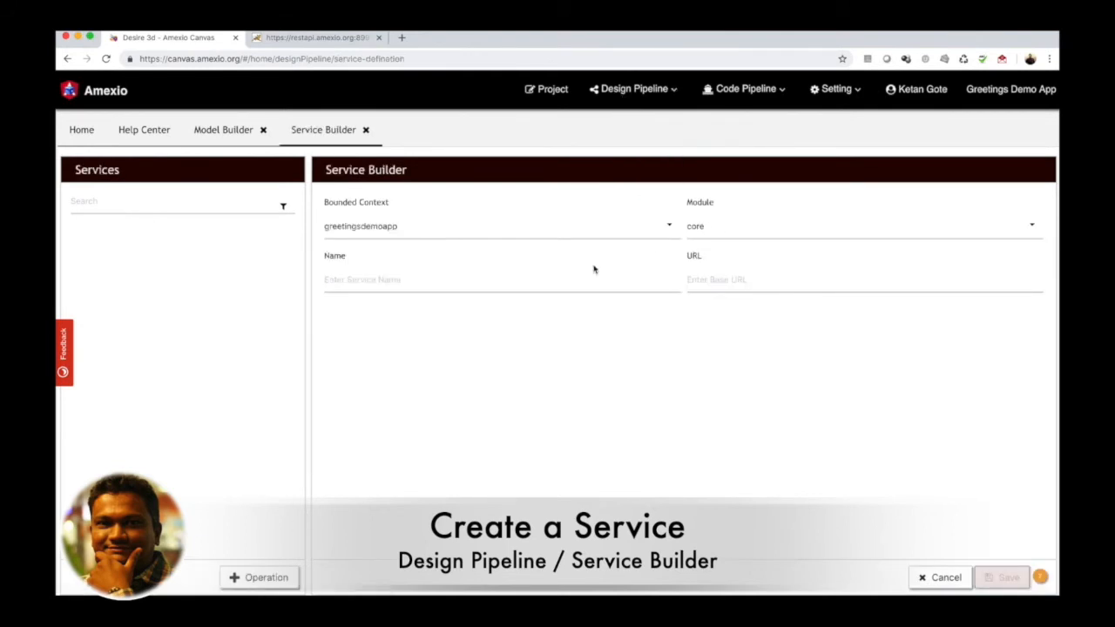
type("GreetingsService")
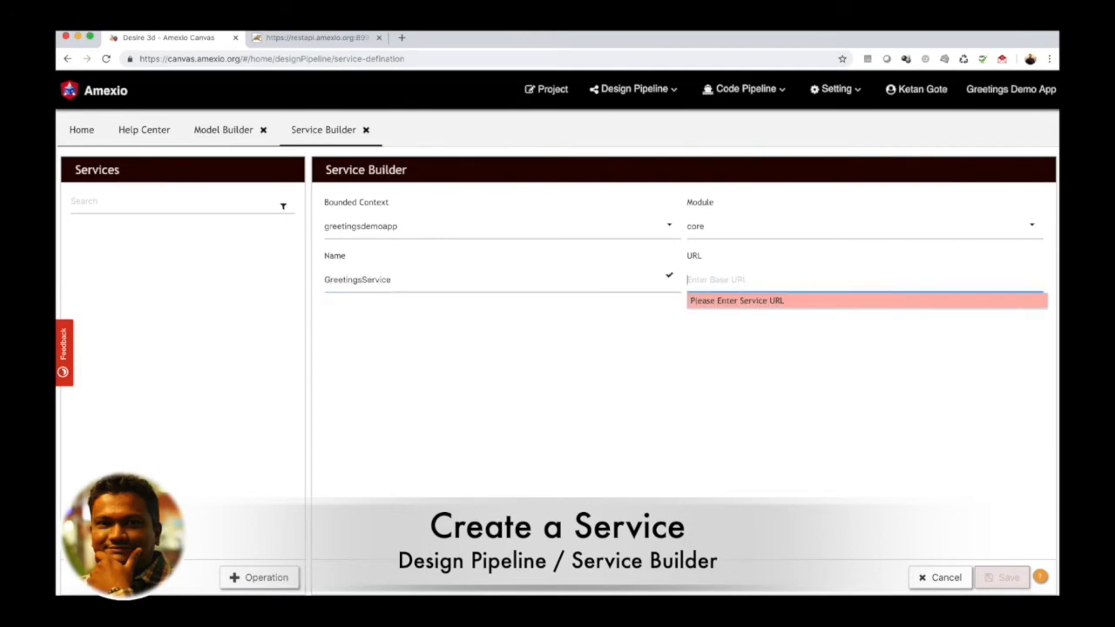
type("https://restapi.amexio.org:8991/rest-sample-app/api")
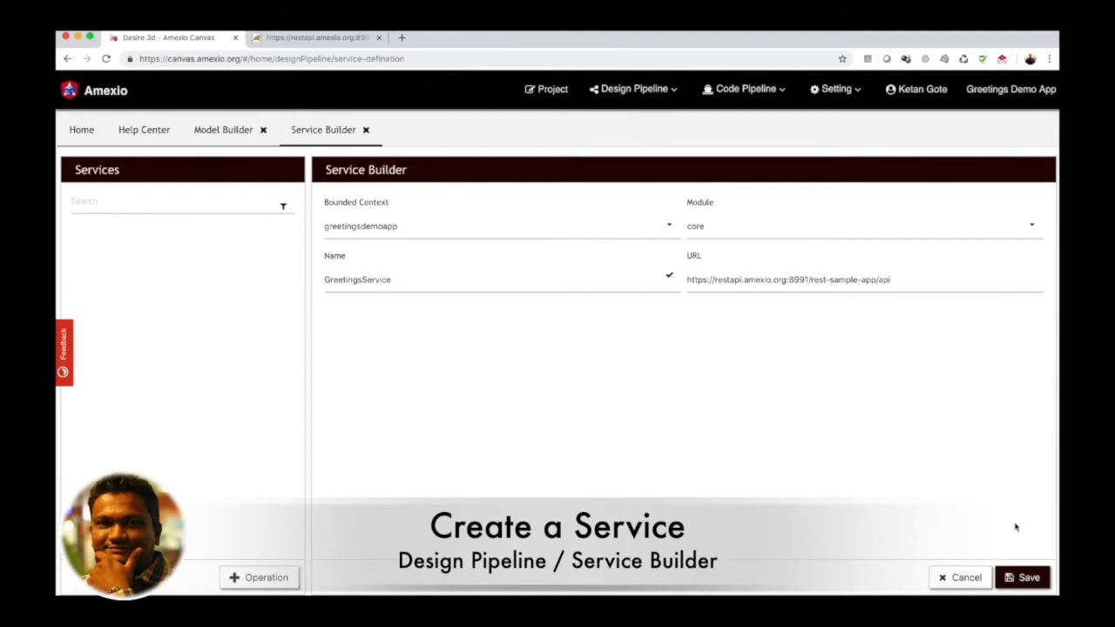
left_click(1028, 577)
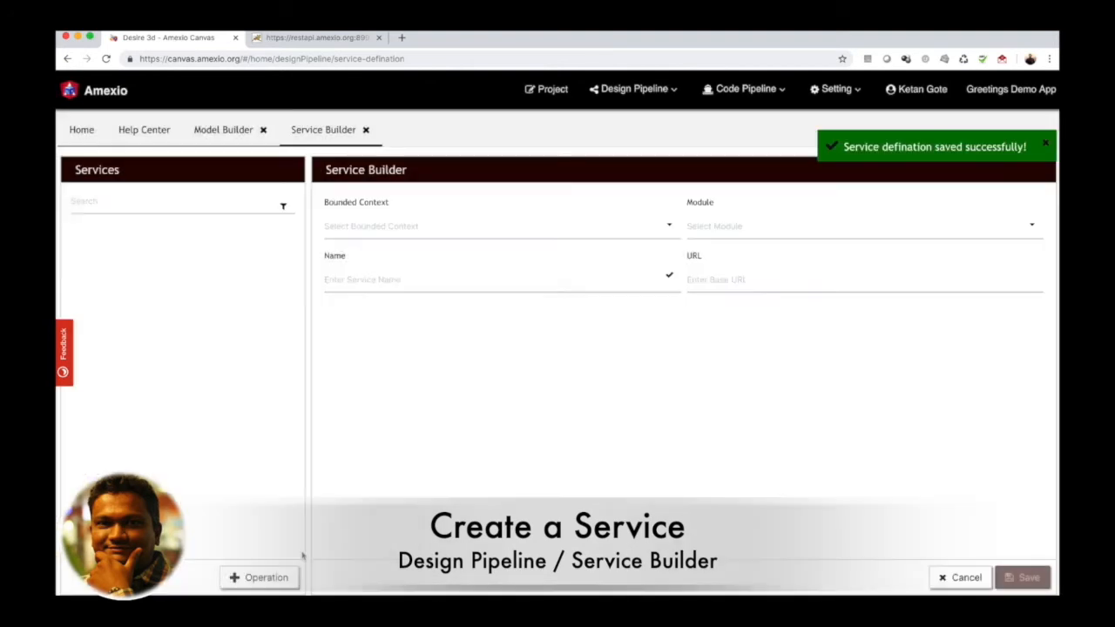
left_click(259, 577)
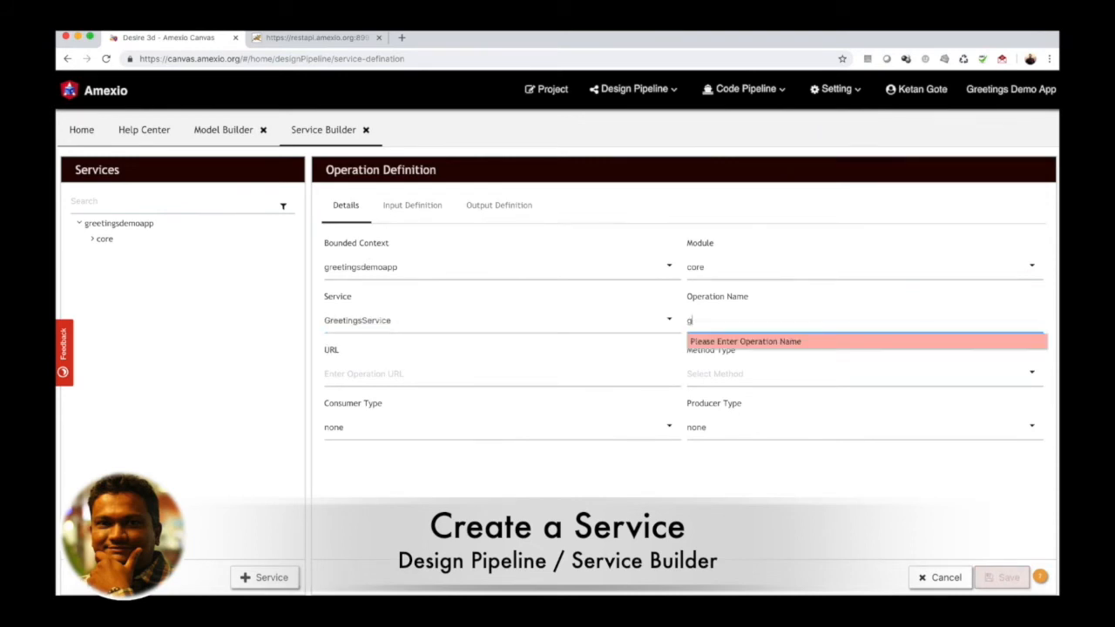
Step: Define the greetings operation at /greetings using the POST method
type("reetin")
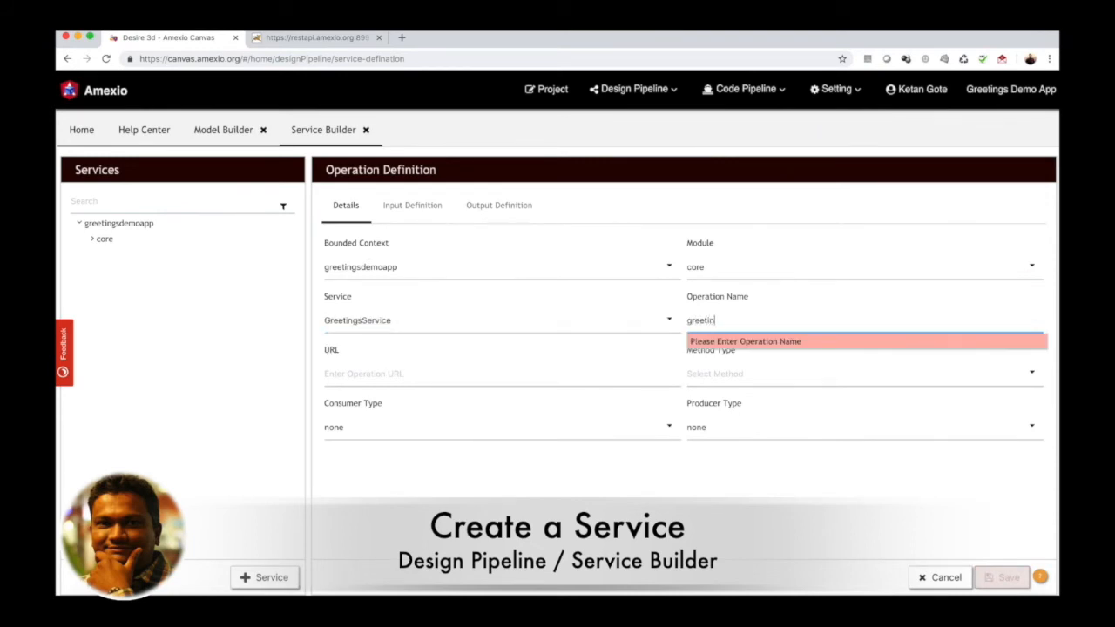
type("/gr")
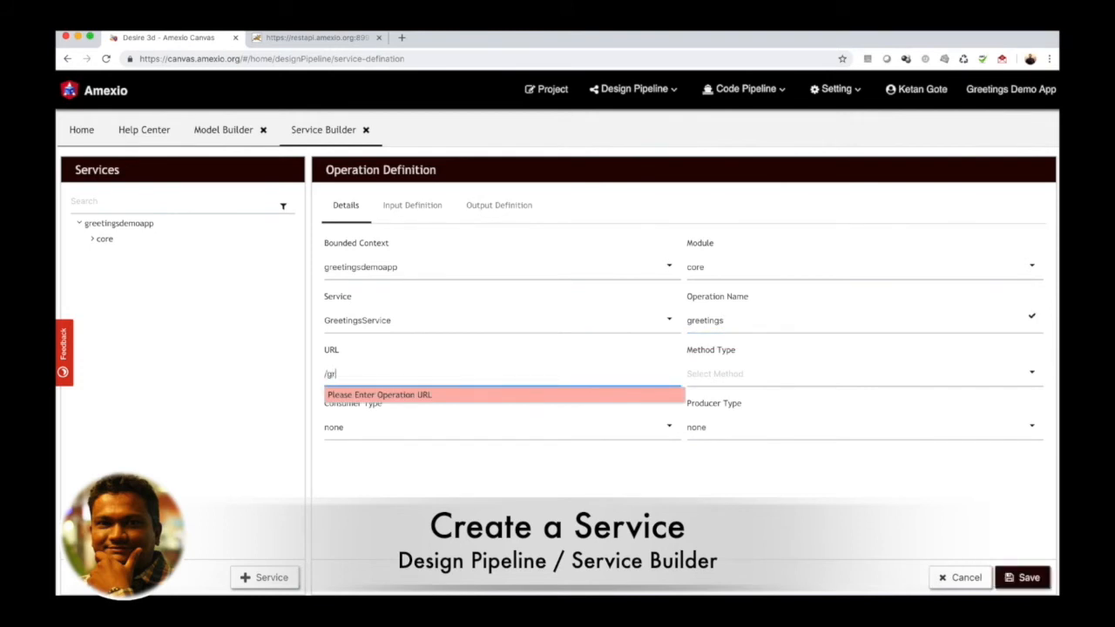
left_click(862, 373)
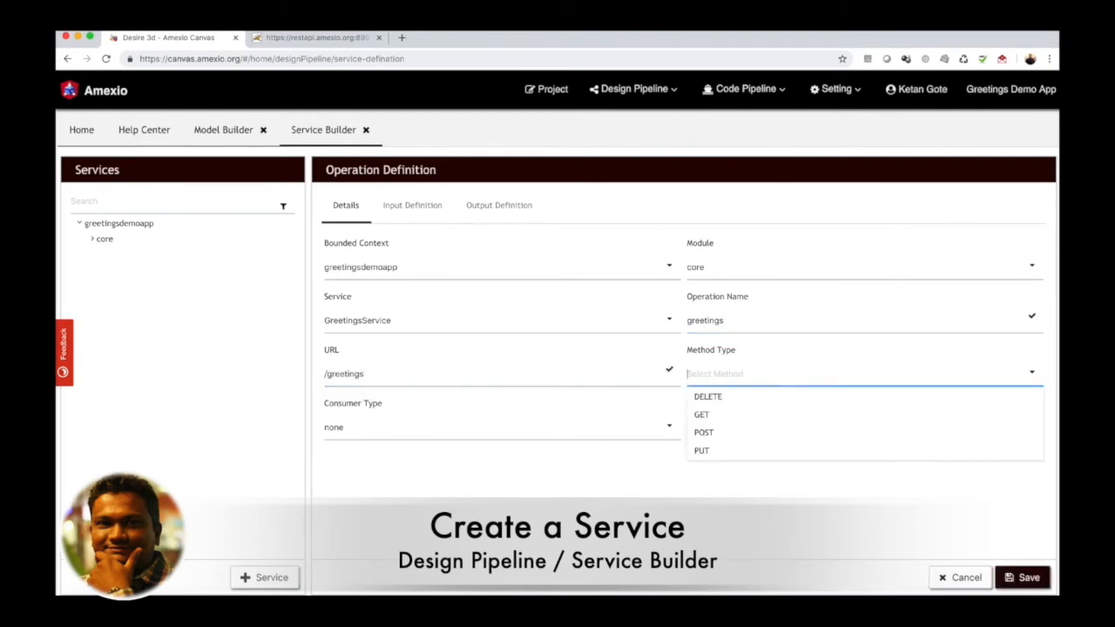
left_click(703, 432)
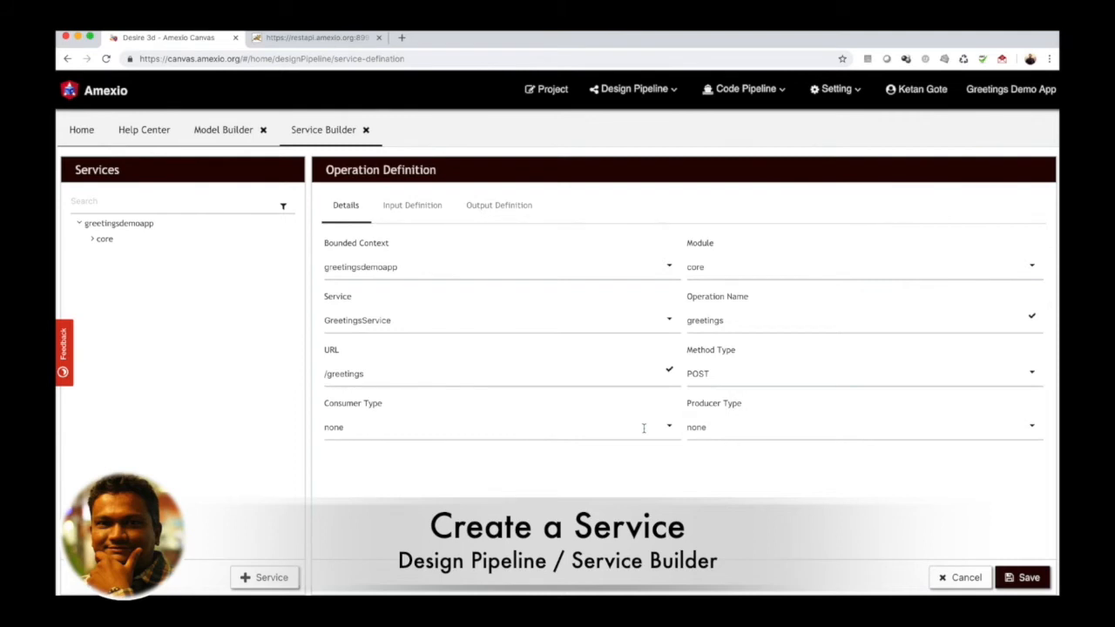
left_click(862, 427)
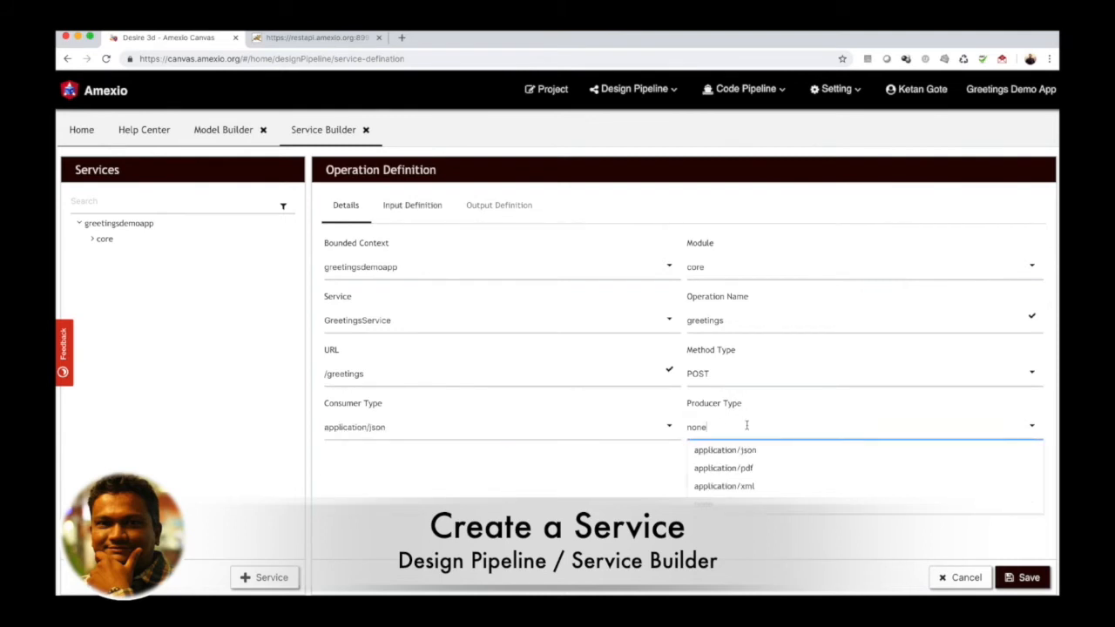
Step: Add a Request Body (JSON) greetings input parameter
left_click(412, 204)
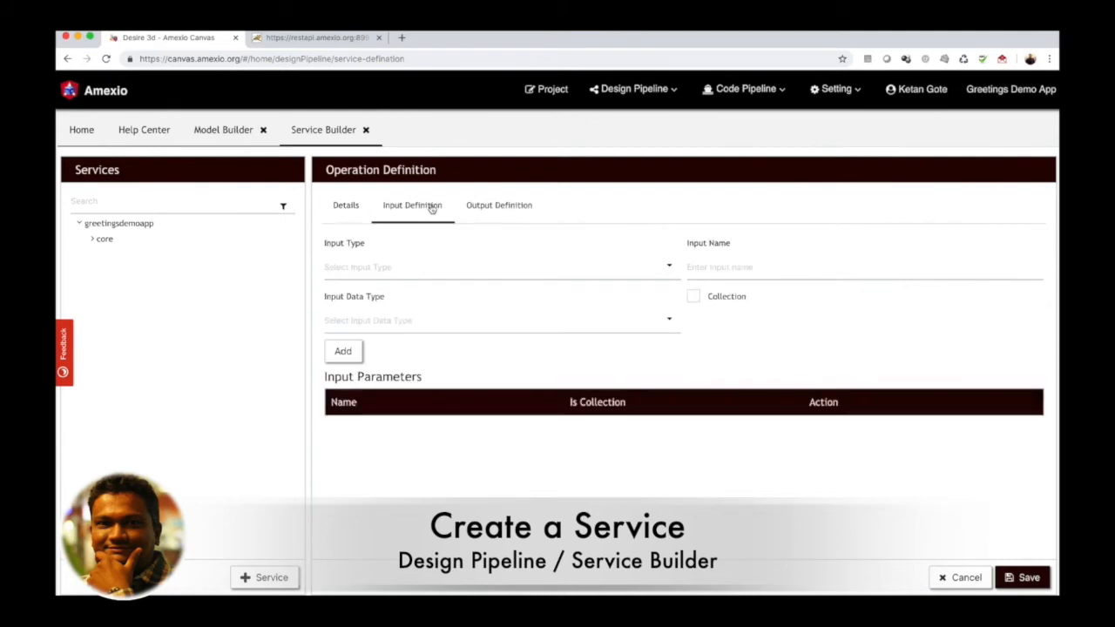
left_click(496, 266)
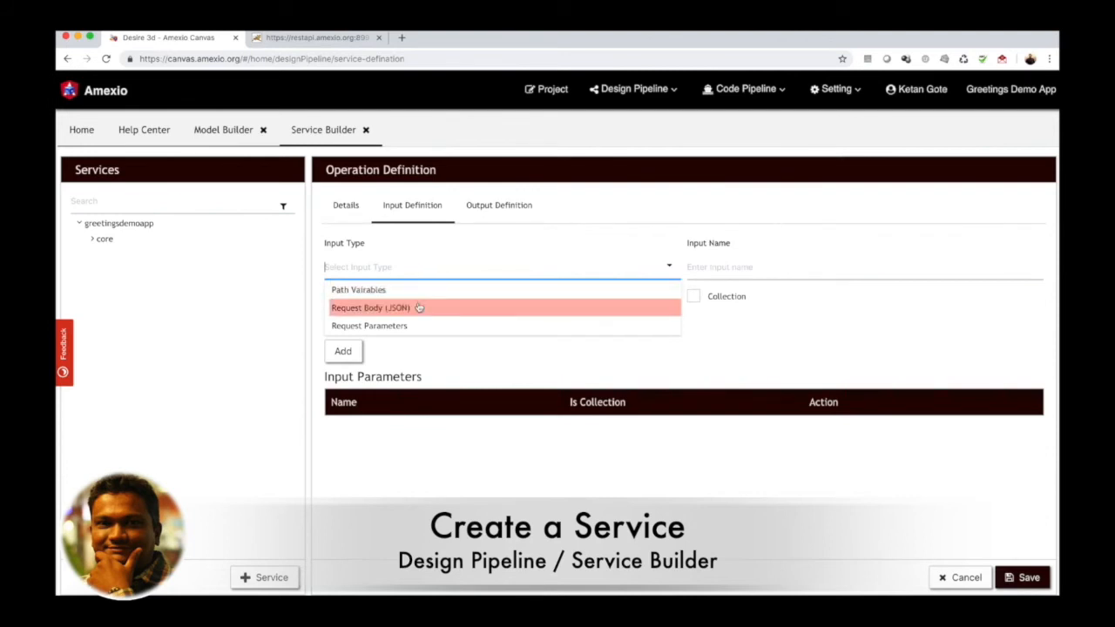
left_click(369, 308)
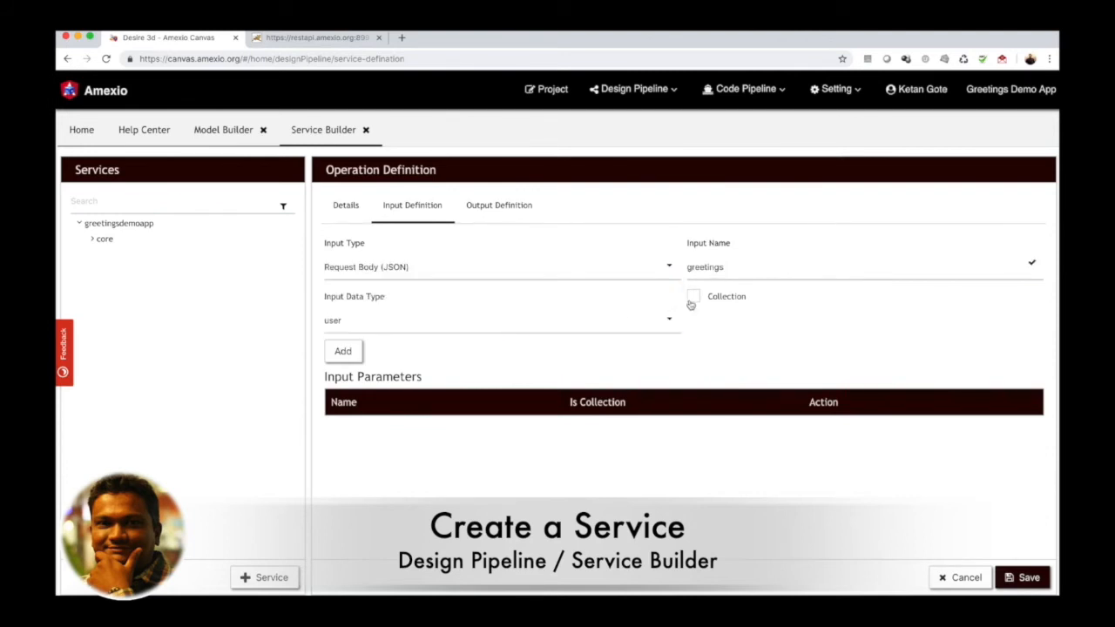
left_click(343, 351)
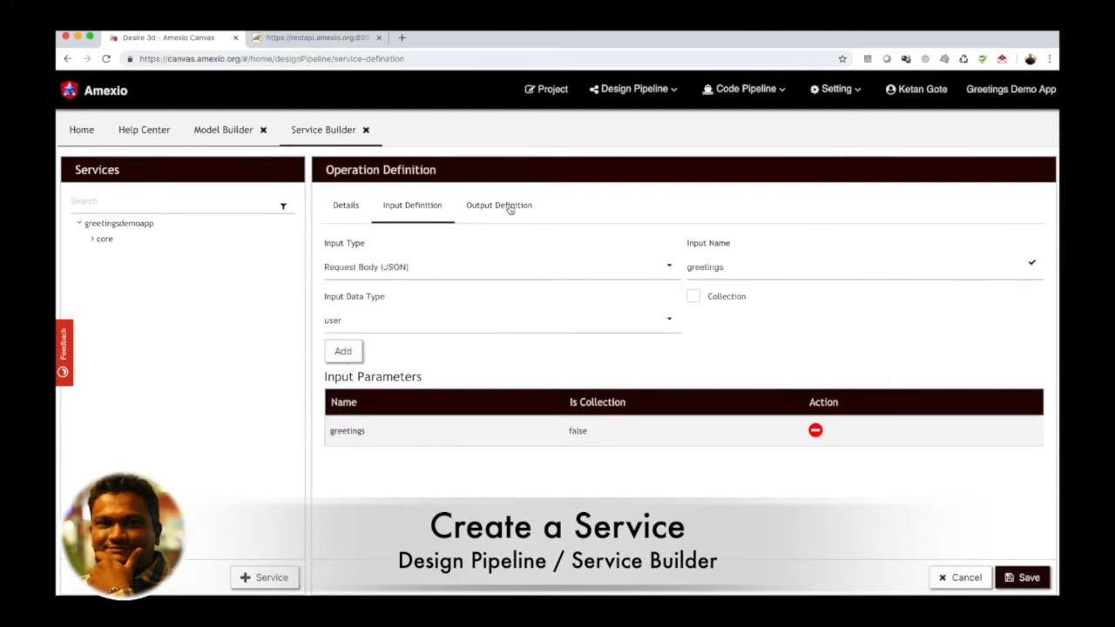
Step: Set the output to 'greetings' of type user and save the operation
left_click(499, 204)
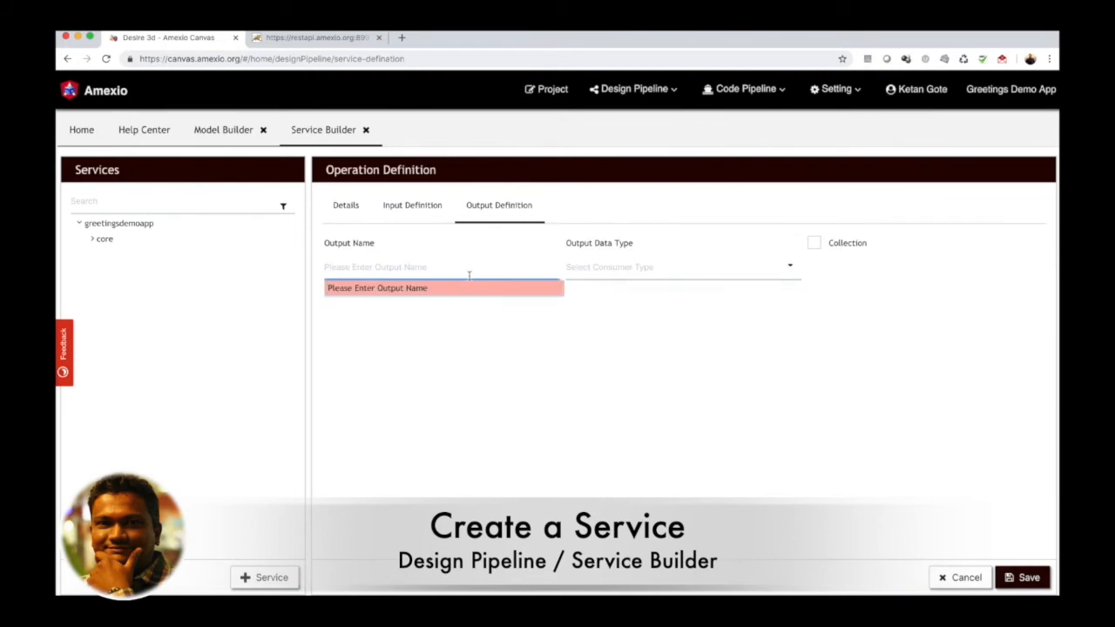
type("greeti")
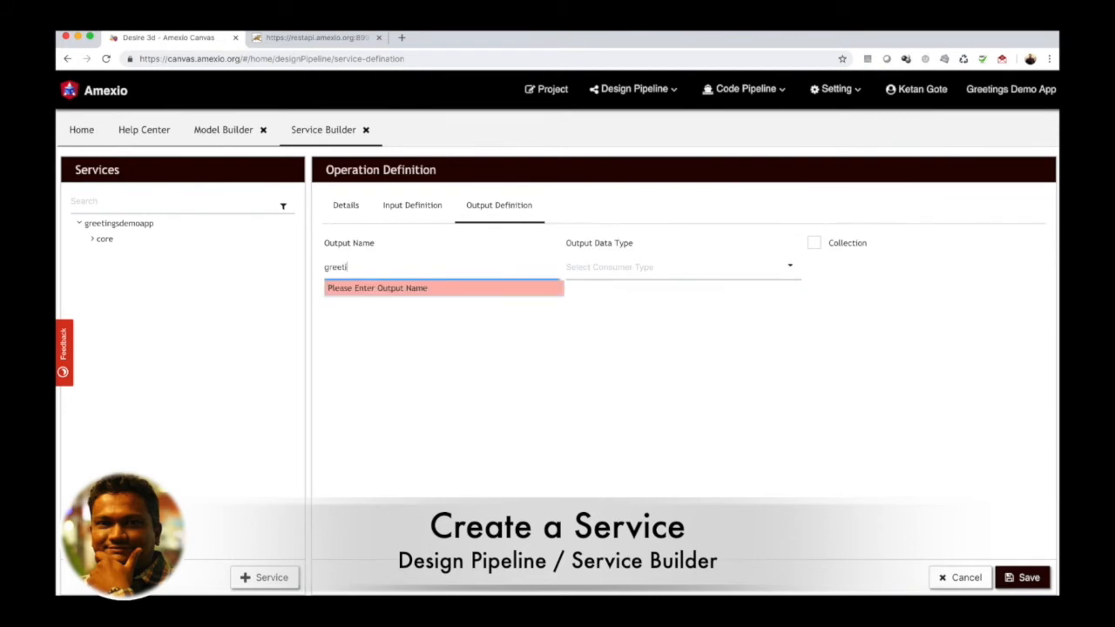
type("greetings")
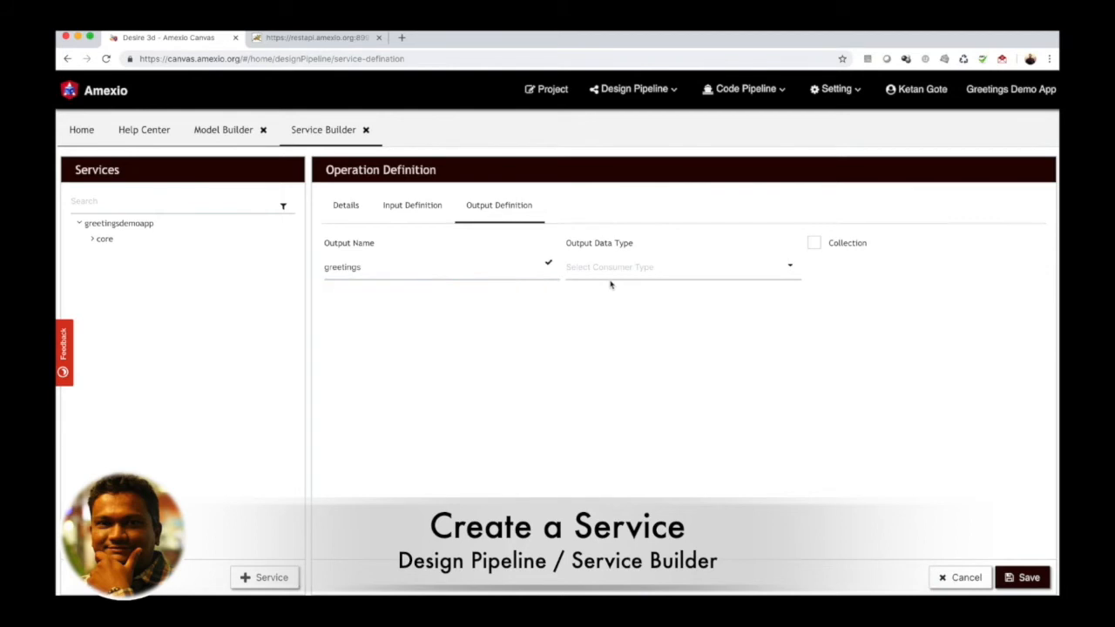
left_click(681, 267)
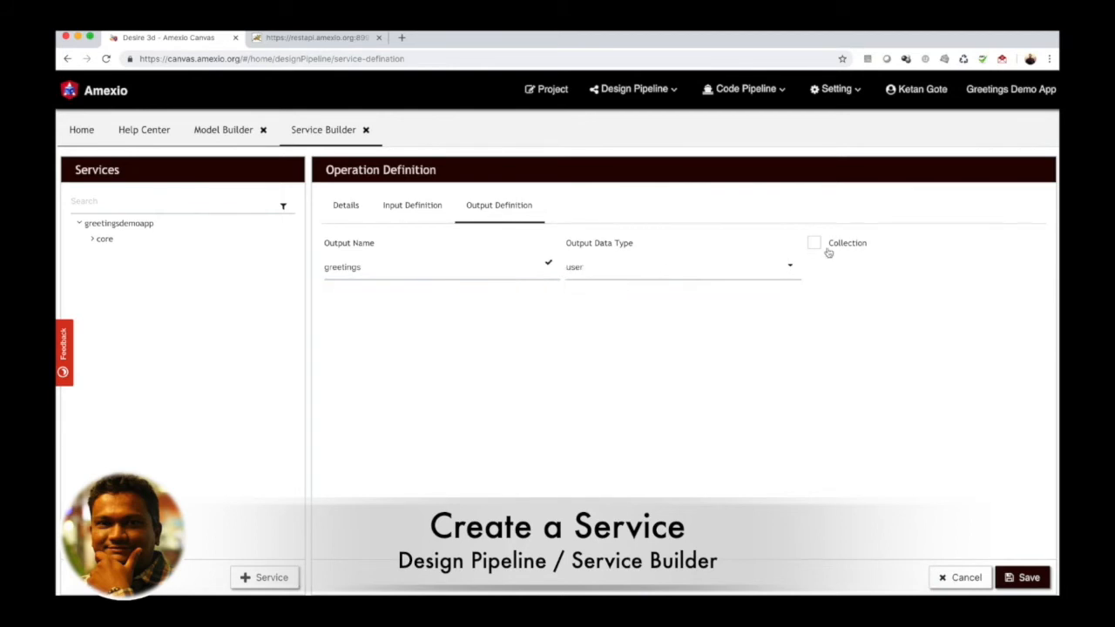
left_click(1028, 578)
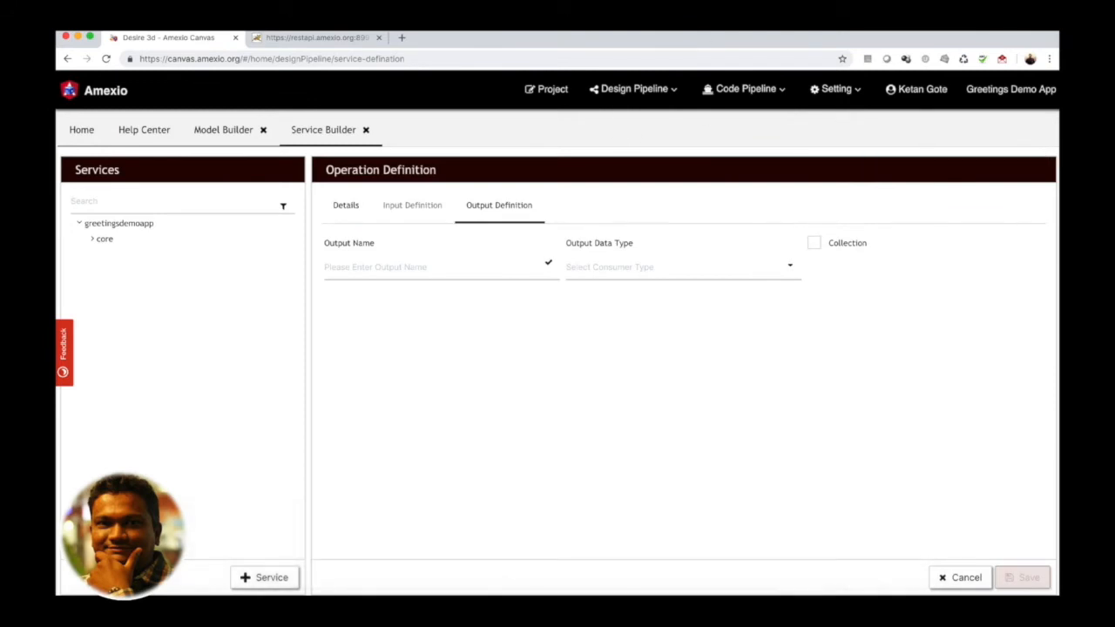
left_click(81, 130)
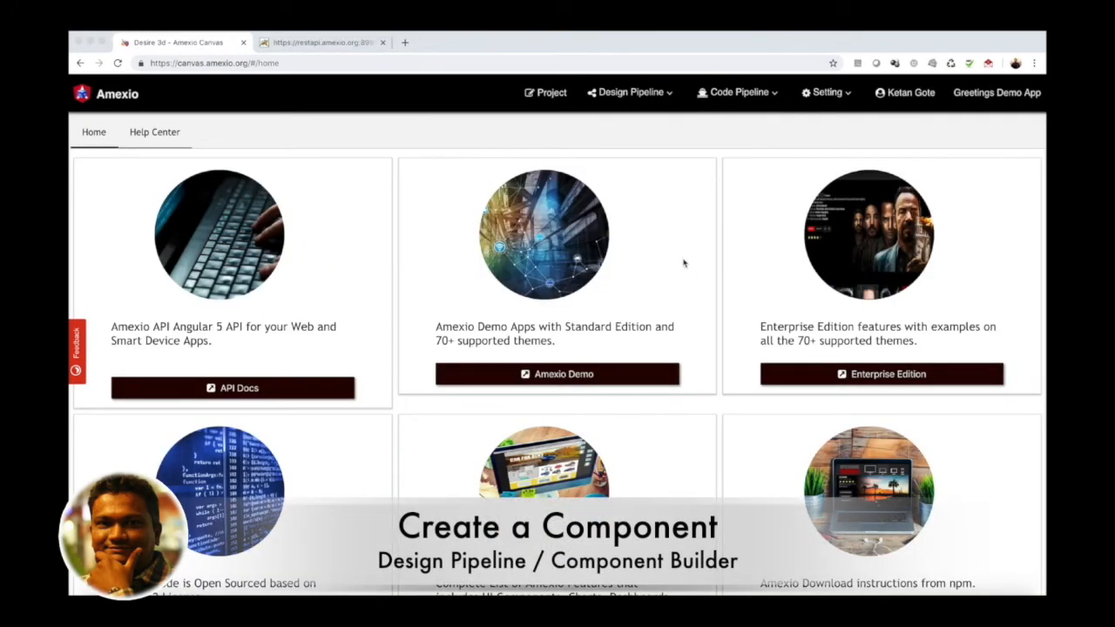
left_click(629, 92)
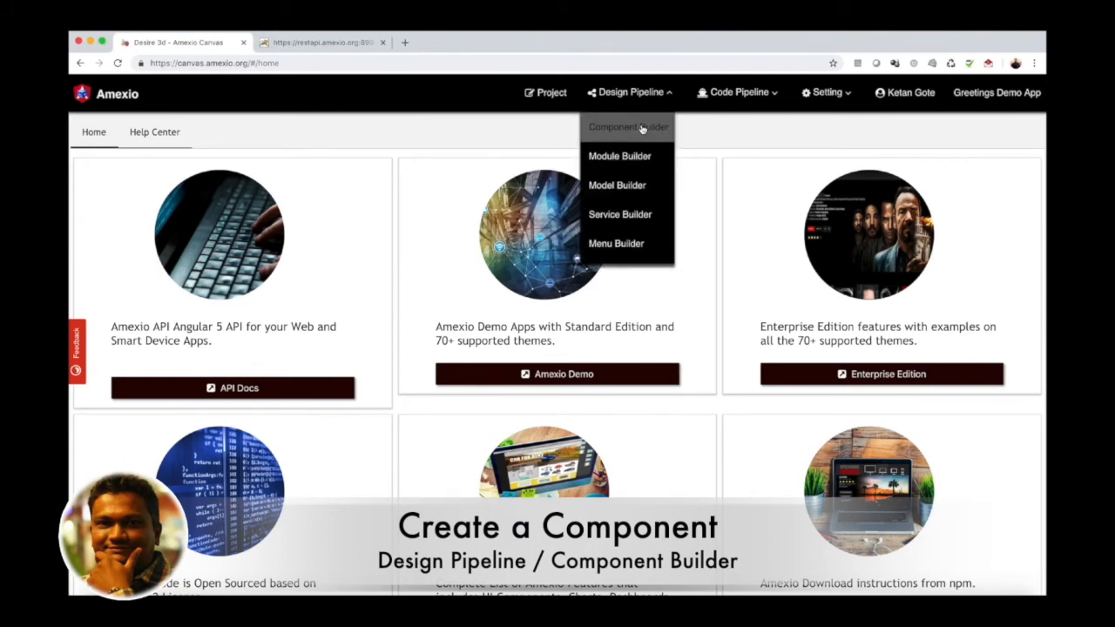
Step: Create a blank-template component with UI Name 'Greetings Demo' in Component Builder
left_click(627, 126)
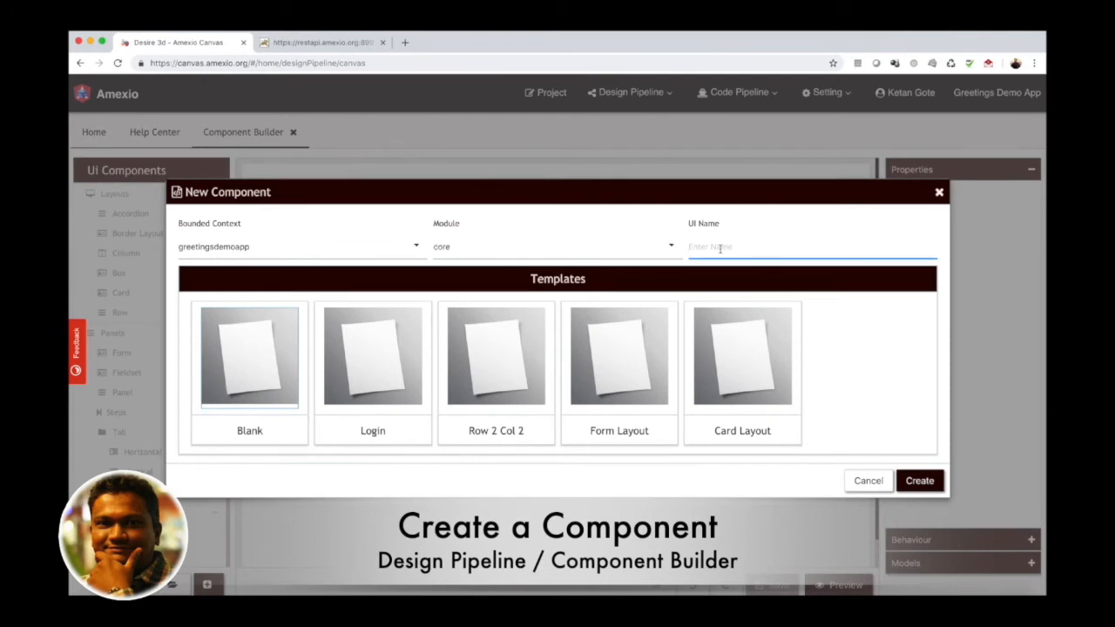
type("Greeti")
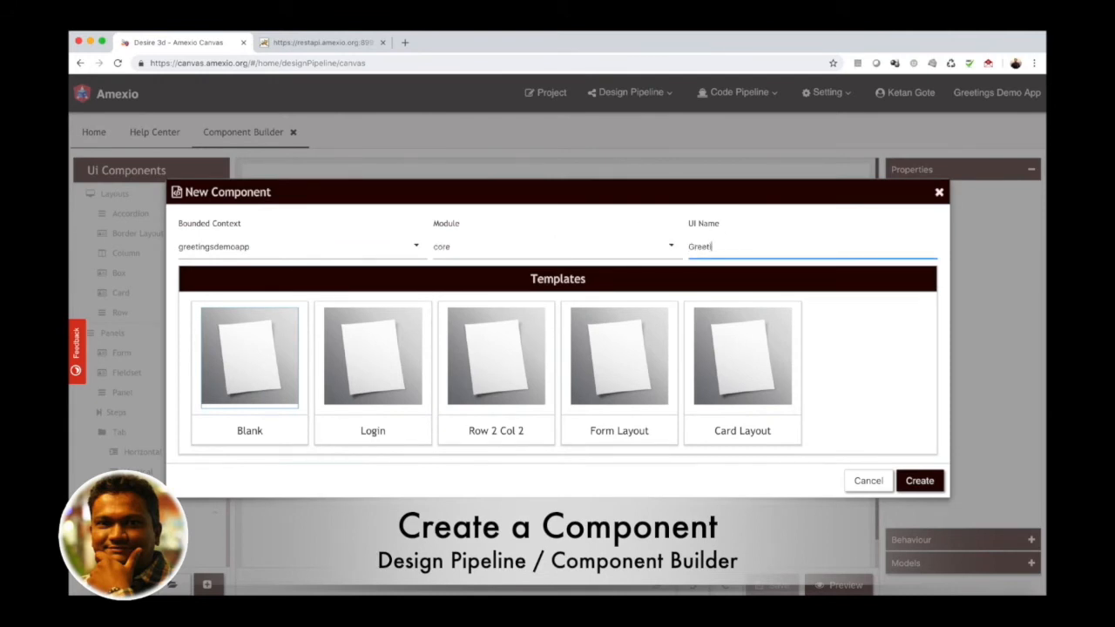
type("Greetings Demo")
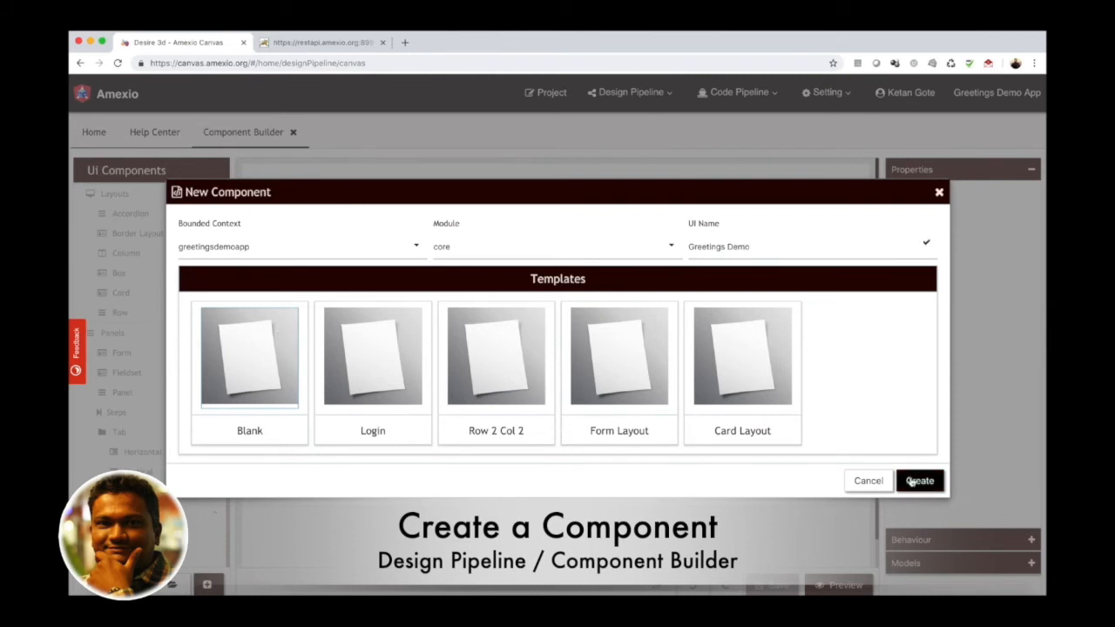
left_click(919, 480)
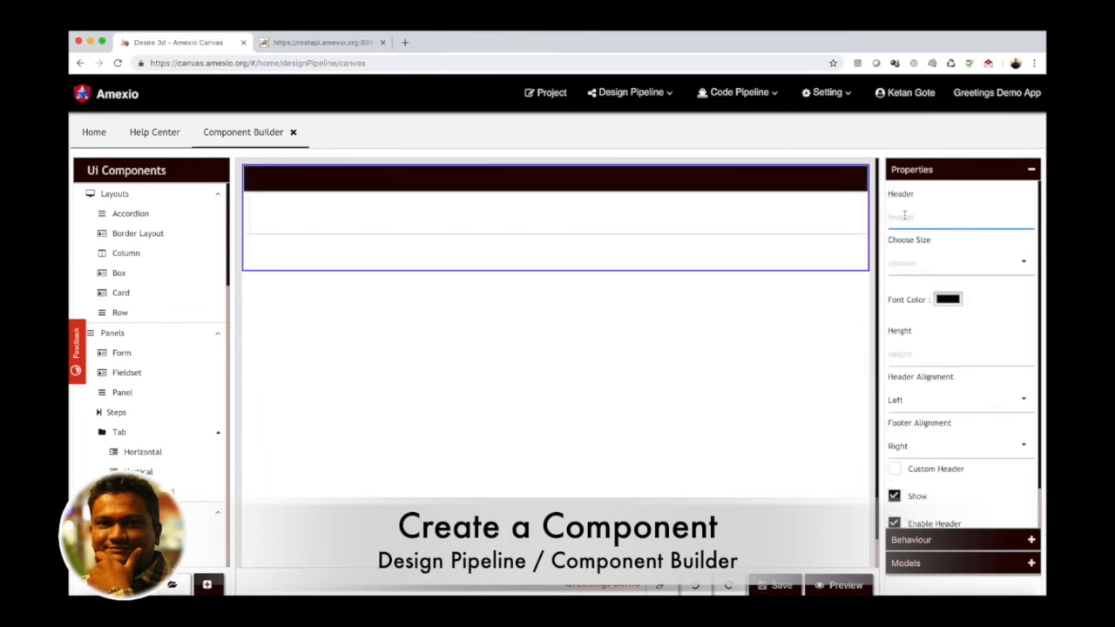
Step: Title the panel 'Greetings Demo' and add a two-column row holding two text input fields
type("Greetings Demo")
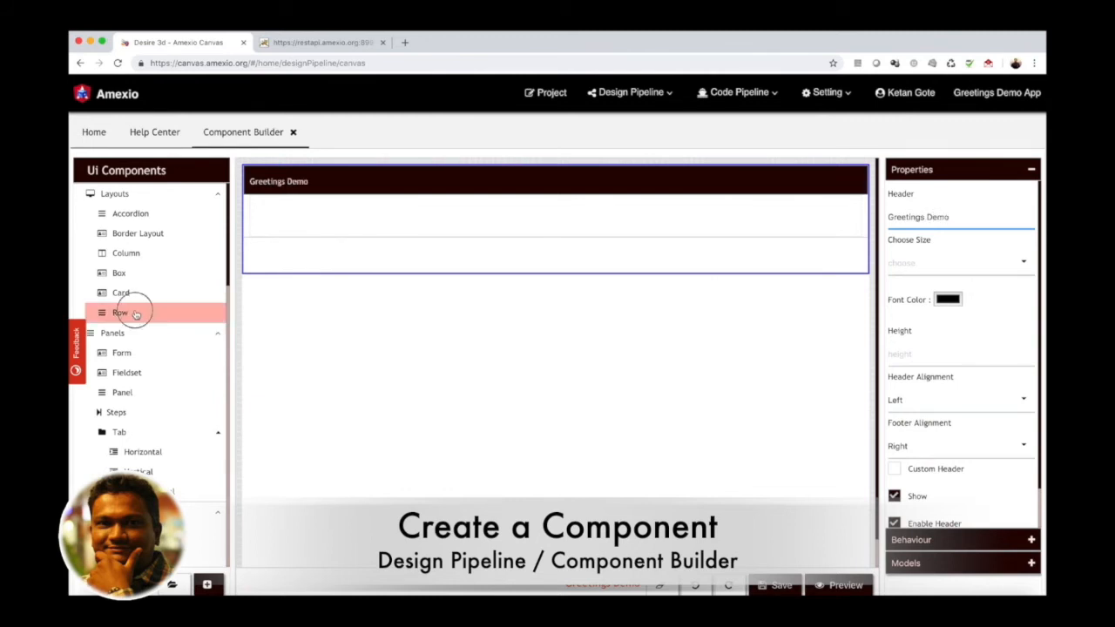
left_click_drag(120, 312, 335, 214)
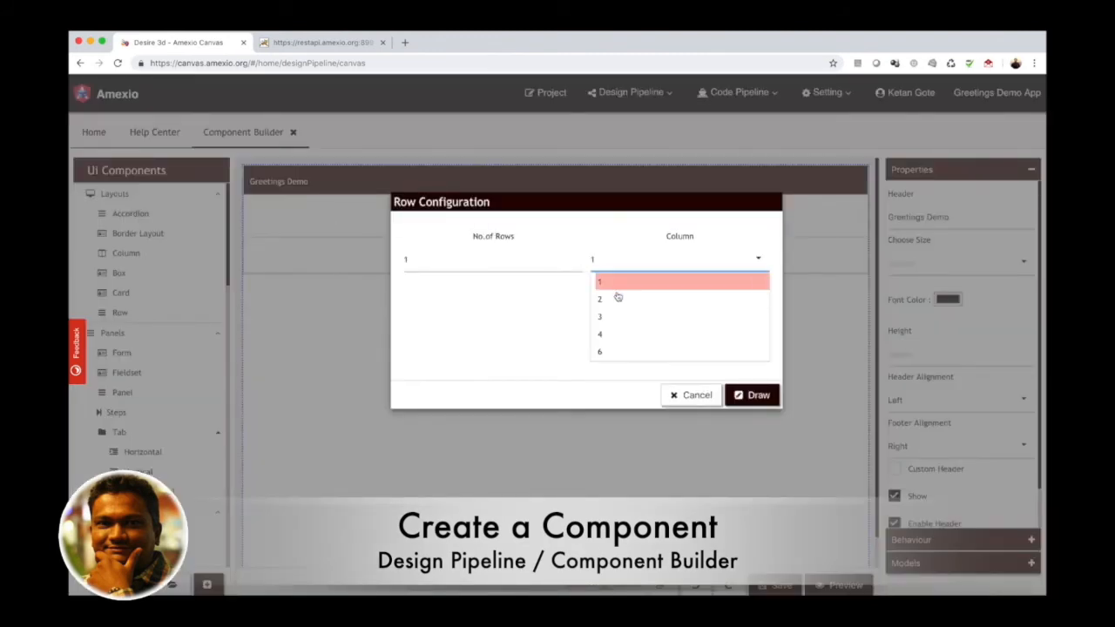
left_click(599, 298)
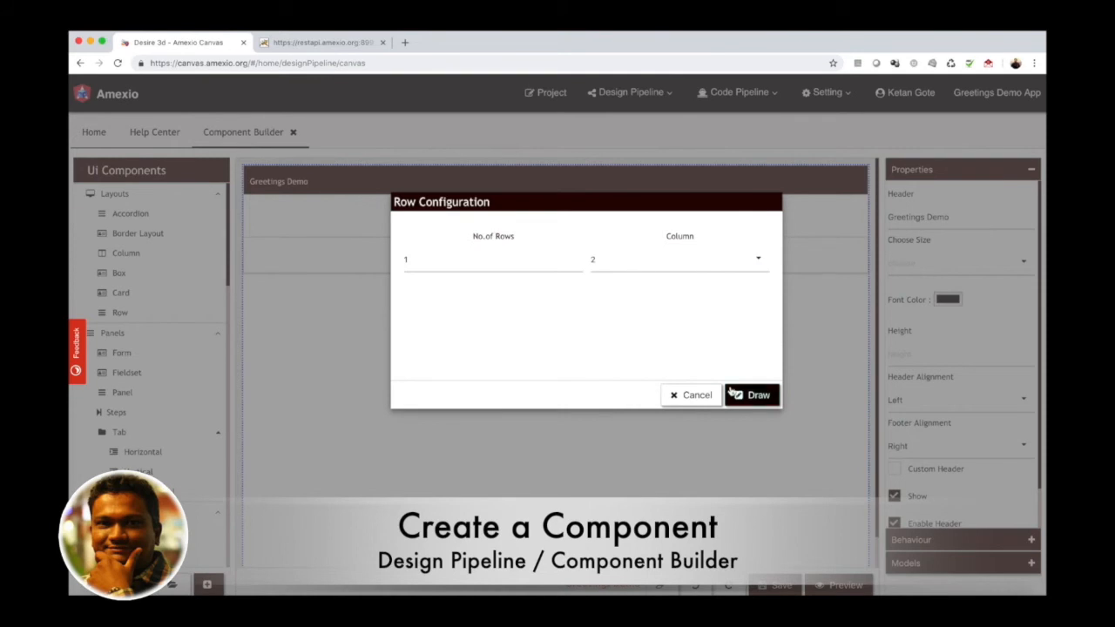
left_click(750, 395)
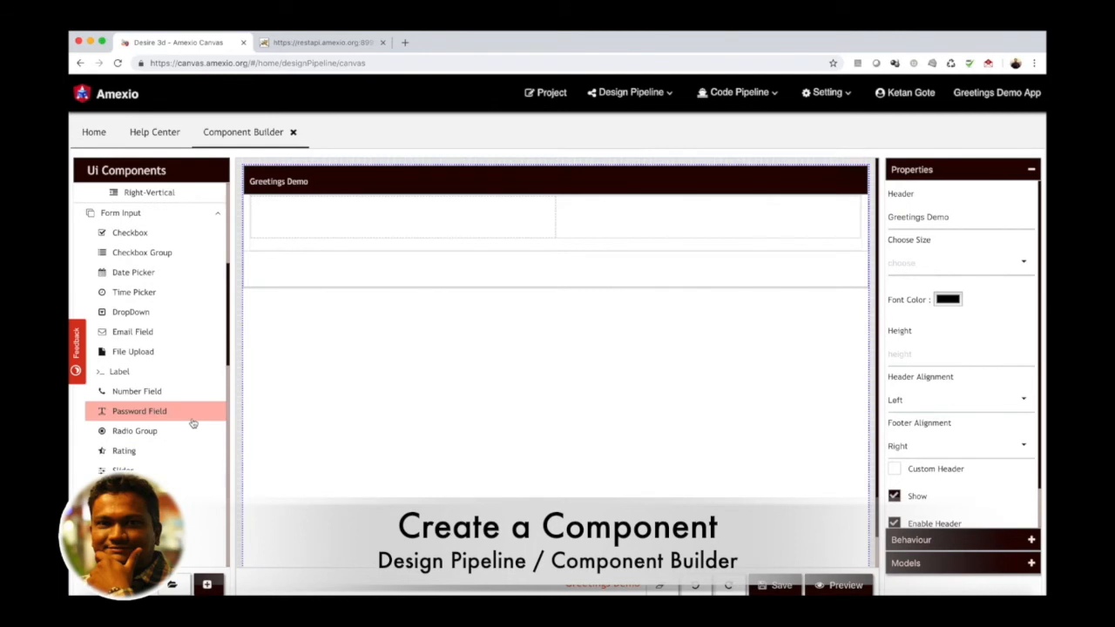
left_click_drag(130, 450, 362, 213)
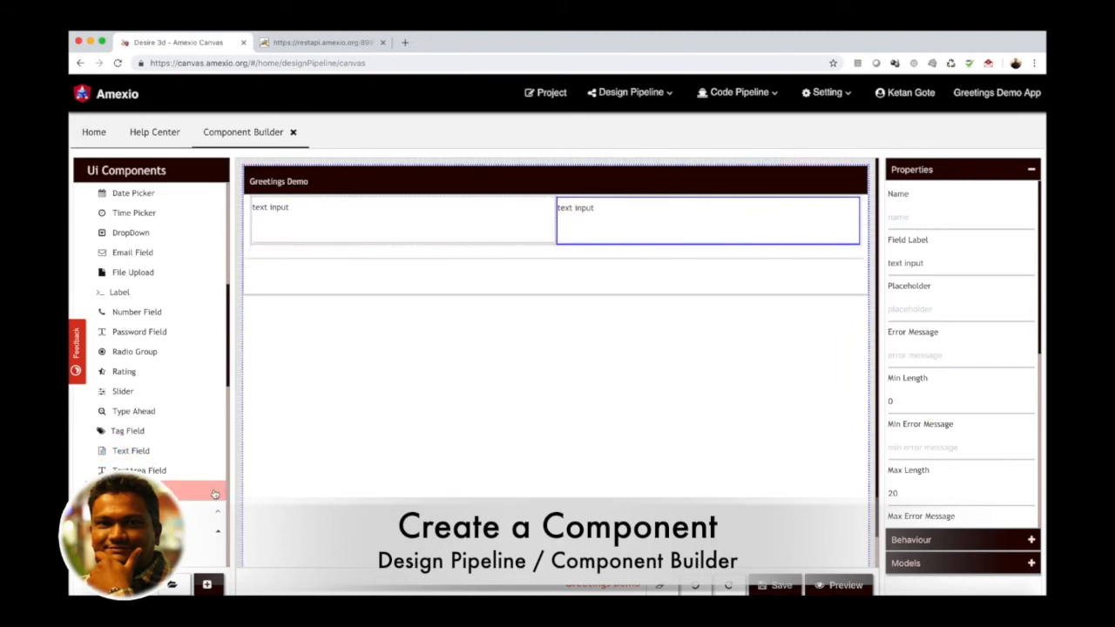
Step: Name the first text input 'name' and label it 'User Name'
left_click(400, 219)
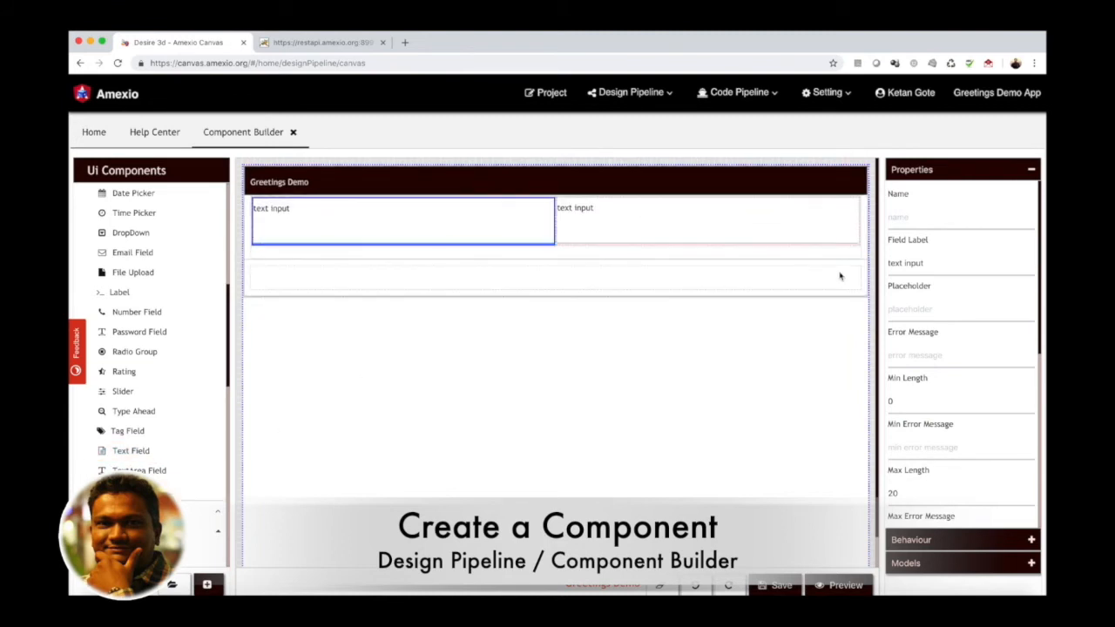
left_click(958, 216)
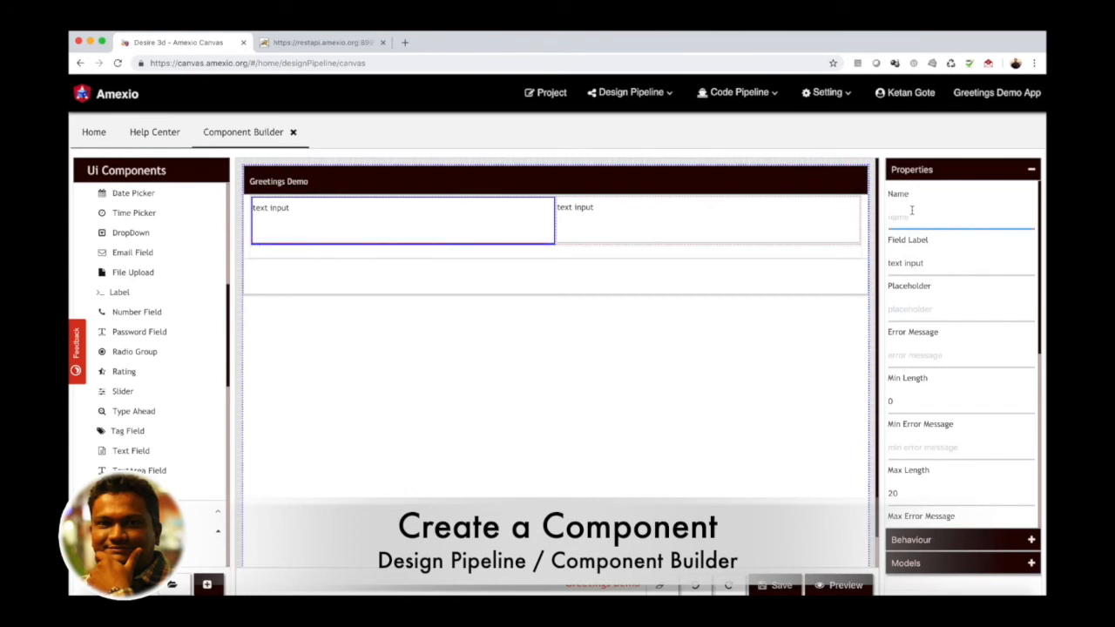
type("n")
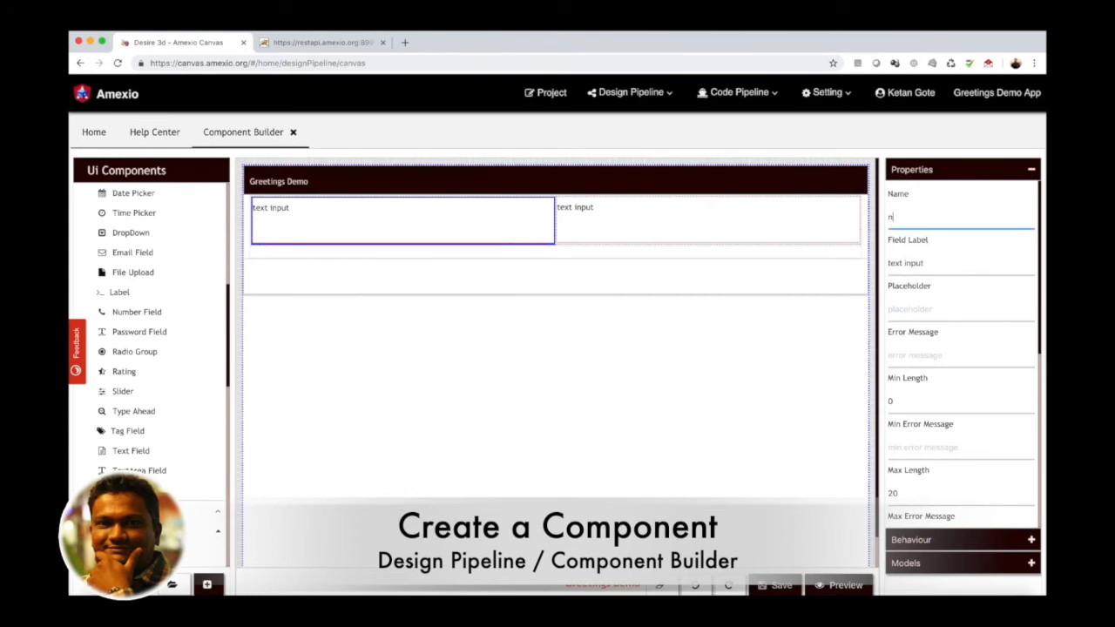
type("Use")
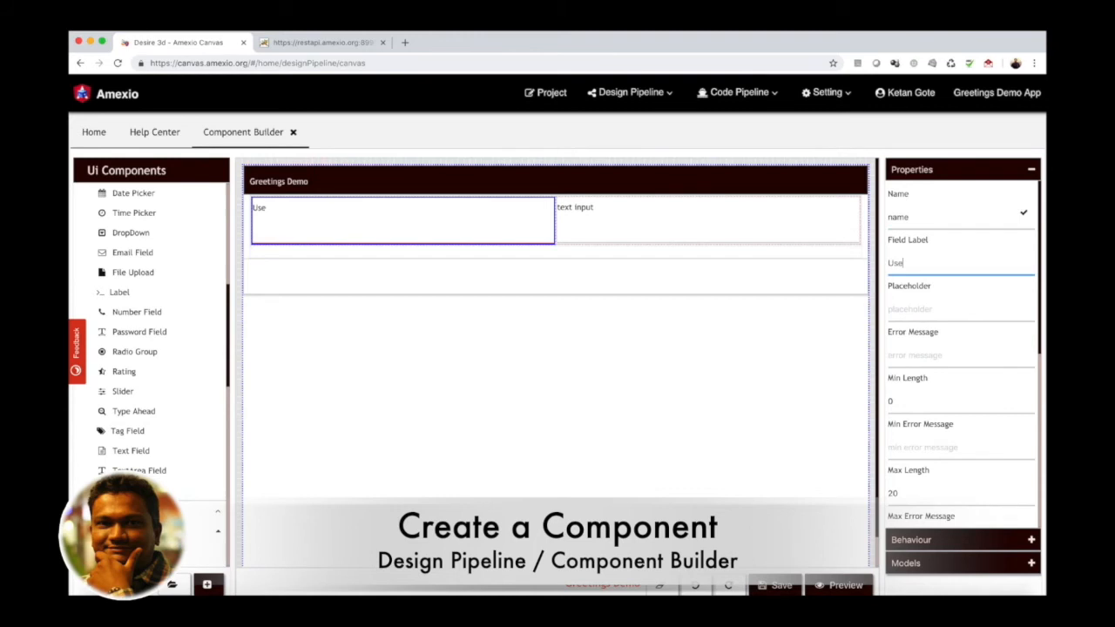
type("User Name")
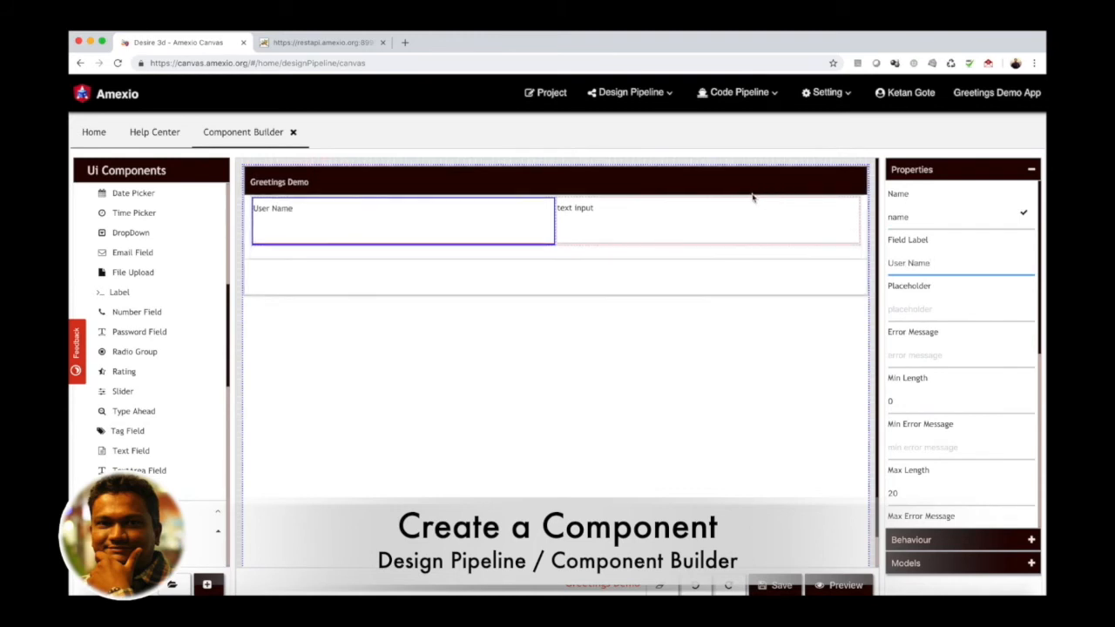
Step: Name the second text input 'greetingMsg' and label it 'Greeting Message'
left_click(706, 221)
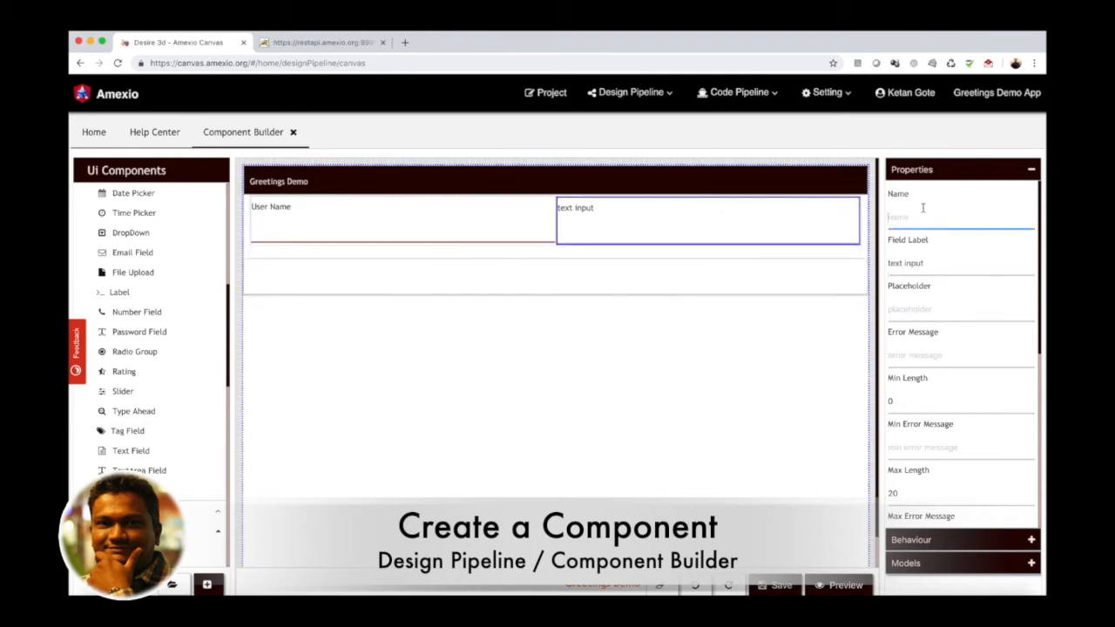
type("greet")
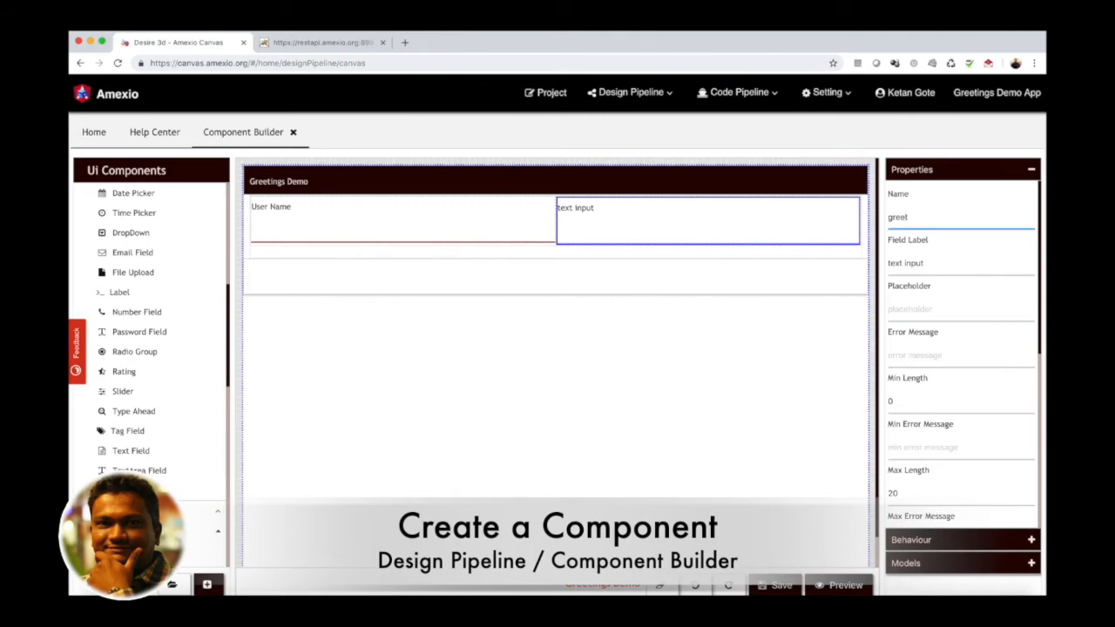
type("ingMsg")
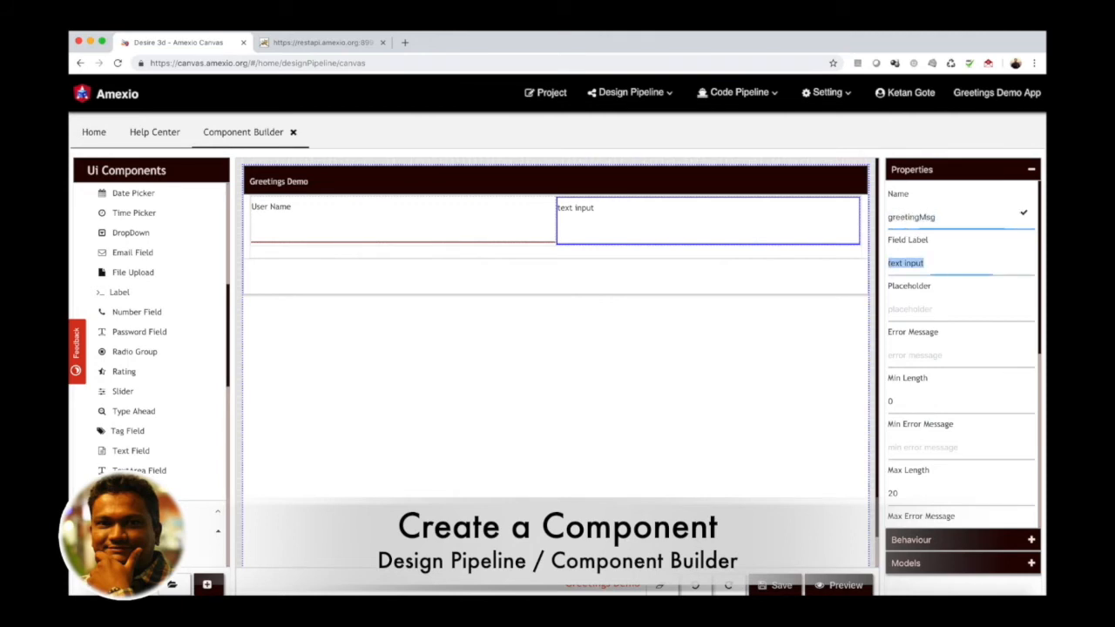
type("Gree")
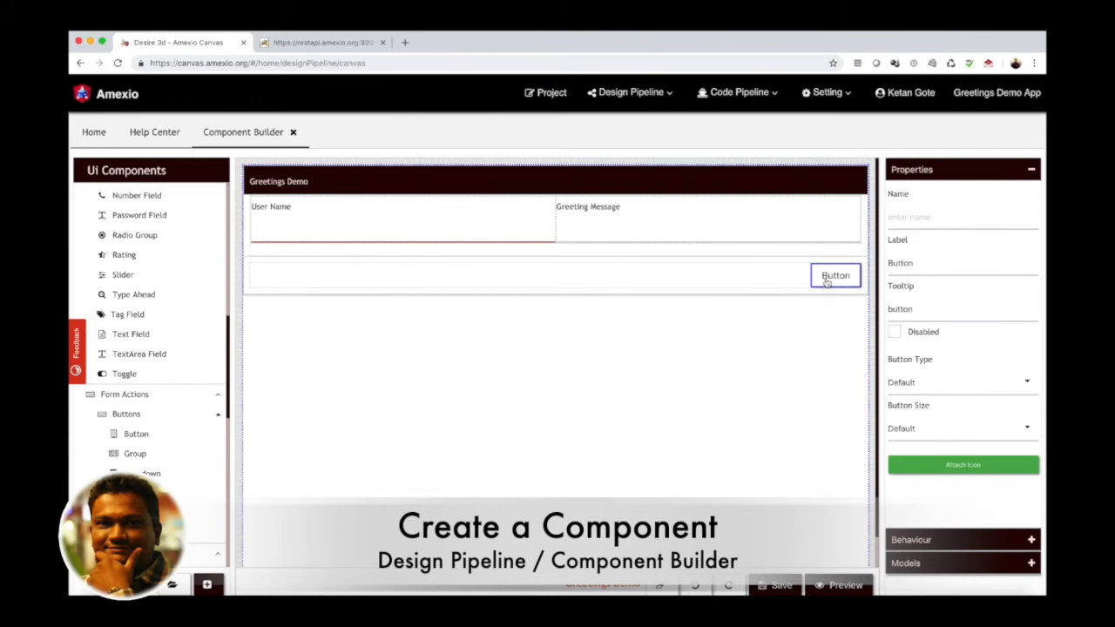
Step: Set the button's name to 'hello', label 'Hello', and Button Type to Theme-Color
left_click(835, 275)
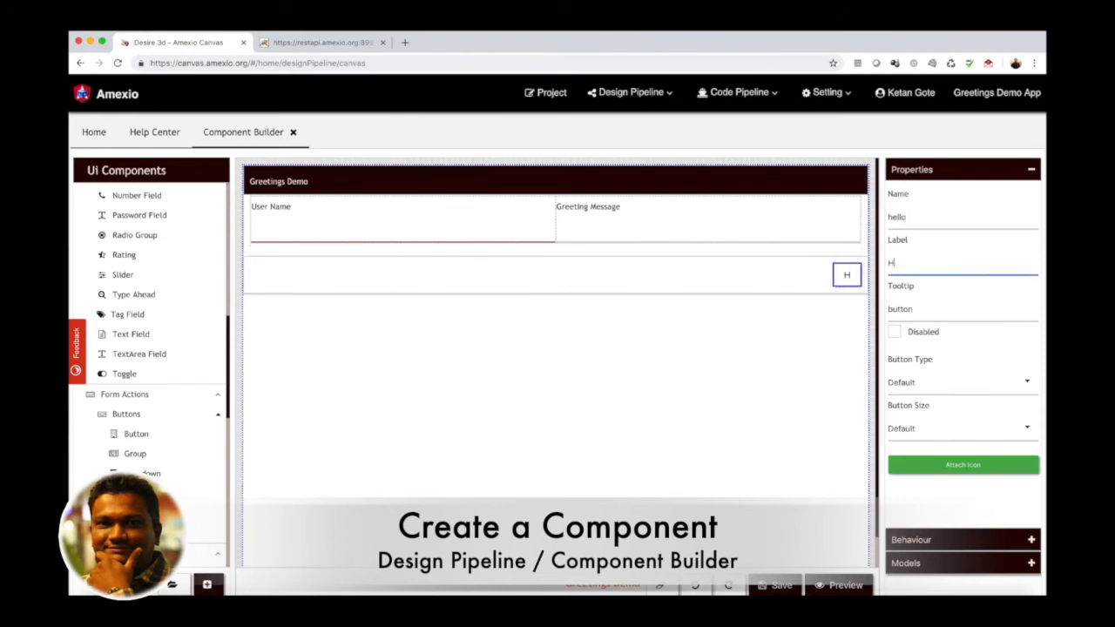
type("ello")
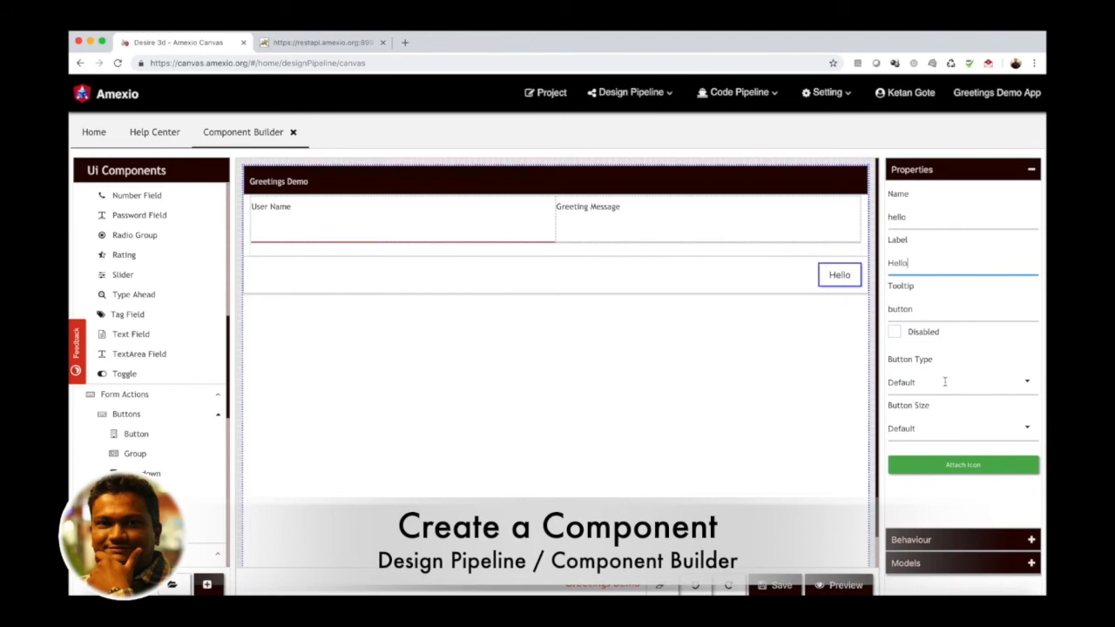
left_click(961, 381)
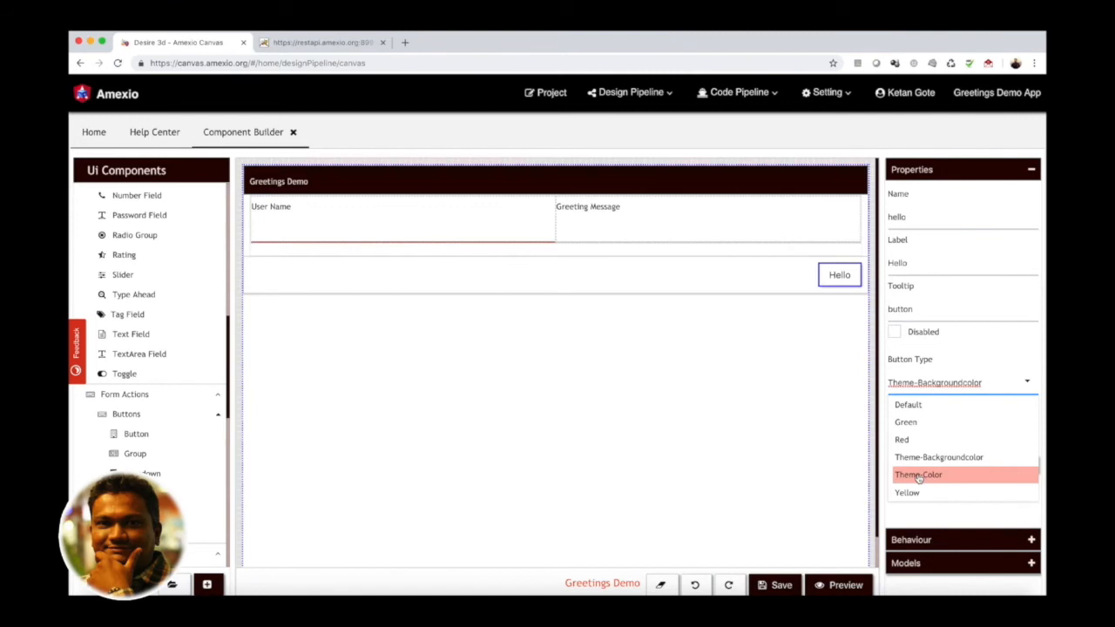
left_click(917, 474)
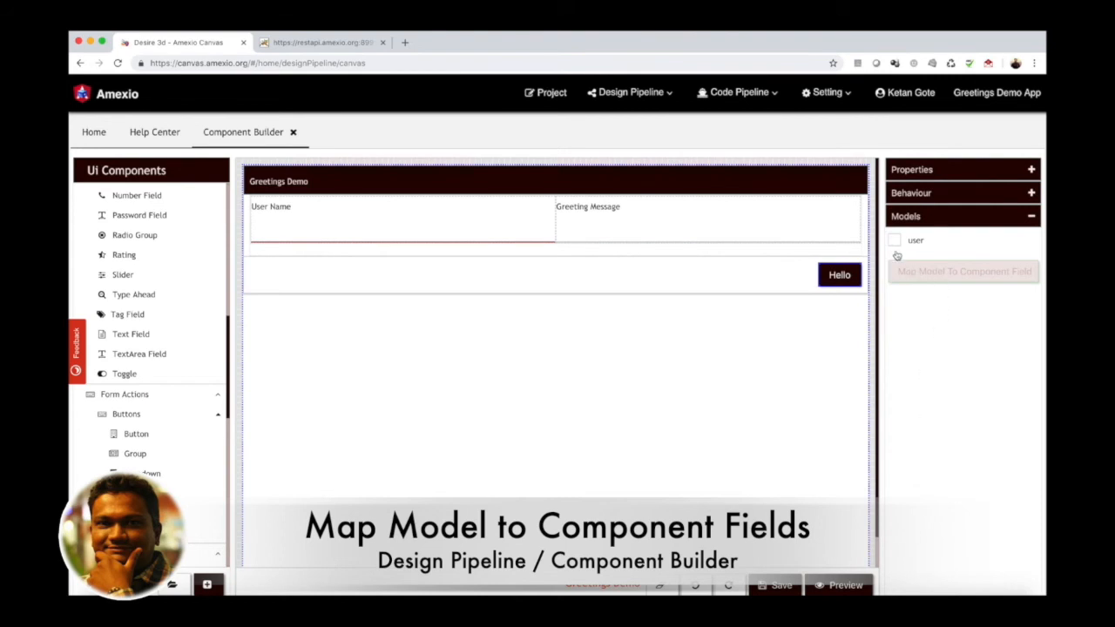
Step: Auto-map the user model's name and greetingMsg fields to the form fields and save
left_click(963, 271)
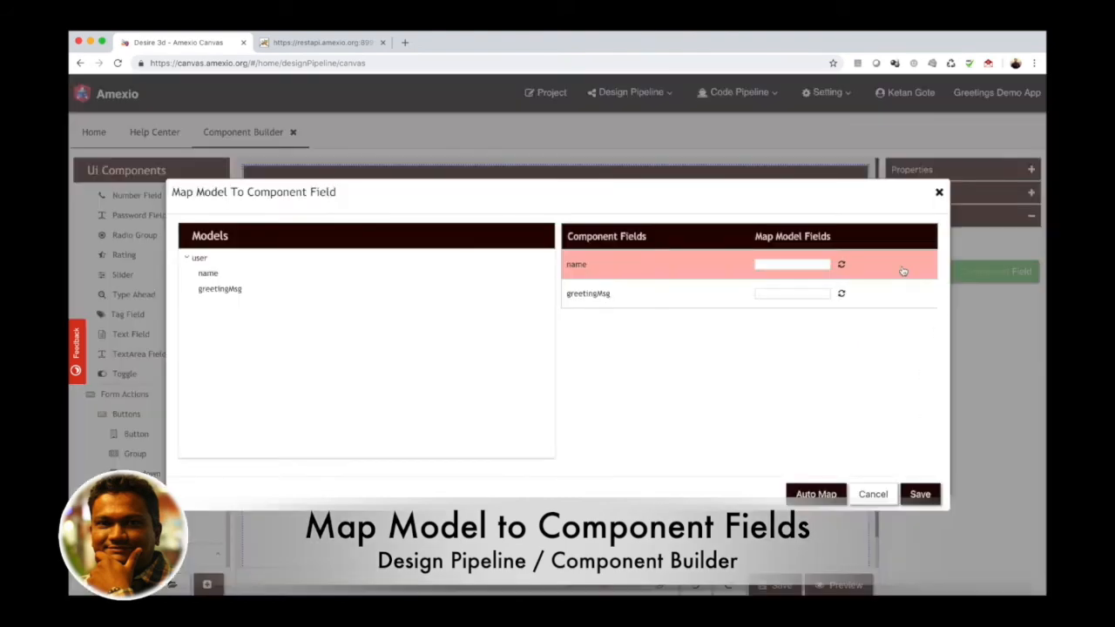
left_click(209, 273)
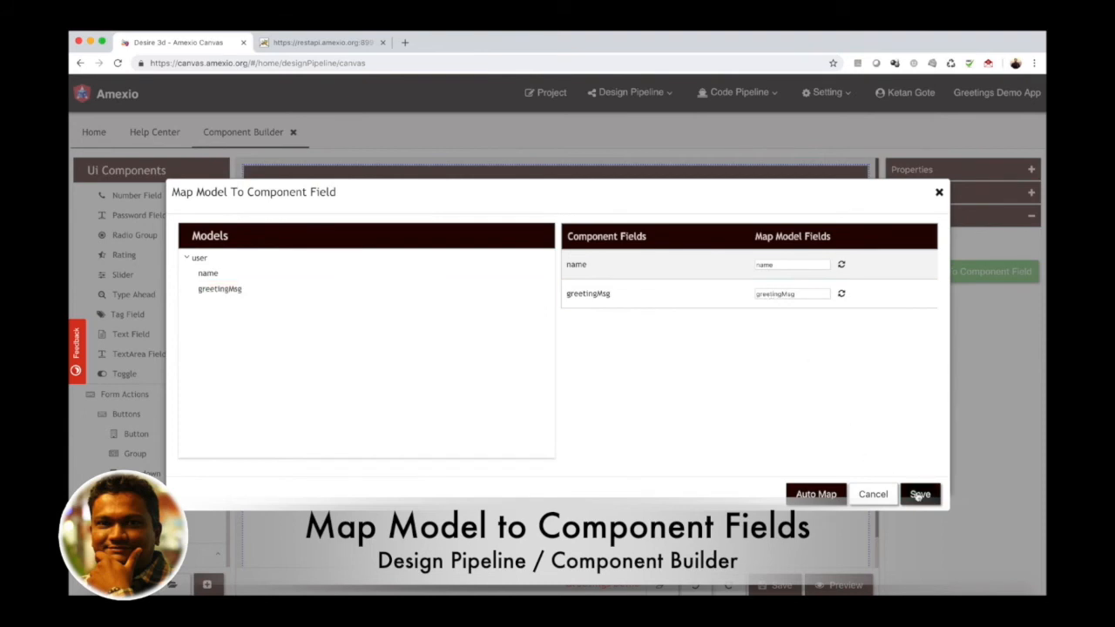
left_click(919, 493)
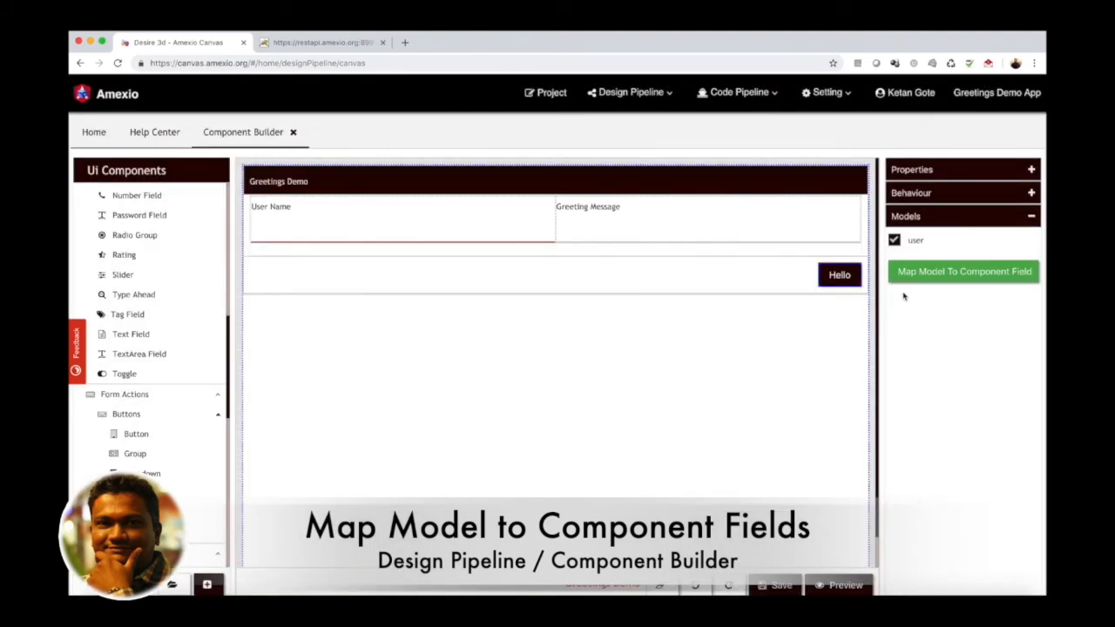
left_click(838, 275)
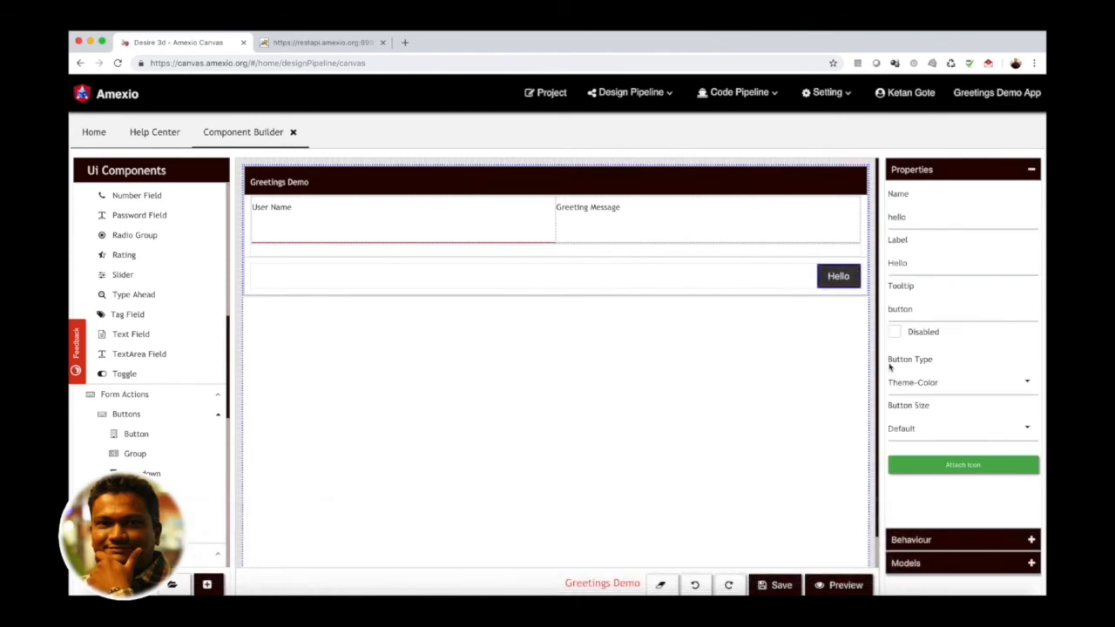
Step: Add a Hello On Click service call to GreetingsService's greetings operation, passing User Name
left_click(911, 192)
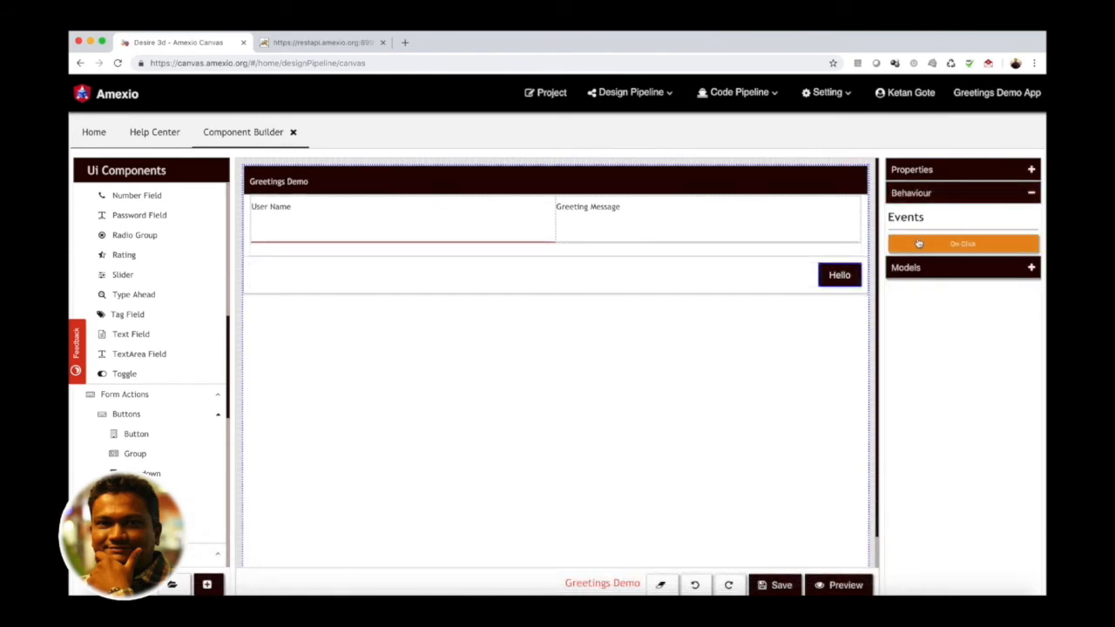
left_click(962, 243)
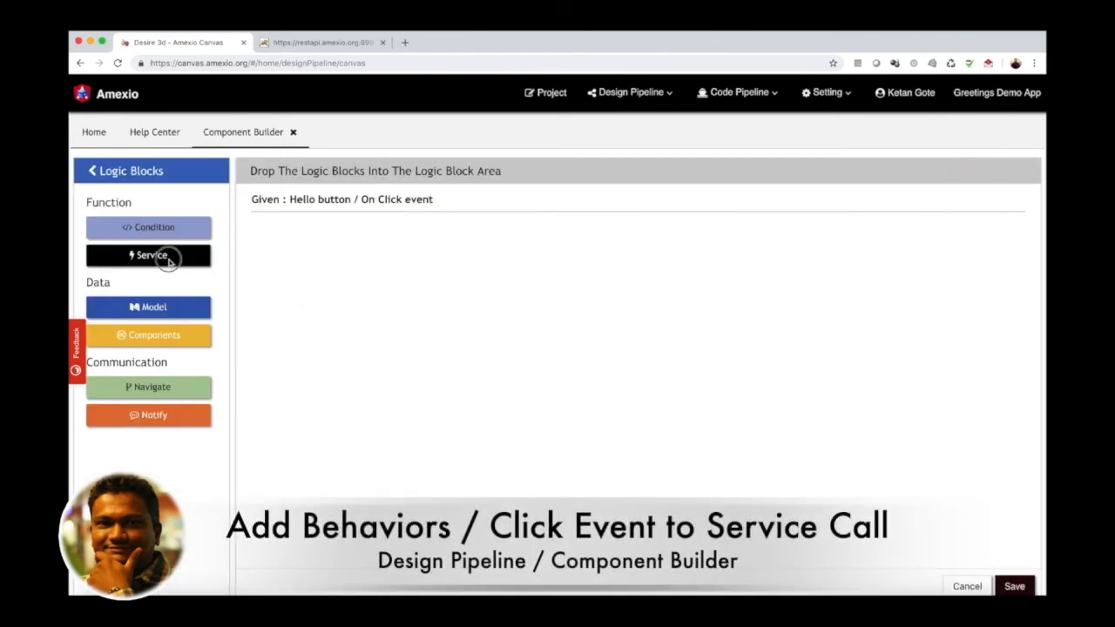
left_click(148, 255)
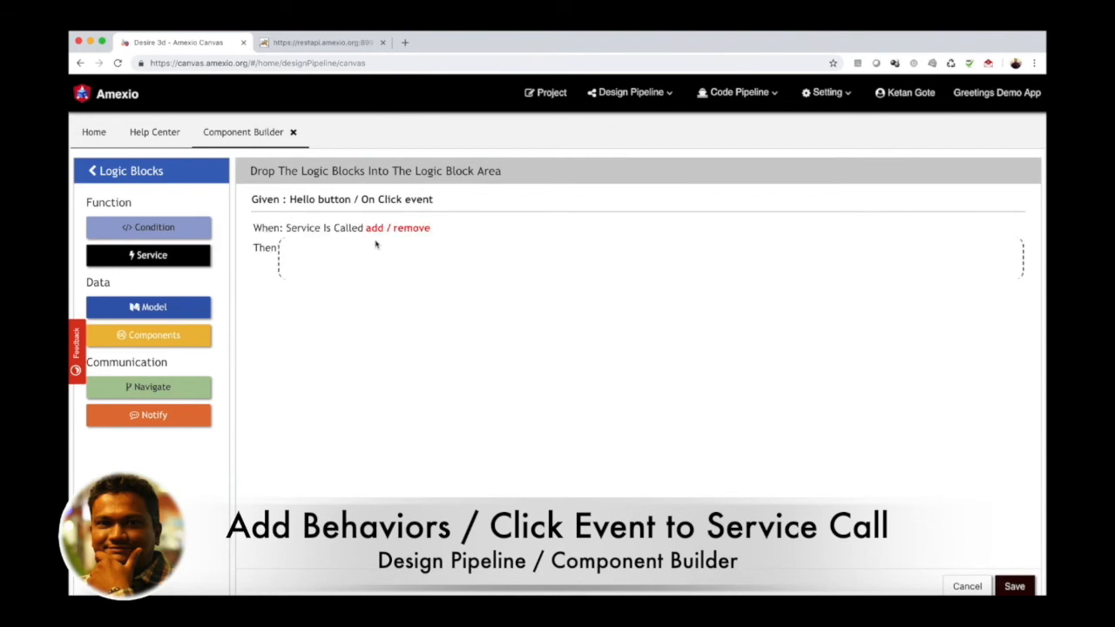
left_click(374, 227)
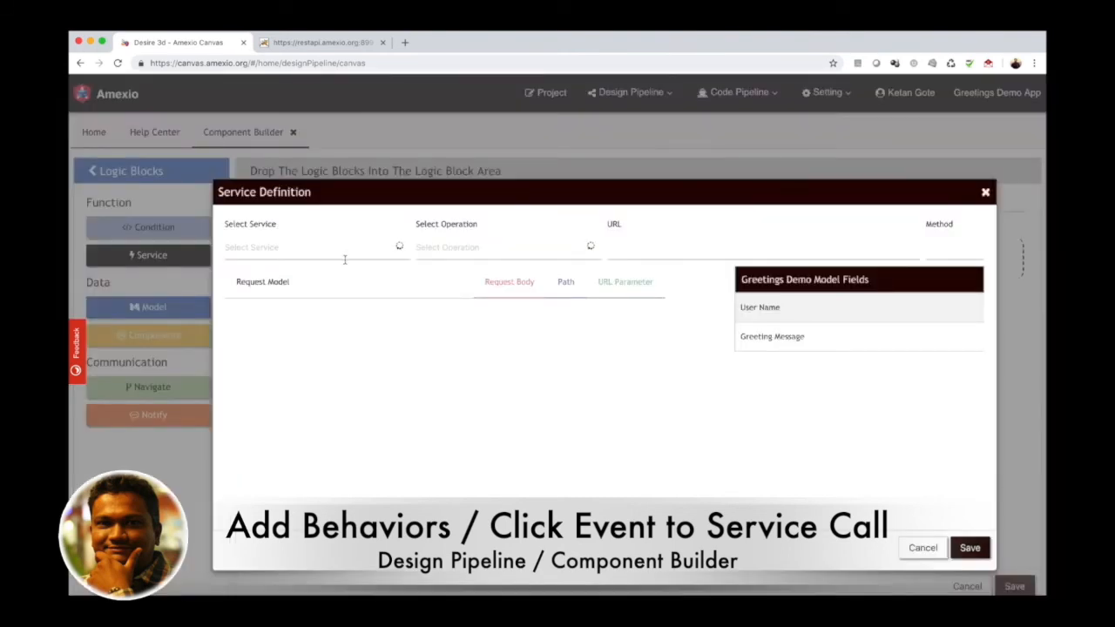
left_click(313, 247)
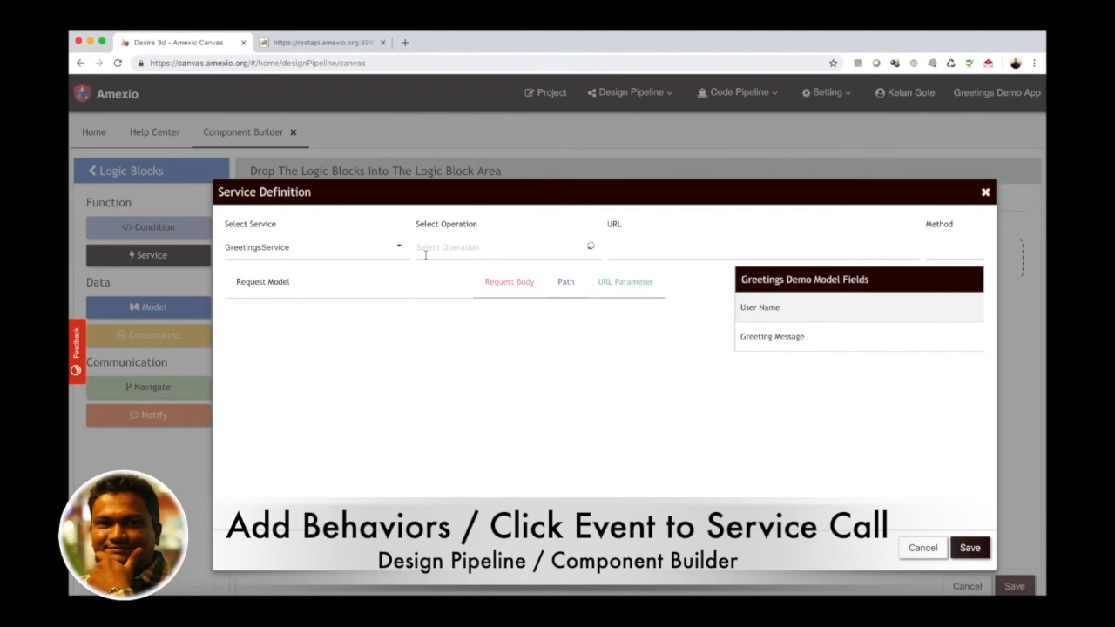
left_click(505, 247)
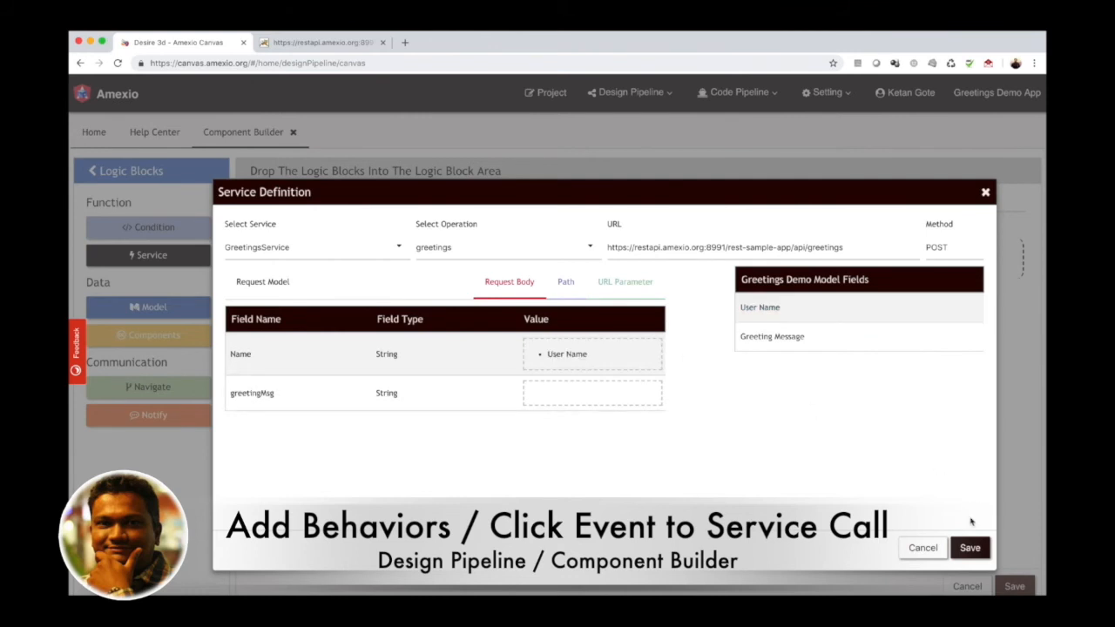
left_click(969, 547)
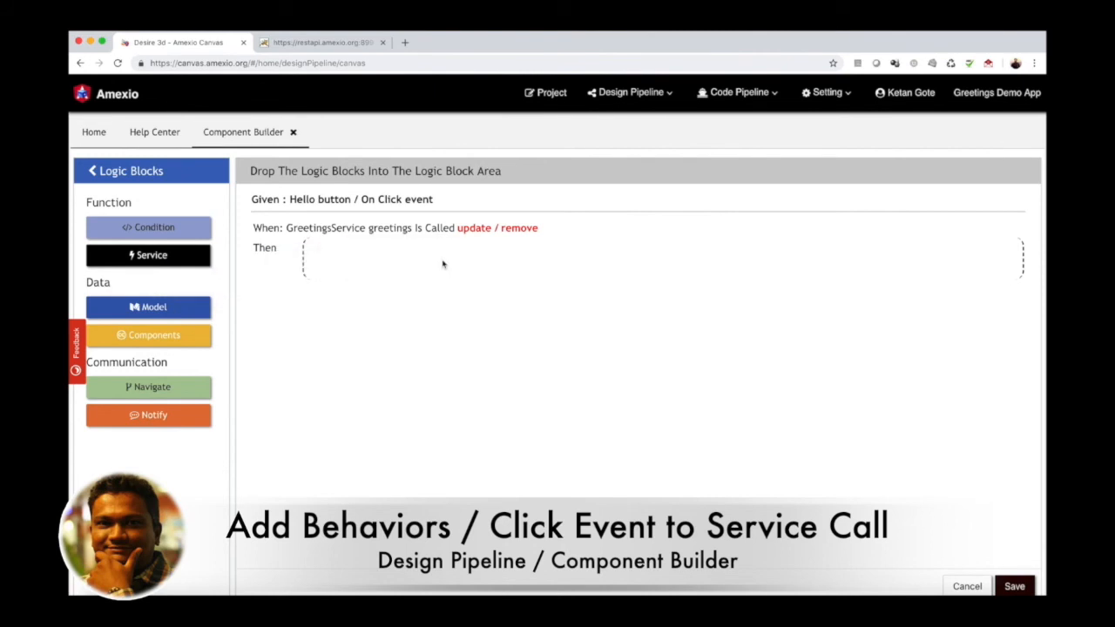
left_click(474, 227)
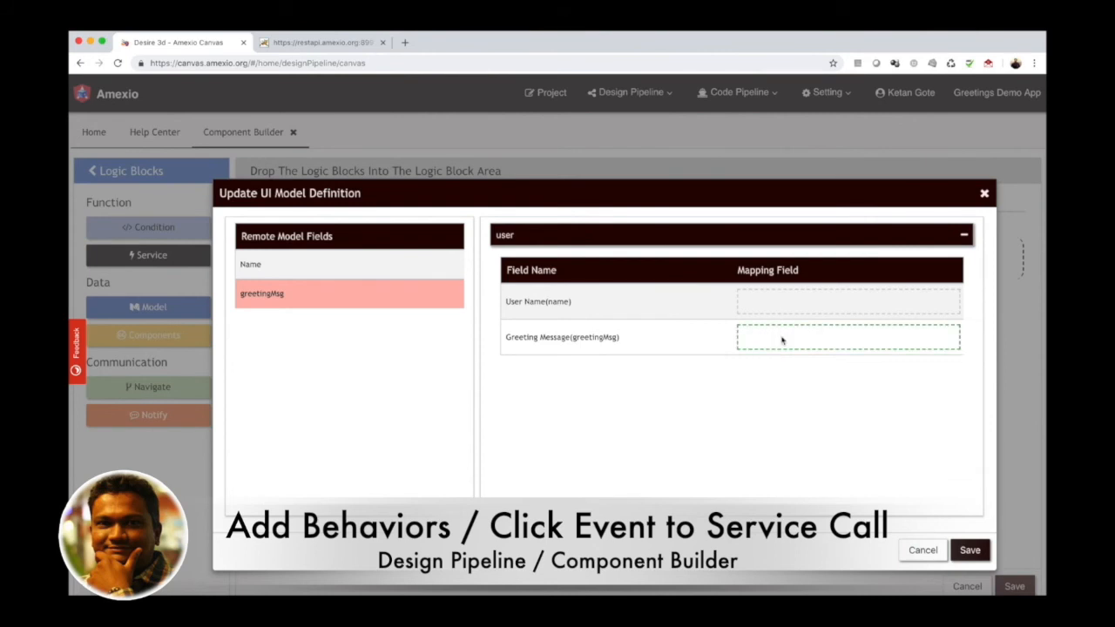
Step: Save the response-to-model mapping and the Greetings Demo design, then confirm mapping a menu
left_click(969, 549)
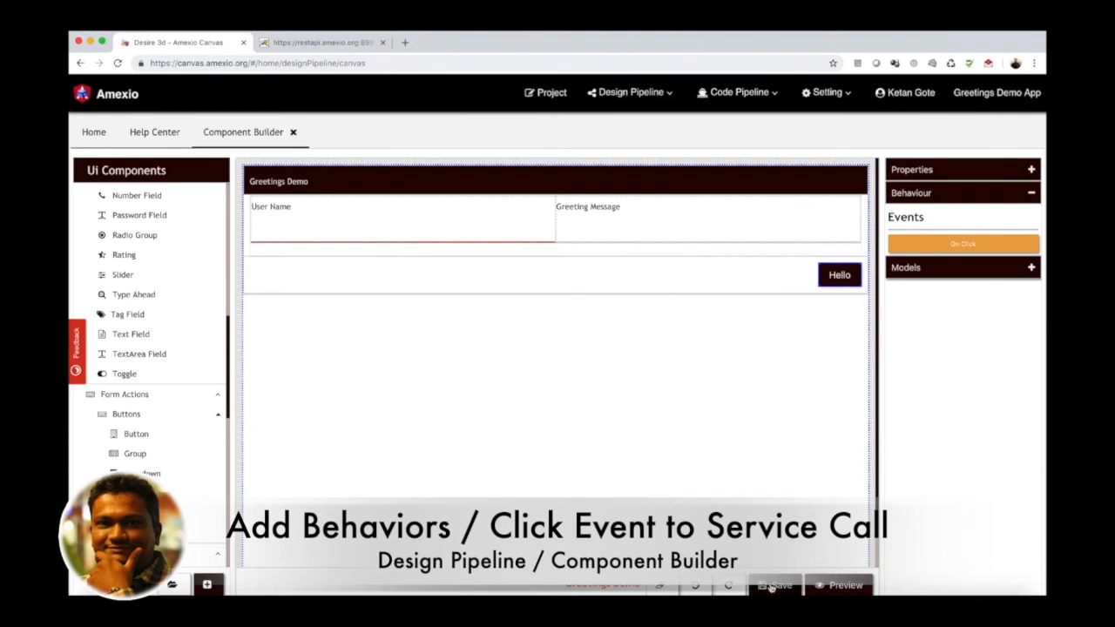
left_click(774, 585)
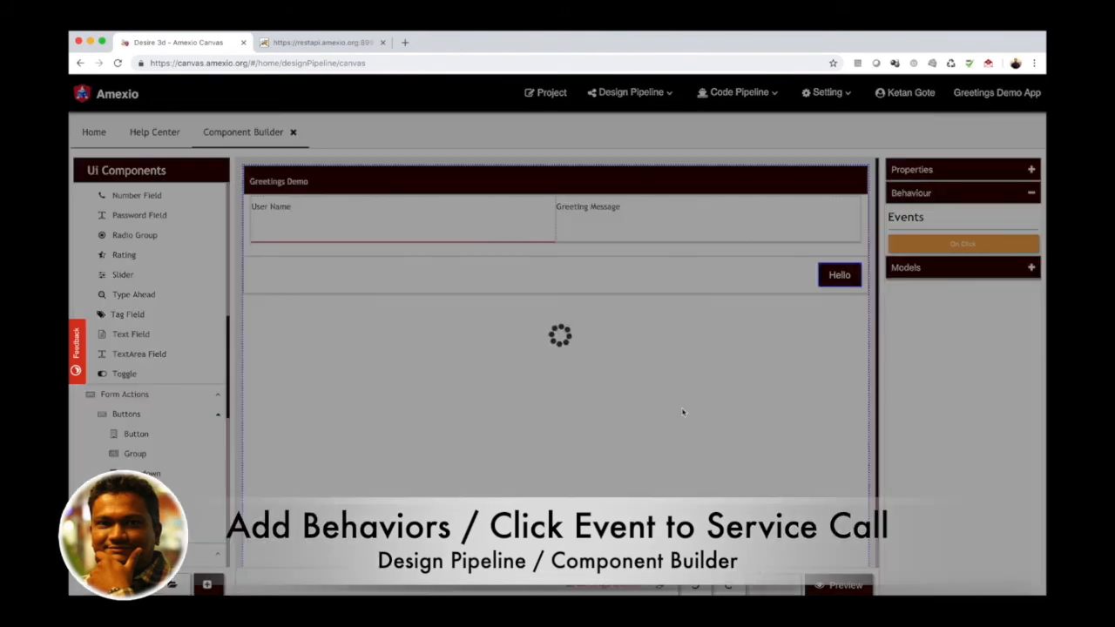
left_click(774, 584)
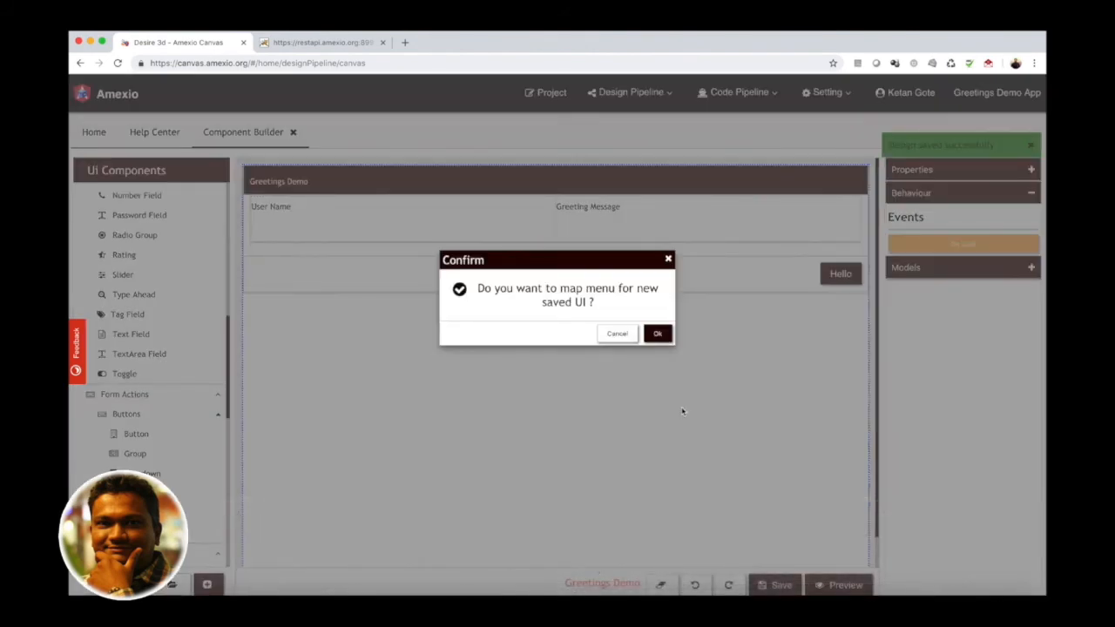
left_click(657, 333)
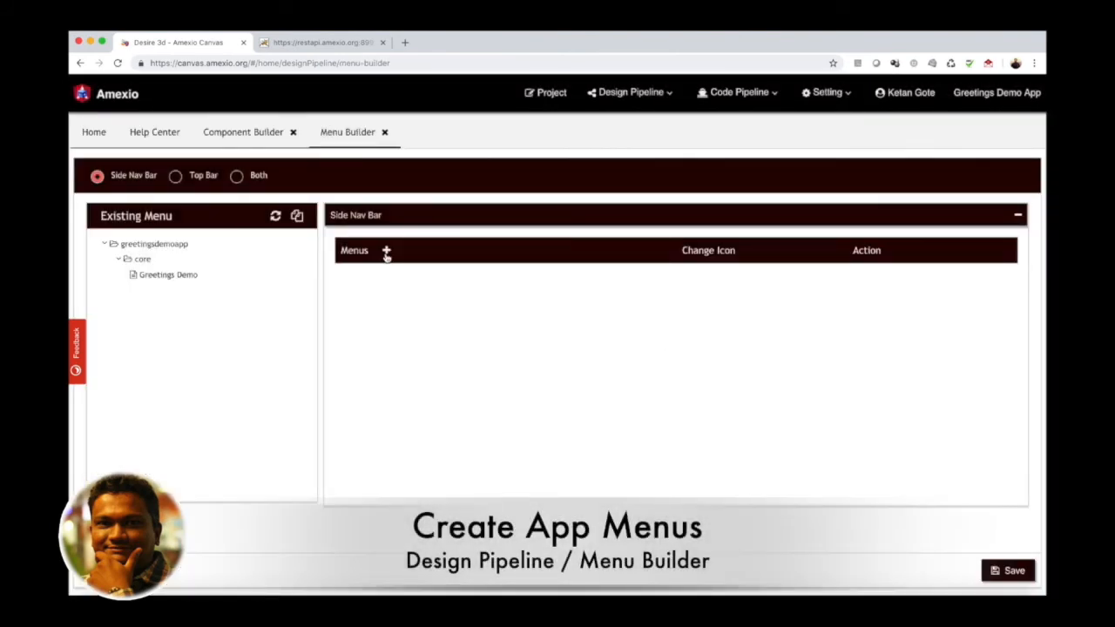
Step: Add a 'Demo' menu node holding the Greetings Demo page, renamed 'Greetings UI'
left_click(386, 251)
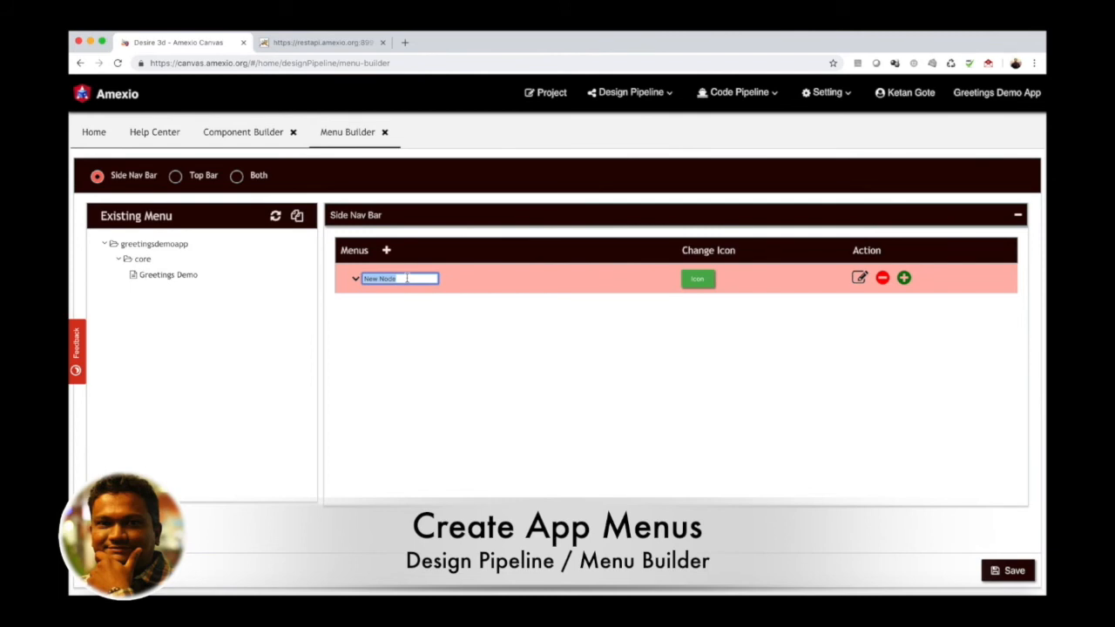
type("Demo")
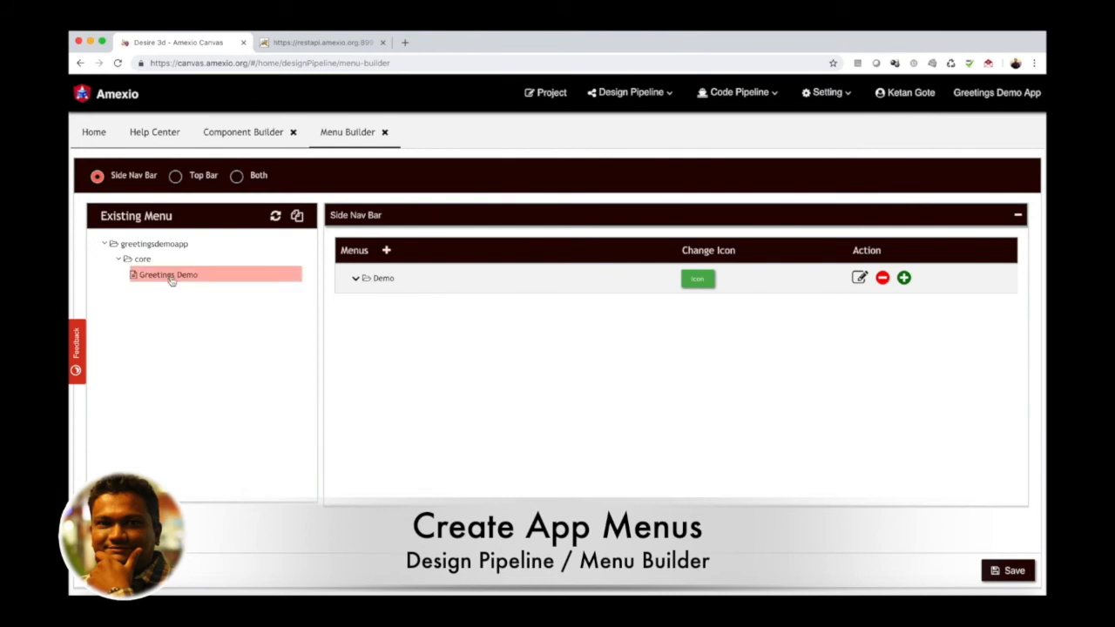
left_click(383, 277)
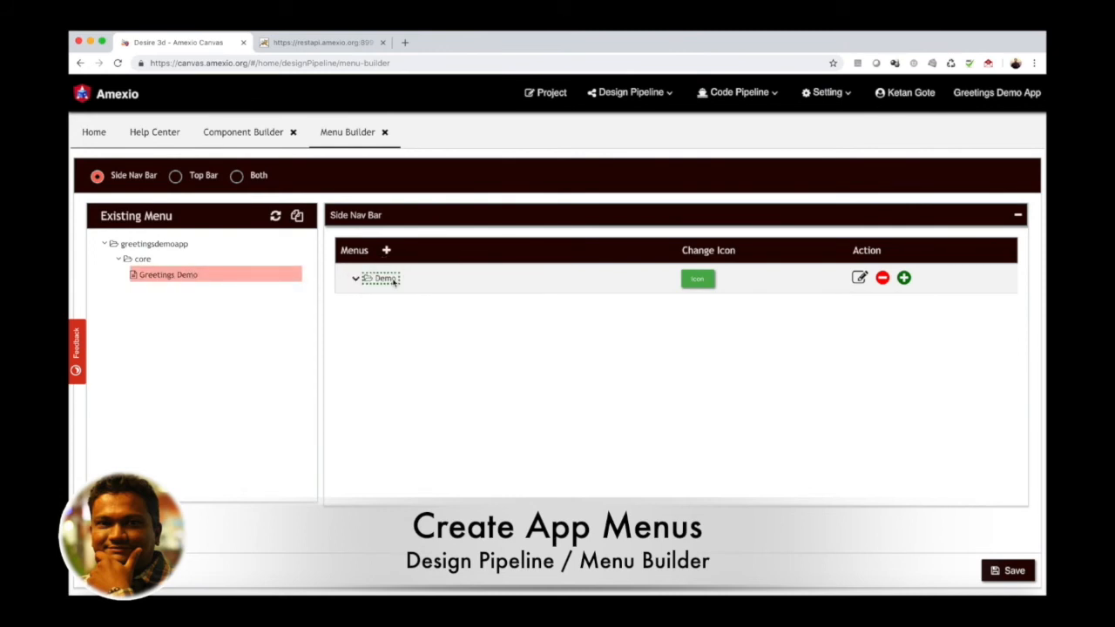
left_click(356, 278)
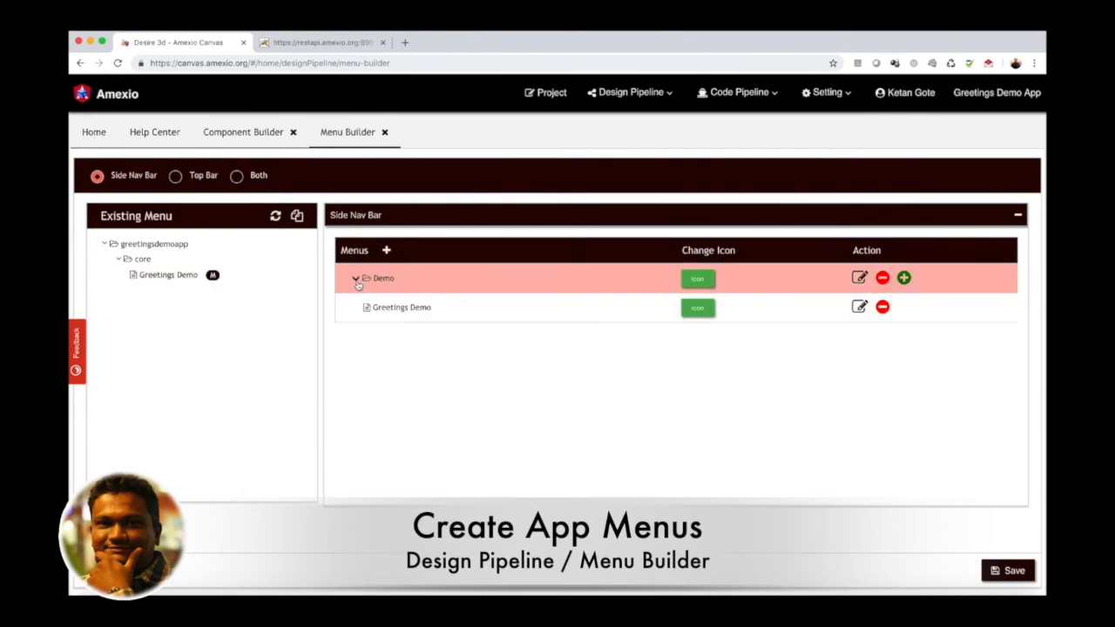
mouse_move(873, 325)
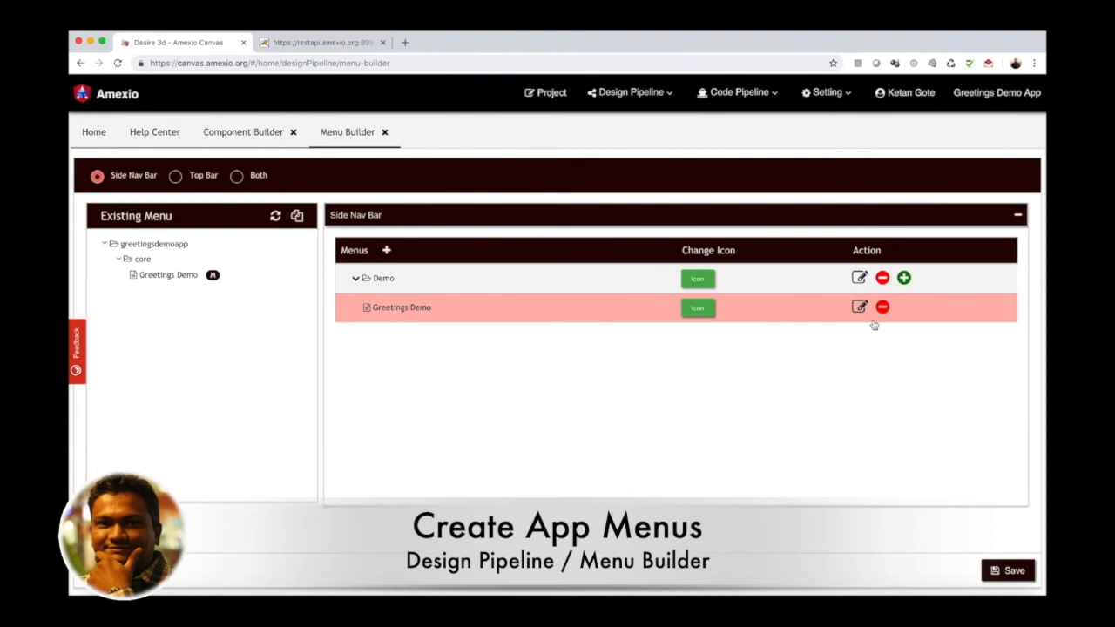
left_click(859, 307)
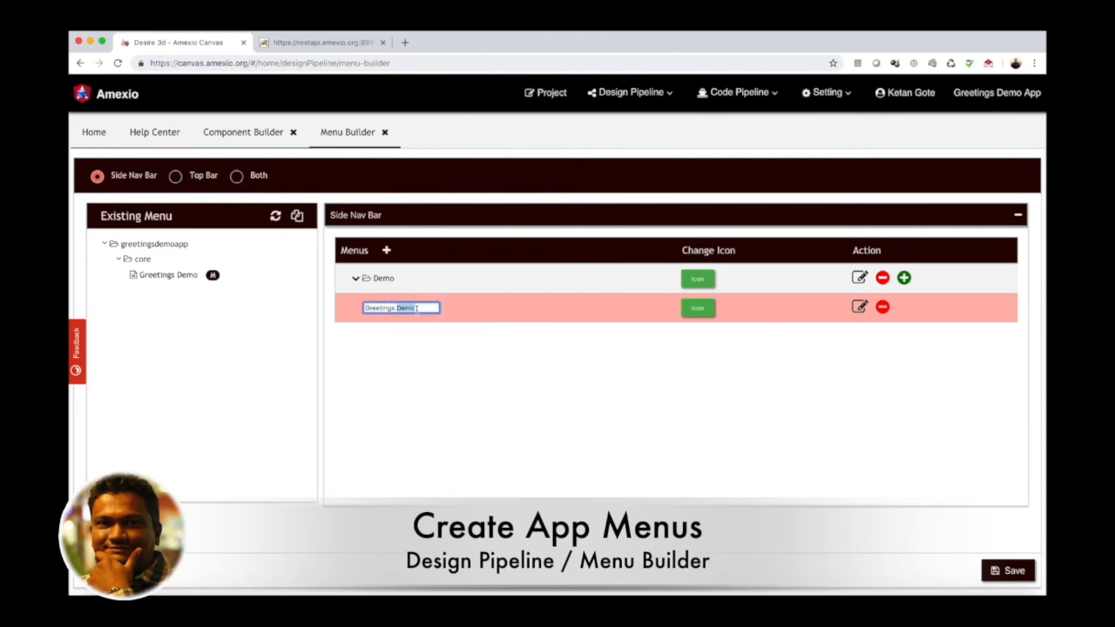
type("Greetings UI")
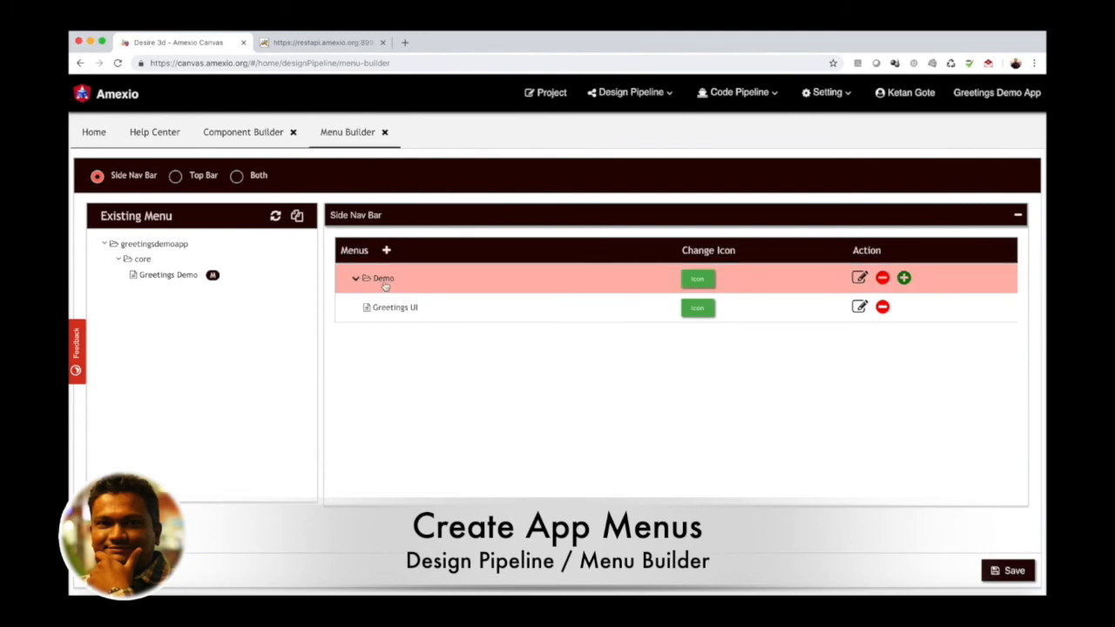
left_click(696, 279)
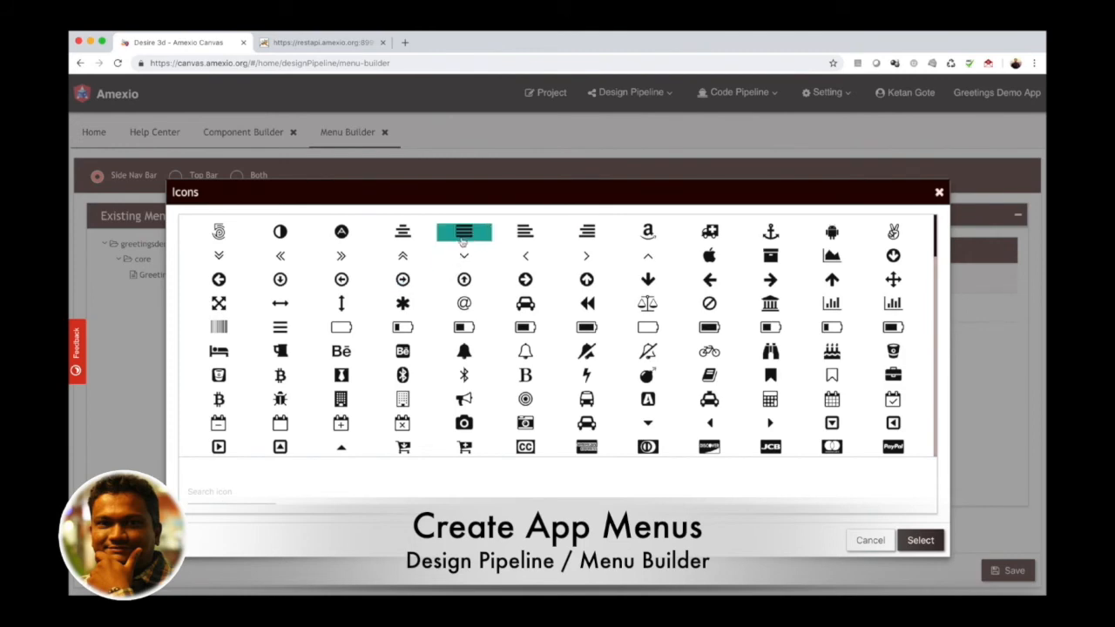
Step: Assign the fa fa-asterisk icon to Greetings UI and save the side-nav menu
left_click(920, 540)
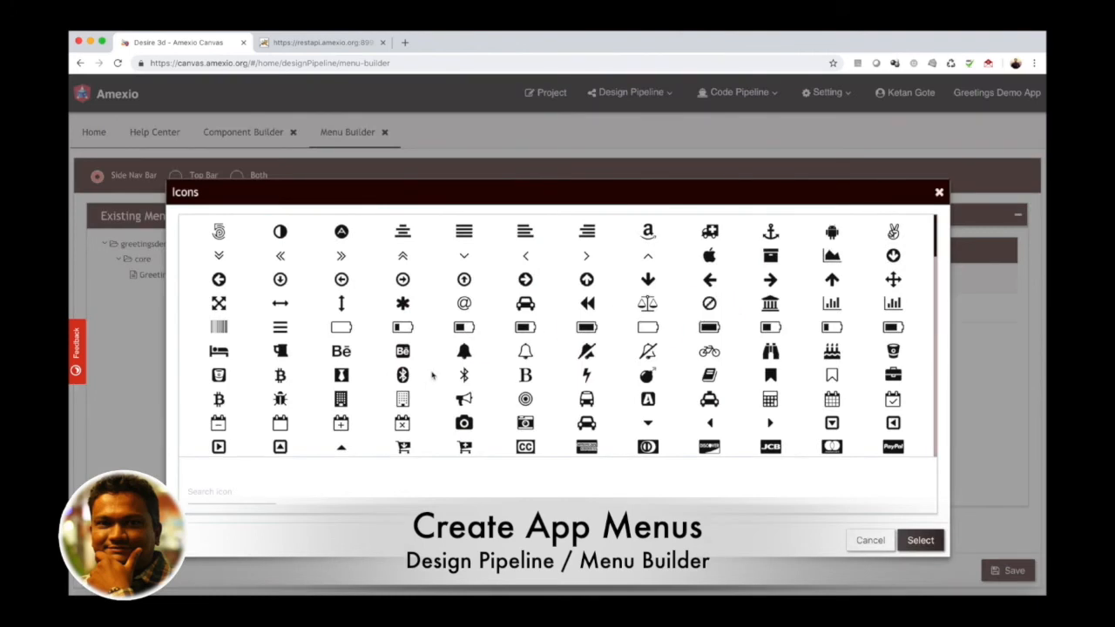
left_click(402, 303)
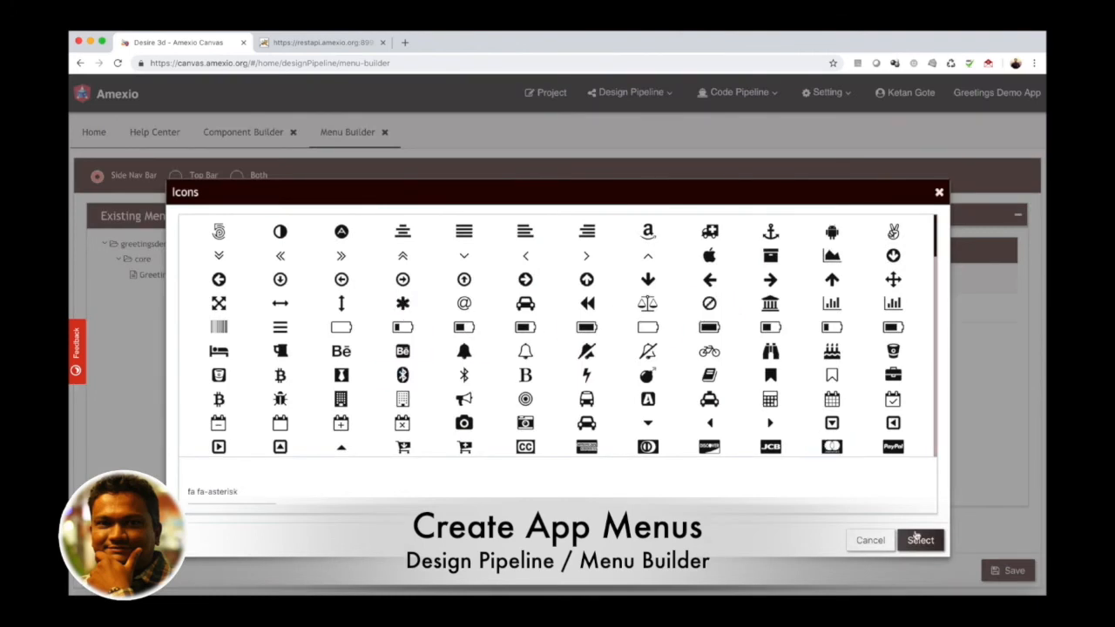
left_click(920, 540)
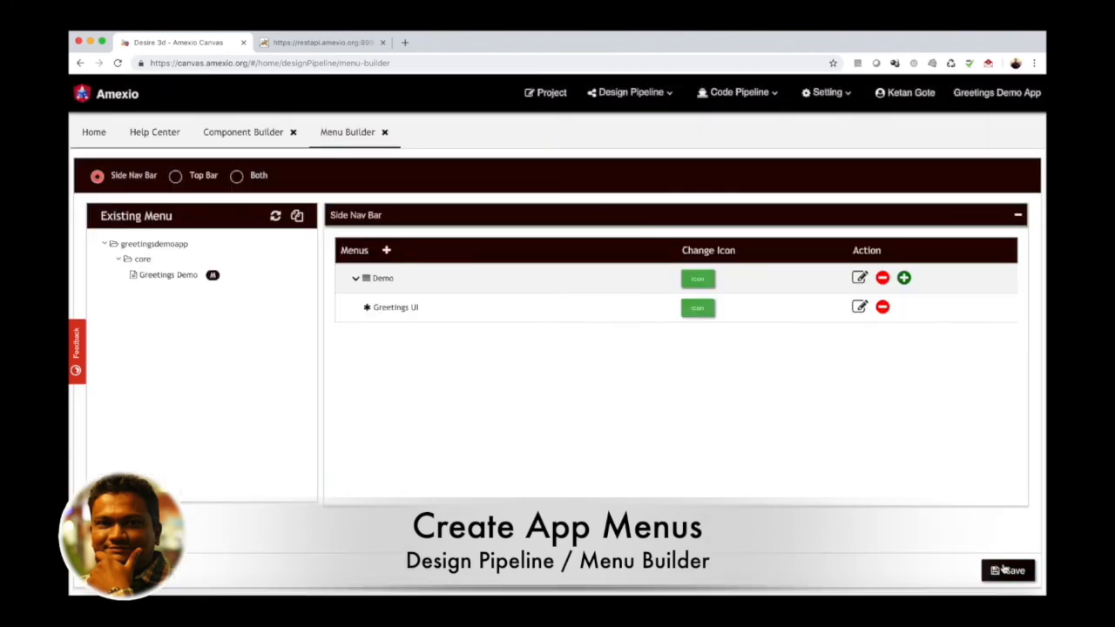
left_click(825, 92)
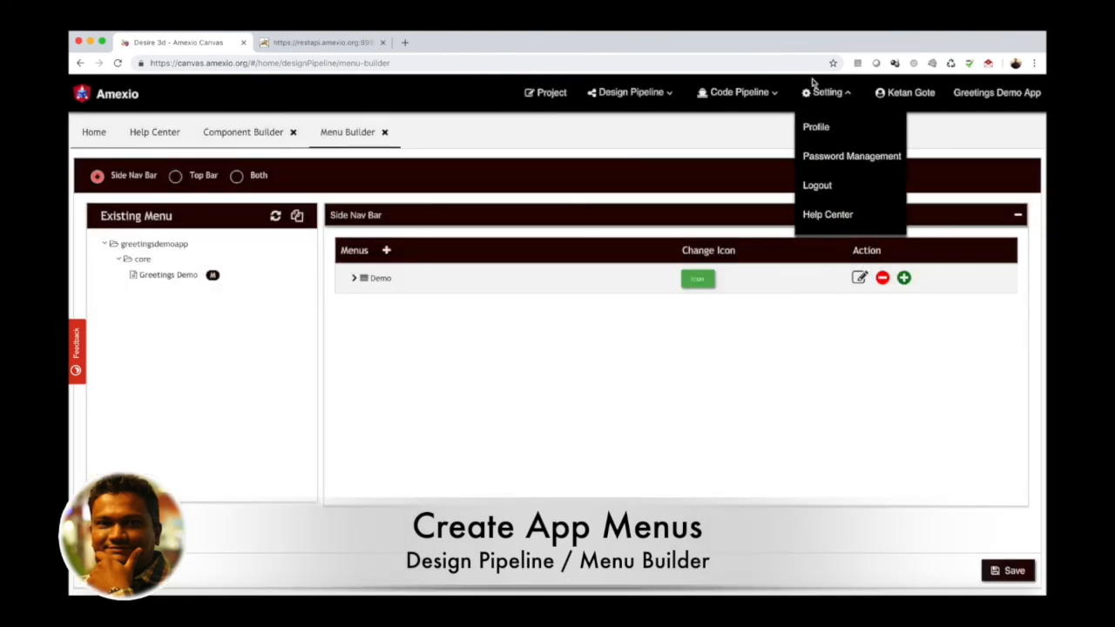
left_click(739, 93)
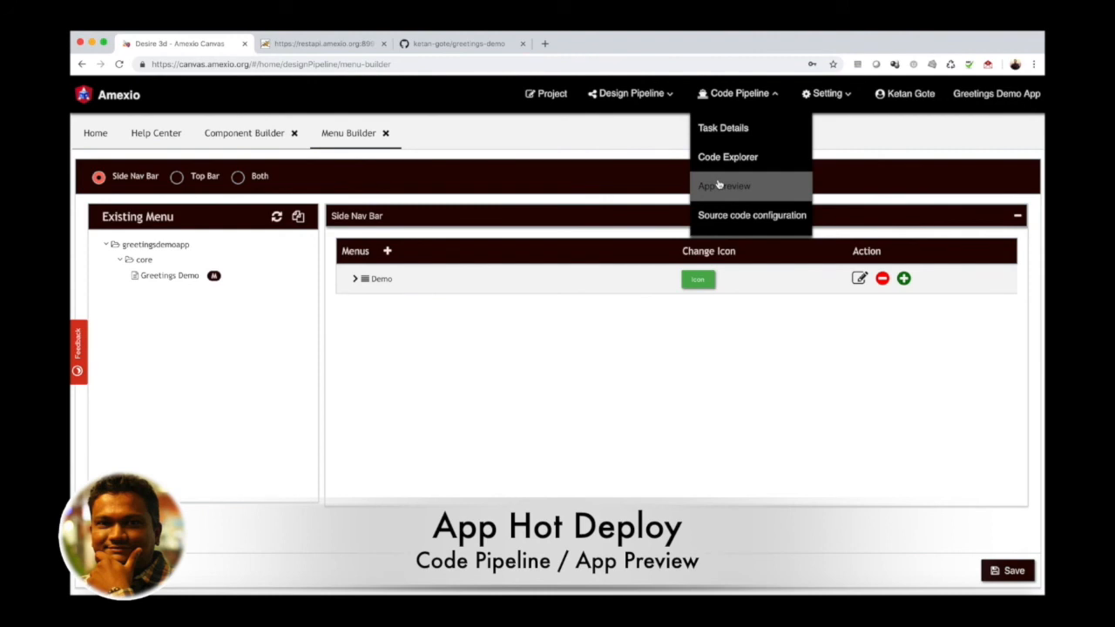
Step: In App Preview, enter user name 'Ketal' and request a greeting with Hello
left_click(723, 185)
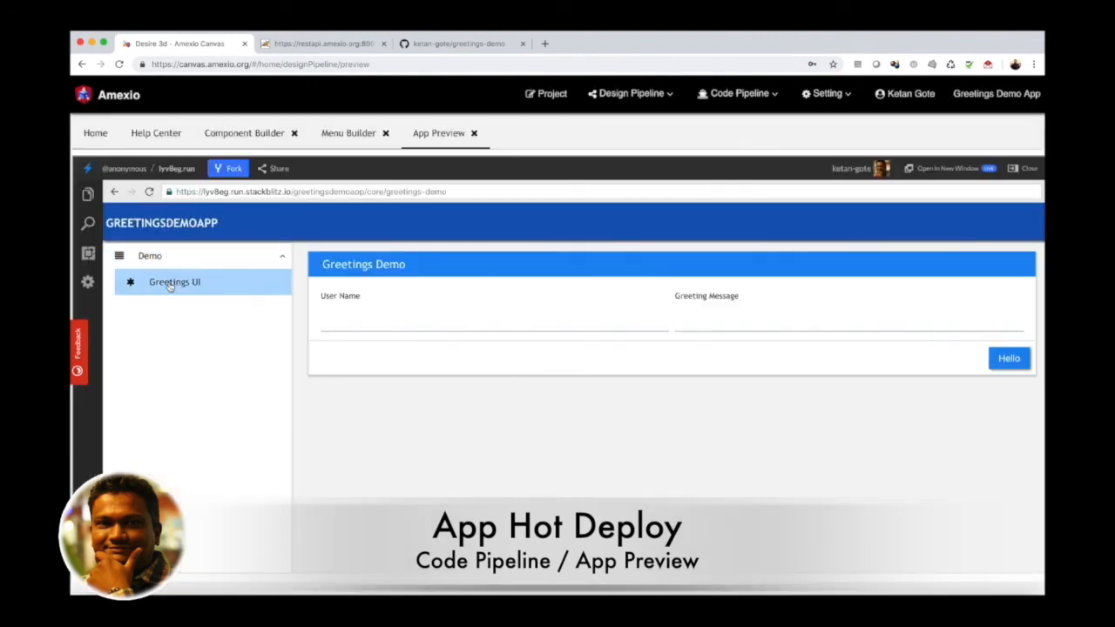
type("Ketal")
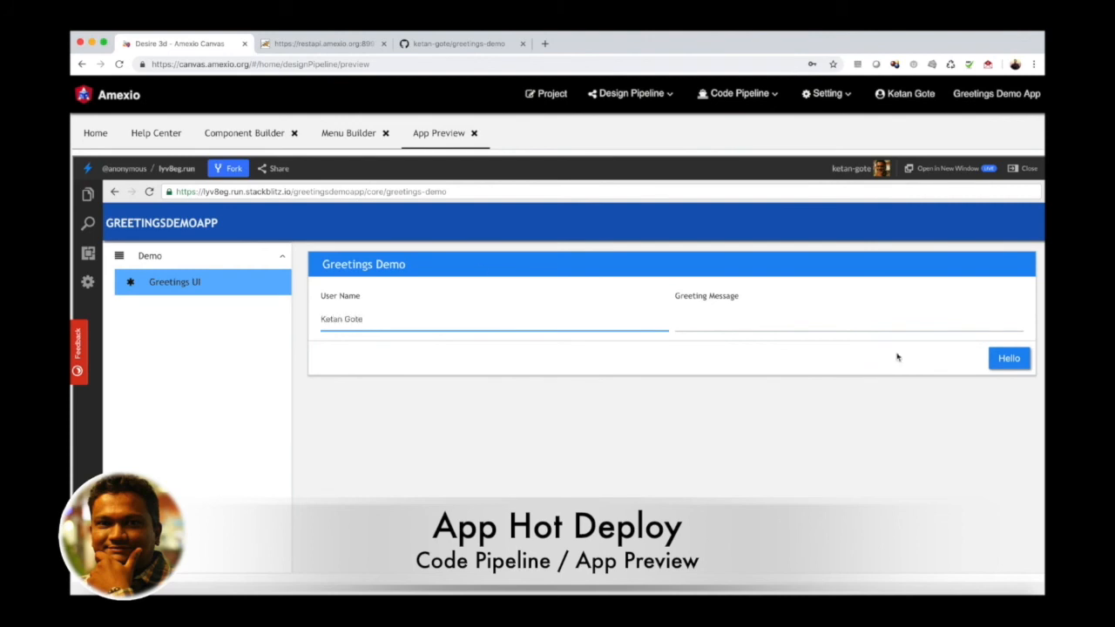
left_click(1008, 358)
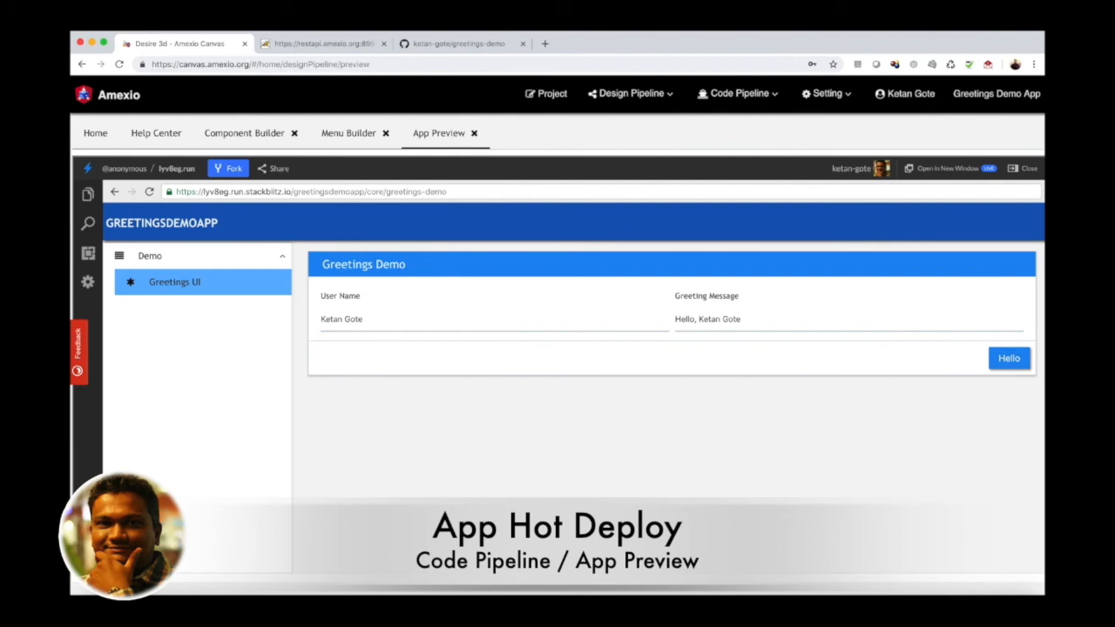
left_click(738, 93)
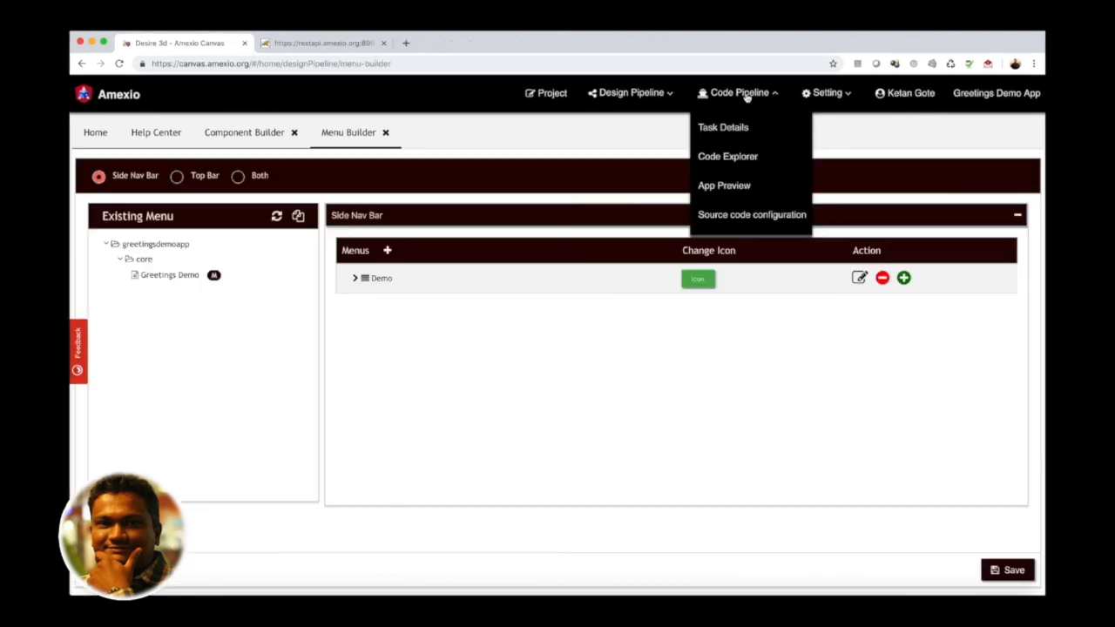
Step: In Code Explorer, expand src/app/core and open core.module.ts
left_click(727, 156)
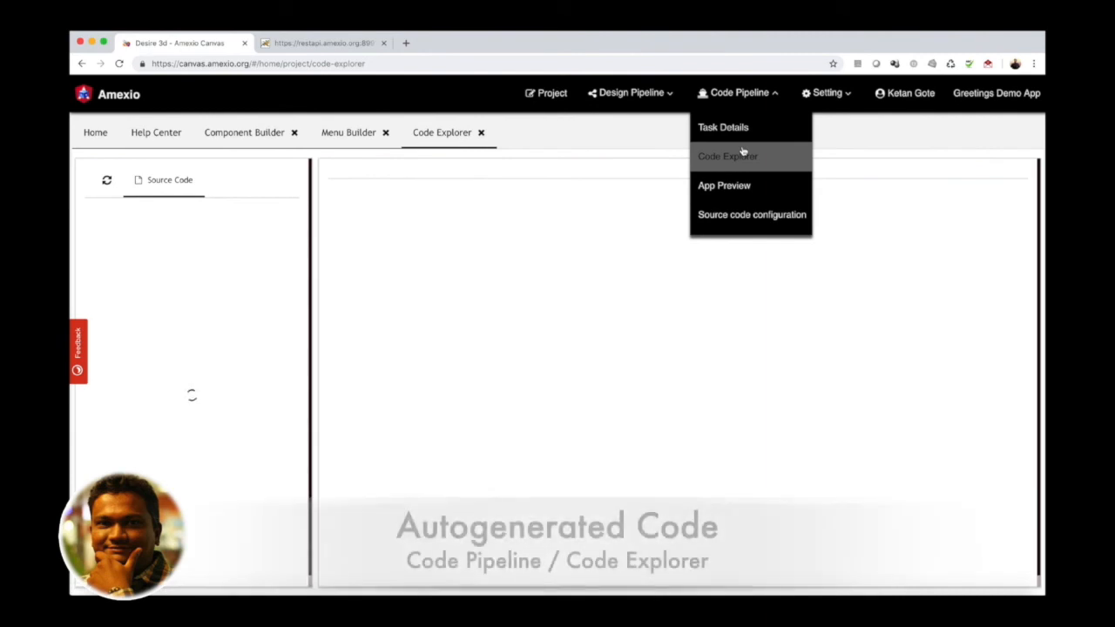
left_click(727, 156)
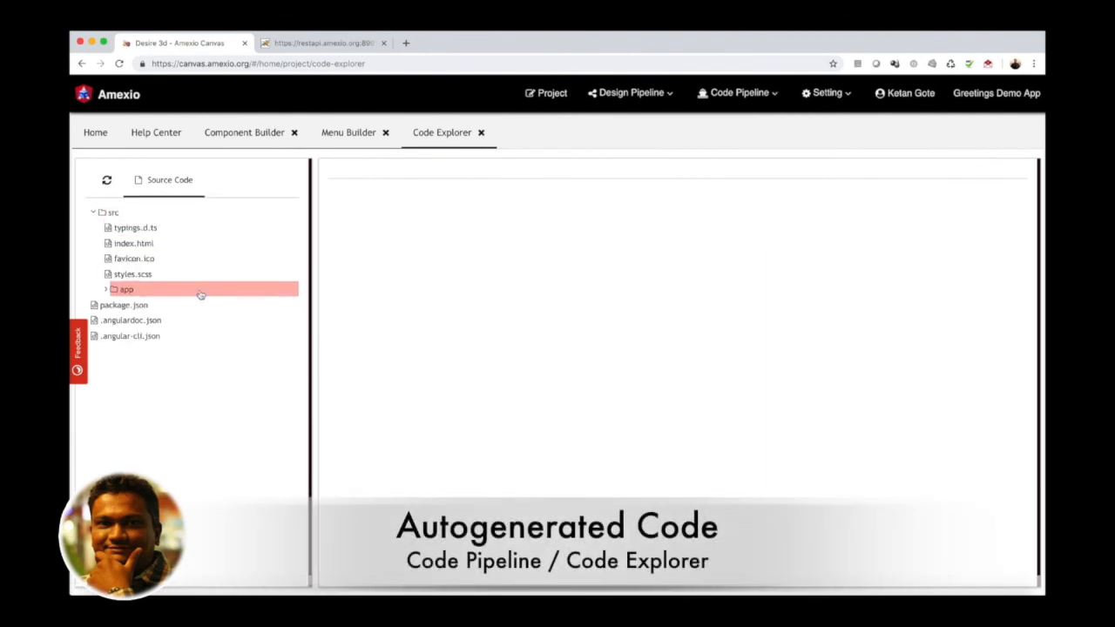
left_click(126, 288)
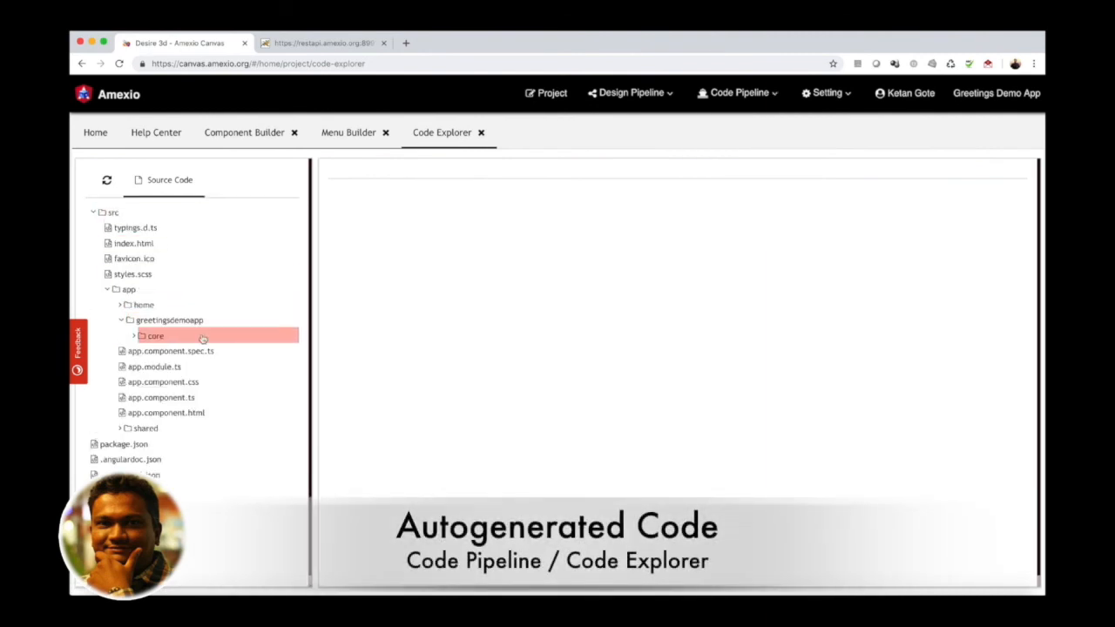
left_click(155, 335)
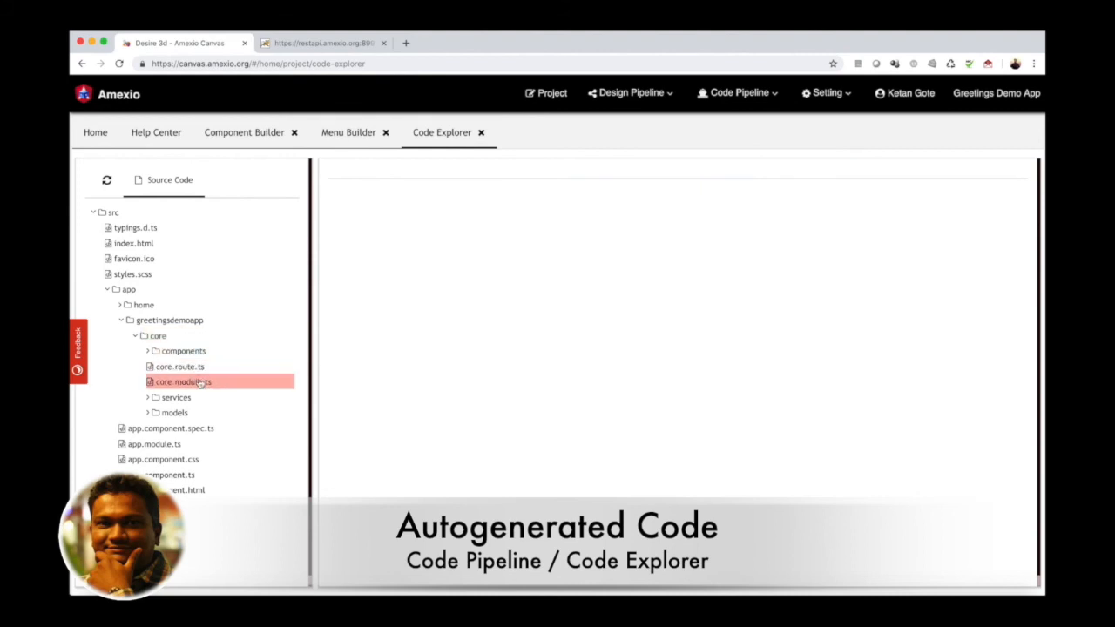
left_click(179, 381)
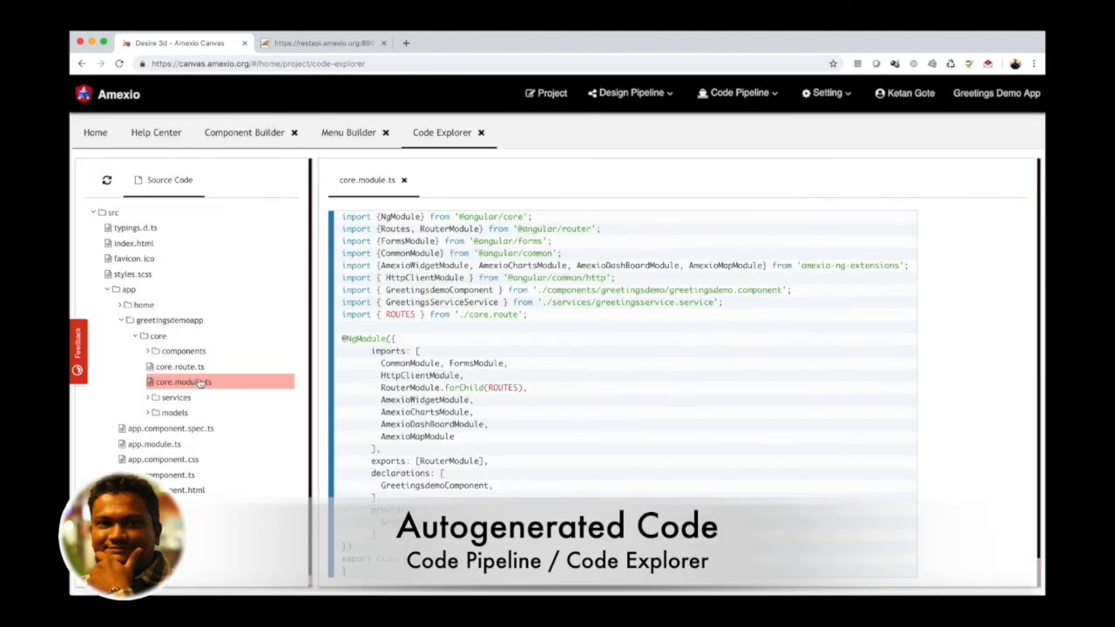
mouse_move(179, 366)
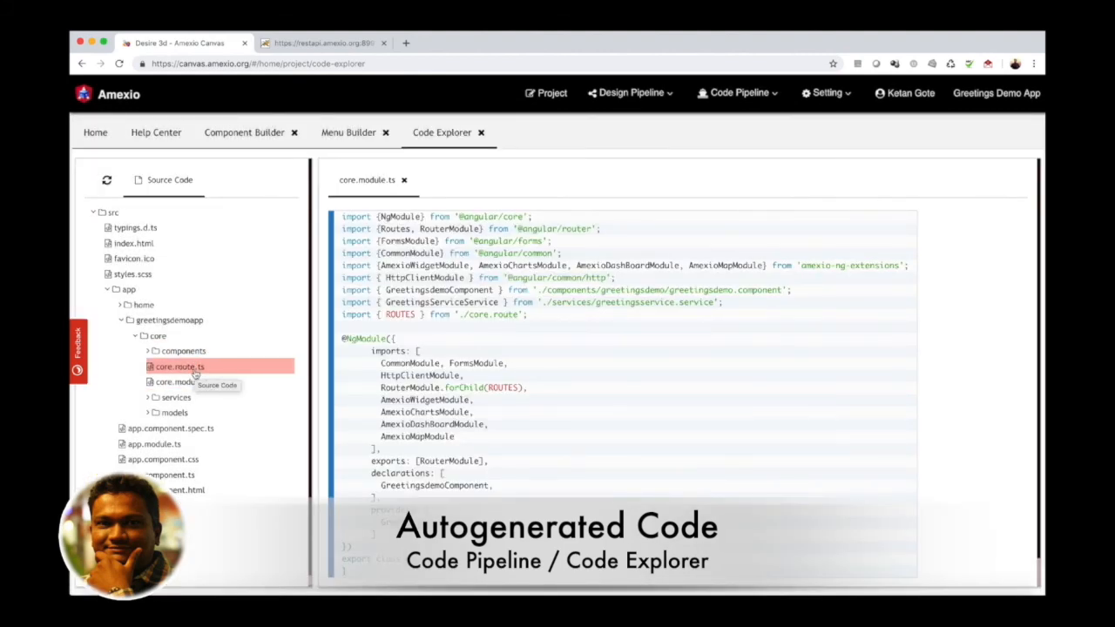
Step: Open core.route.ts, user.model.ts and greetingsservice.service.ts, then expand the components folder
left_click(178, 366)
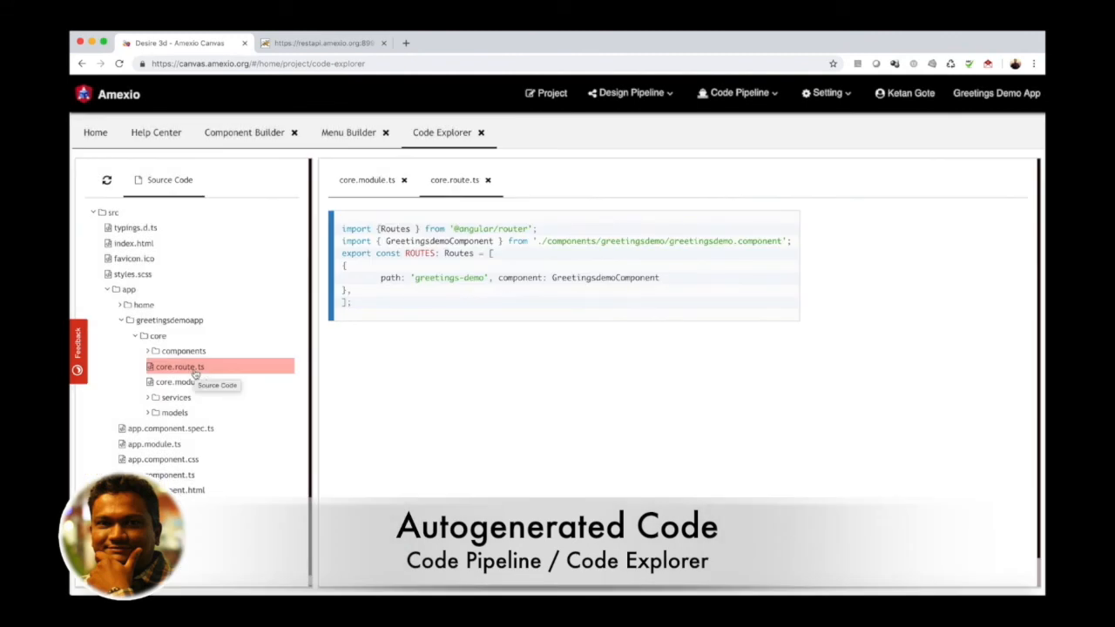
left_click(179, 412)
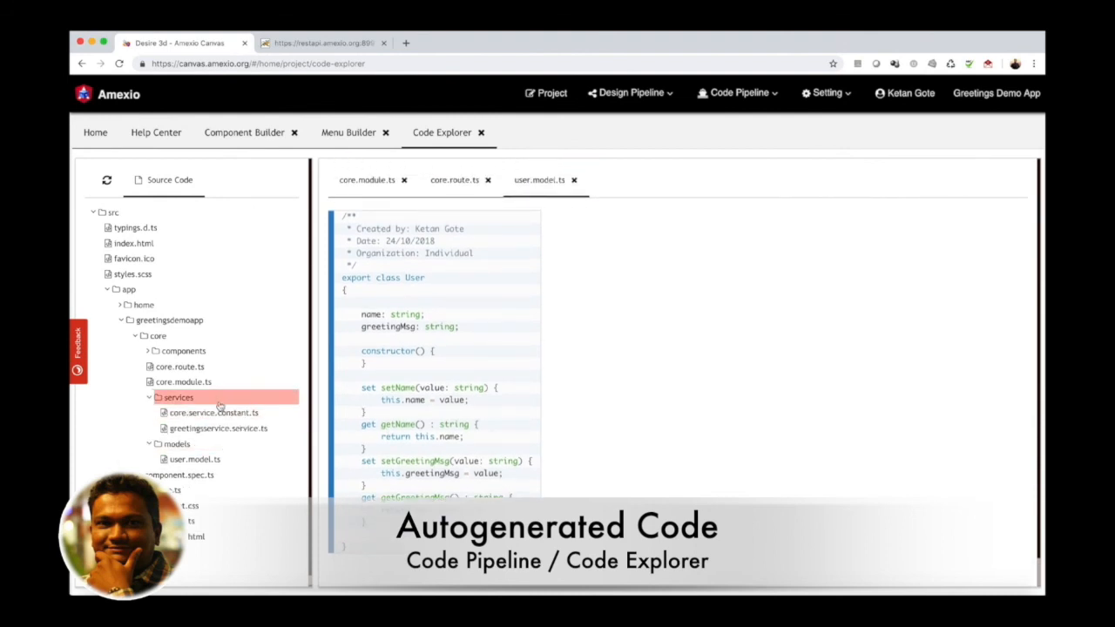
left_click(217, 427)
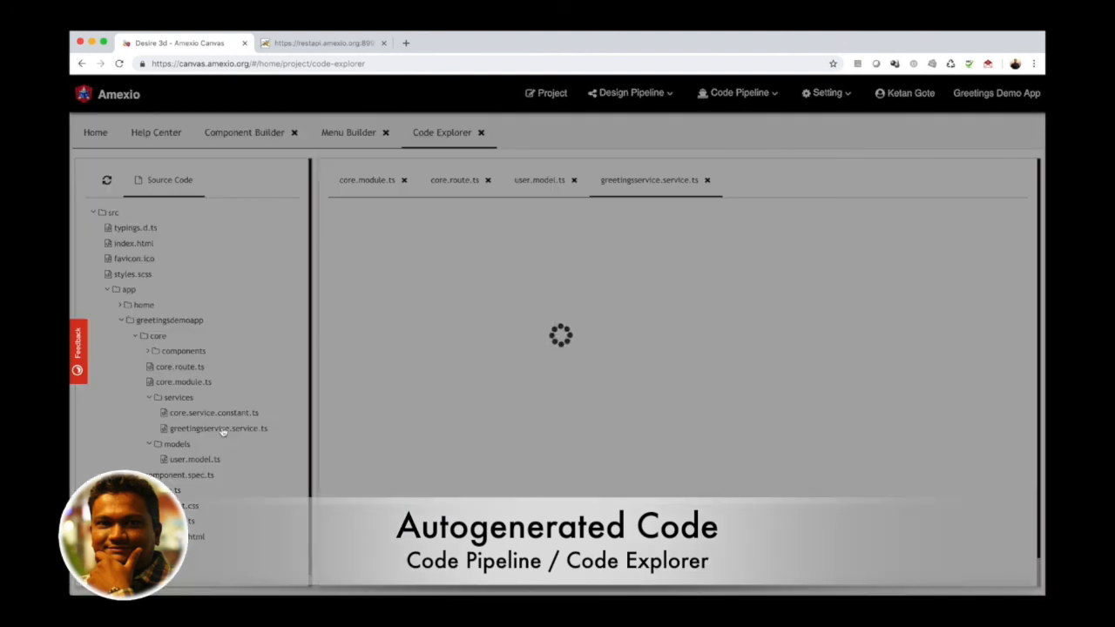
left_click(218, 428)
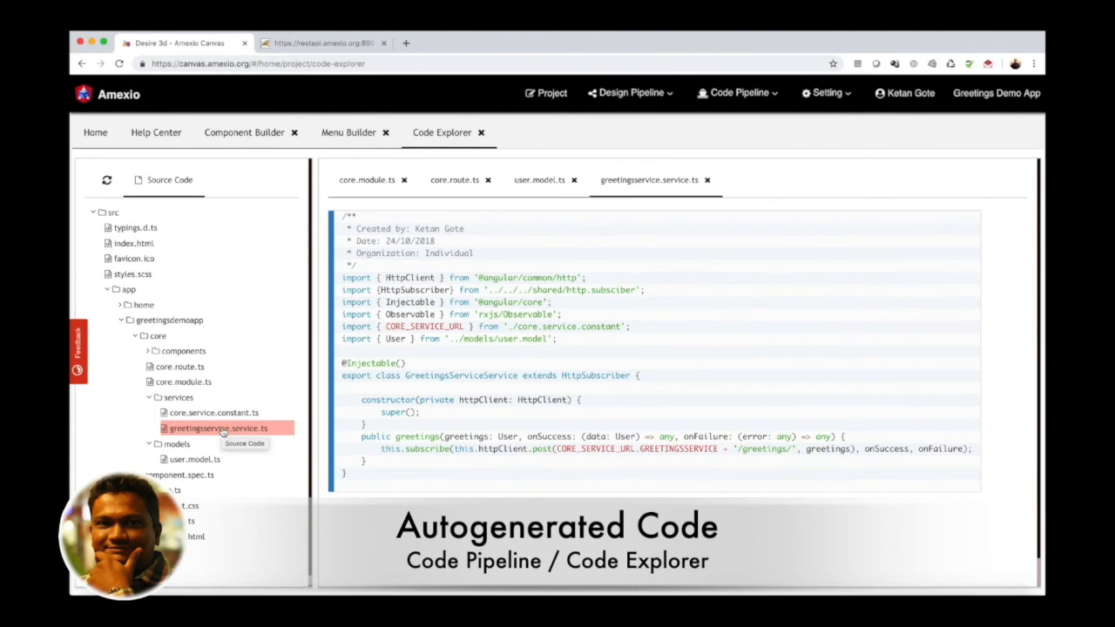
left_click(183, 350)
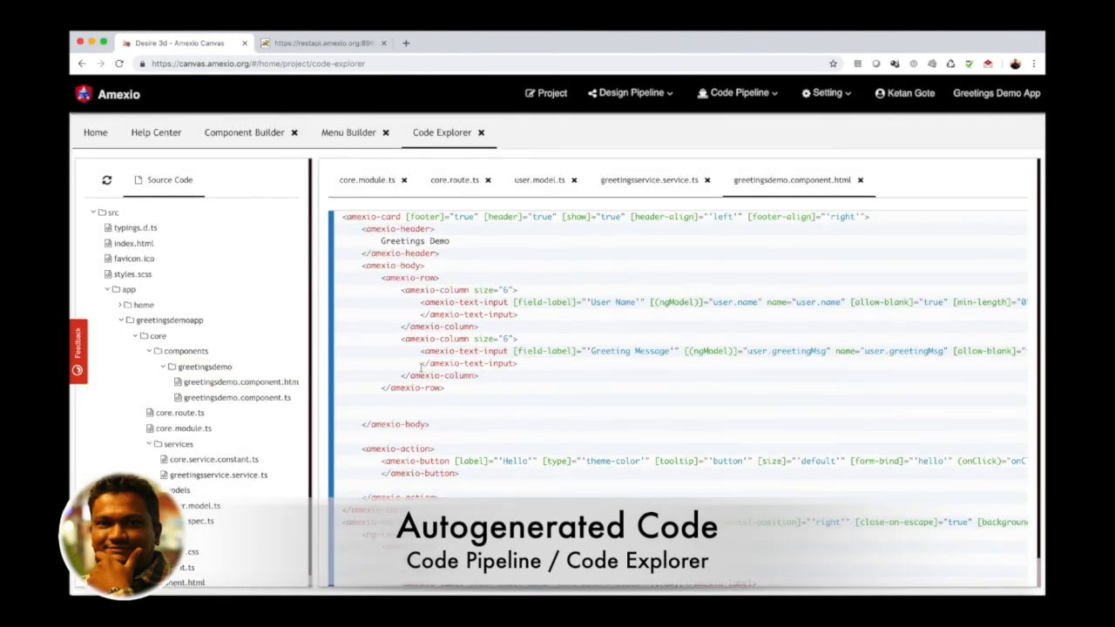
Step: Scroll through the greetingsdemo component's HTML and TypeScript code, then reopen the Code Pipeline menu
scroll("down", 3)
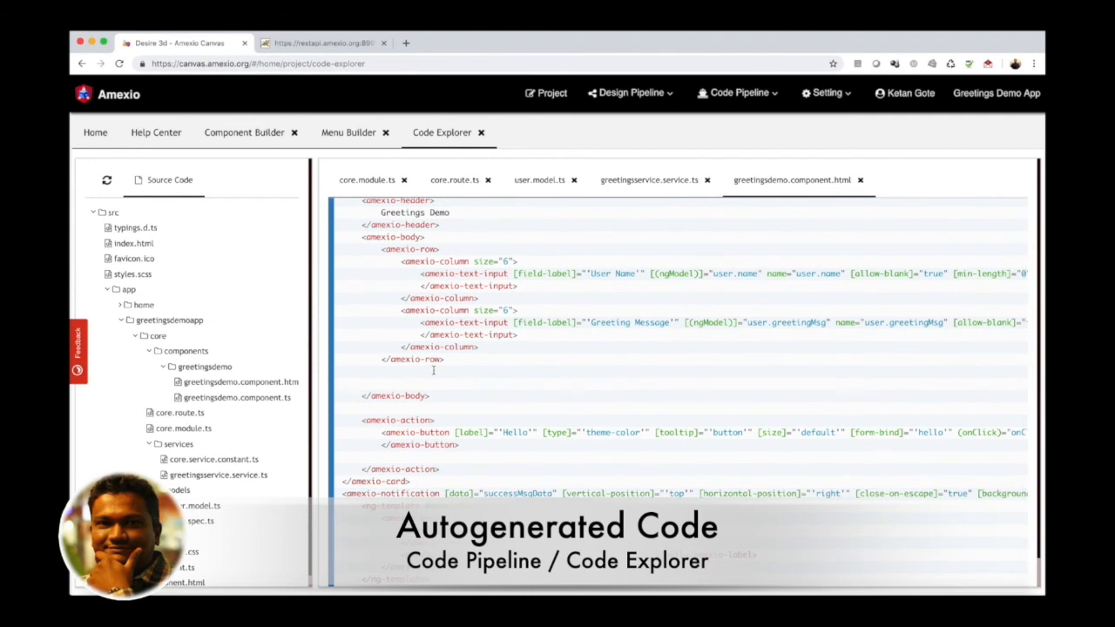
scroll("right", 3)
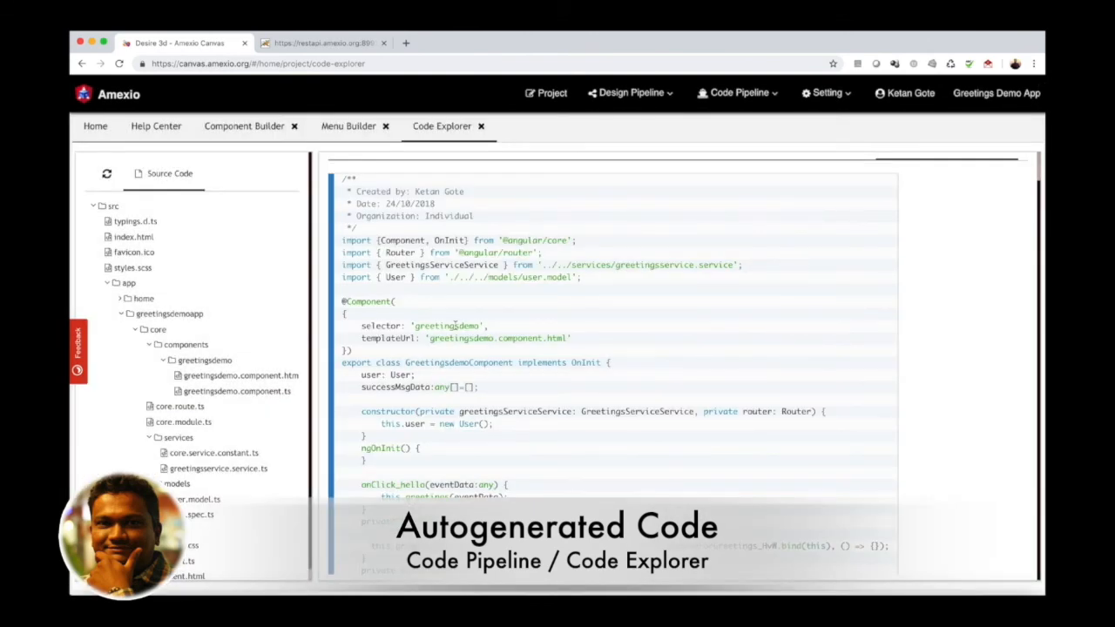
scroll("down", 3)
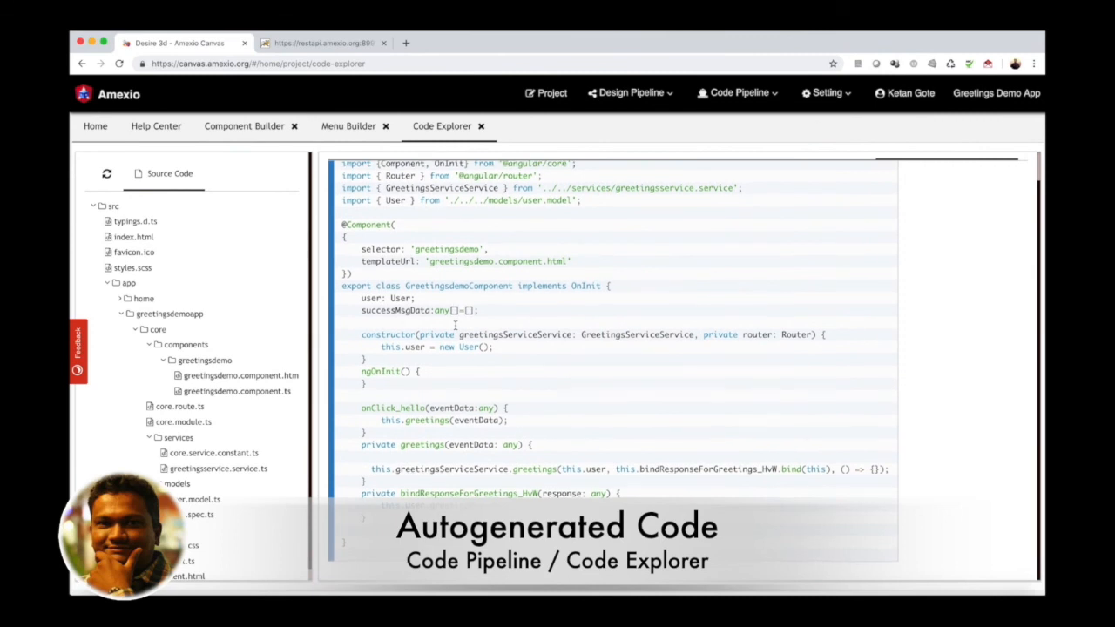
scroll("up", 3)
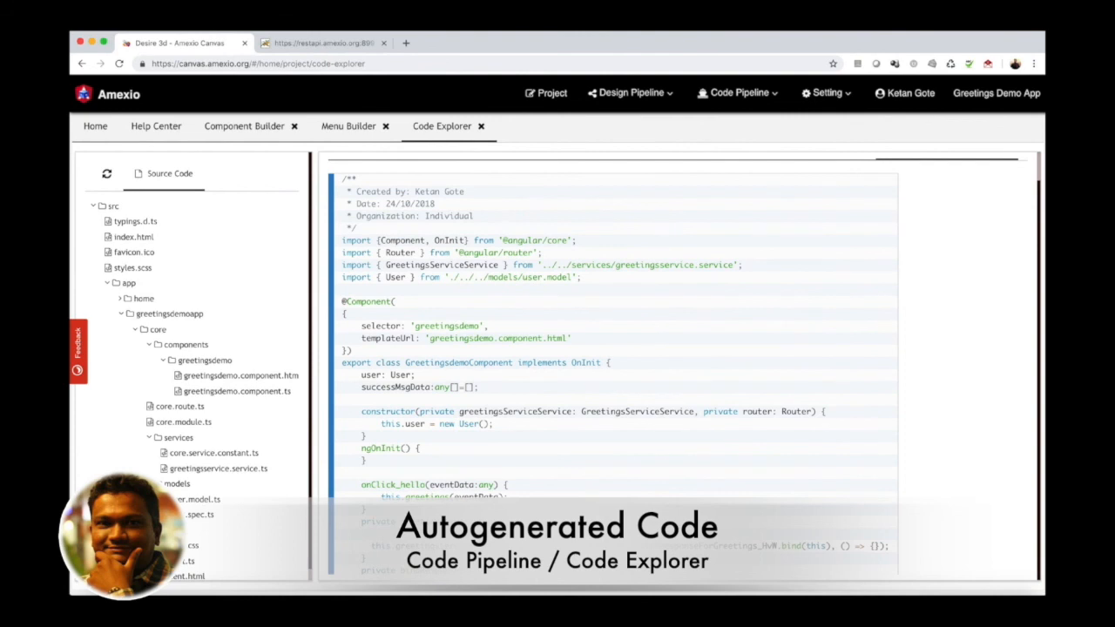
left_click(737, 93)
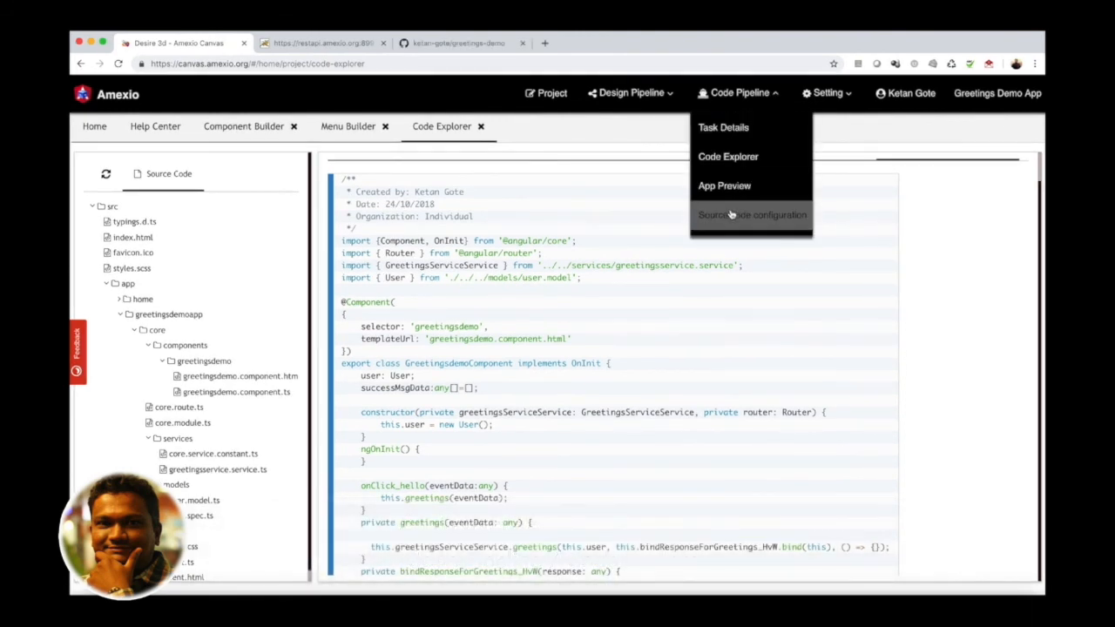
left_click(750, 215)
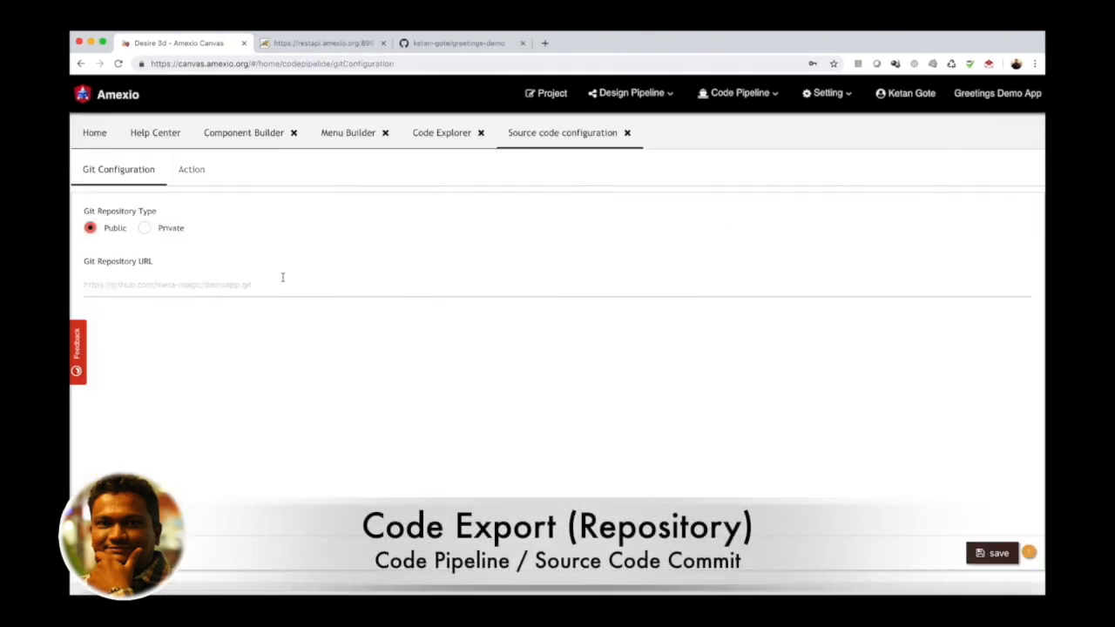
type("https://github.com/ketan-gote/greetings-demo.git")
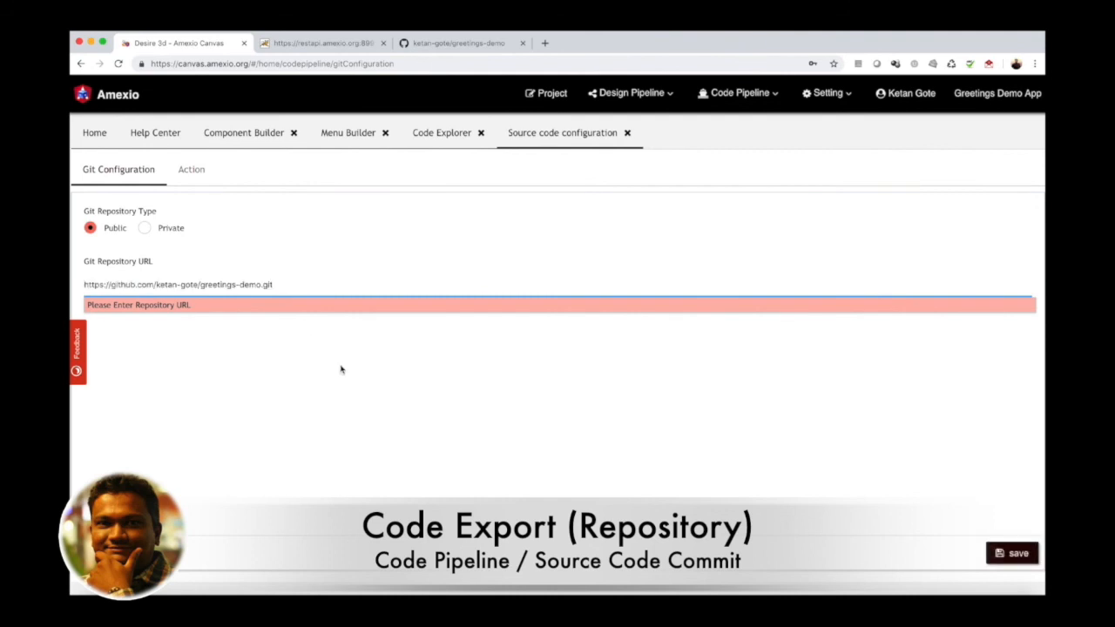
left_click(1013, 553)
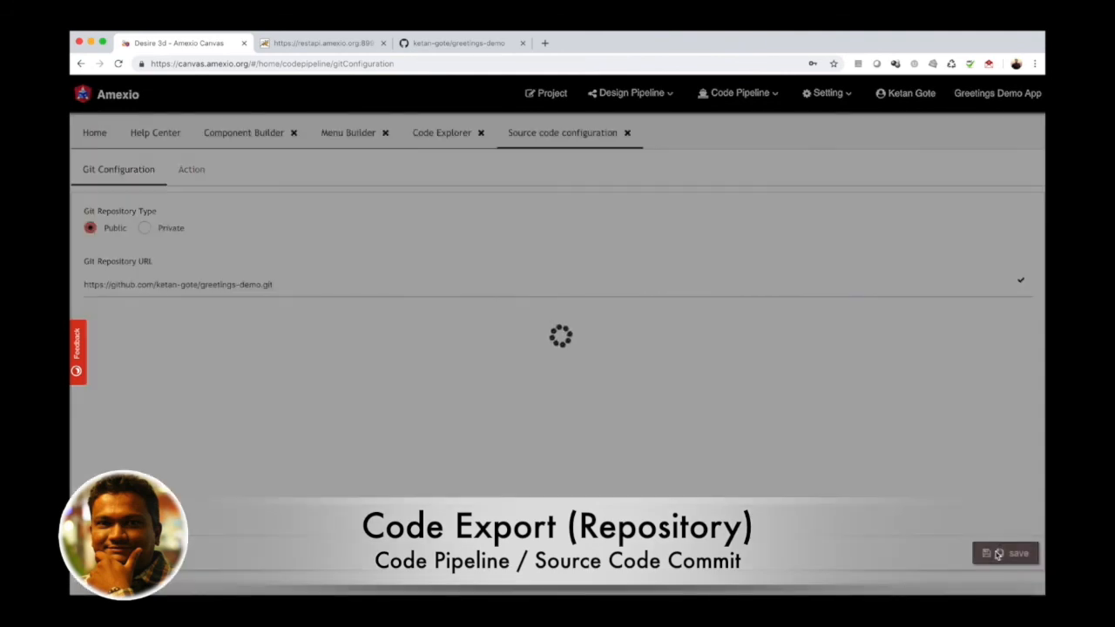
Step: Initialize the repository and push the generated code as the first commit
left_click(191, 169)
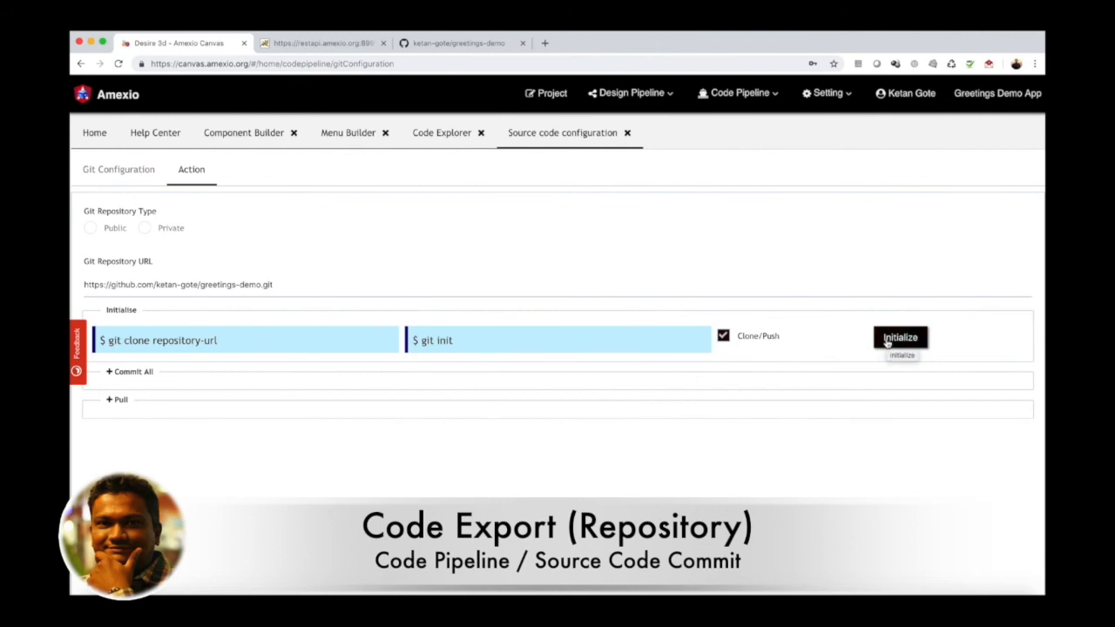
left_click(899, 337)
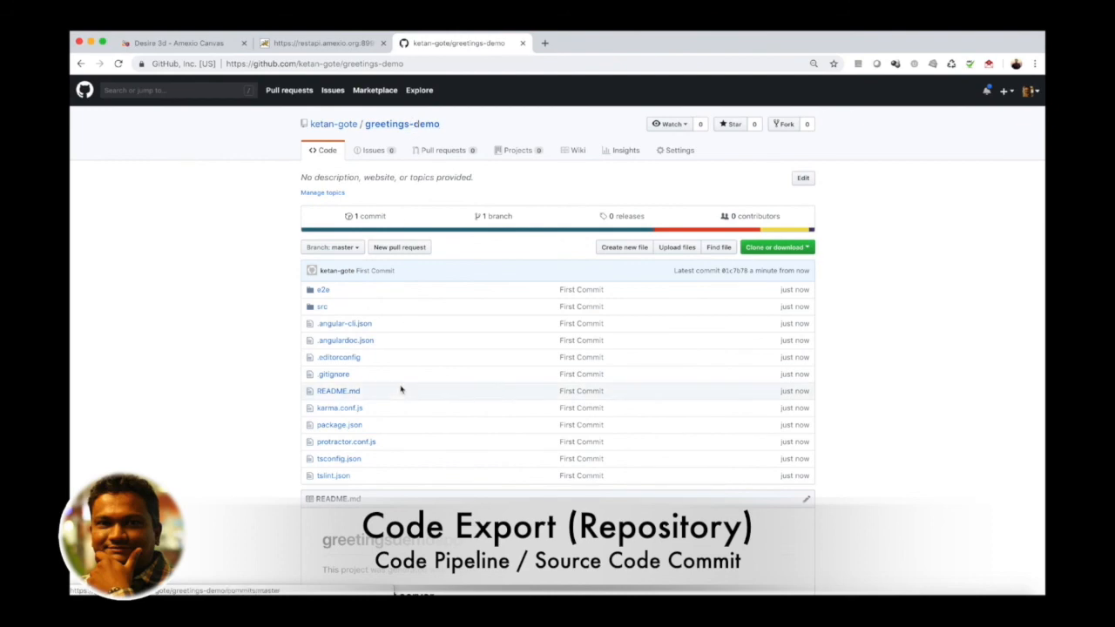
scroll("down", 3)
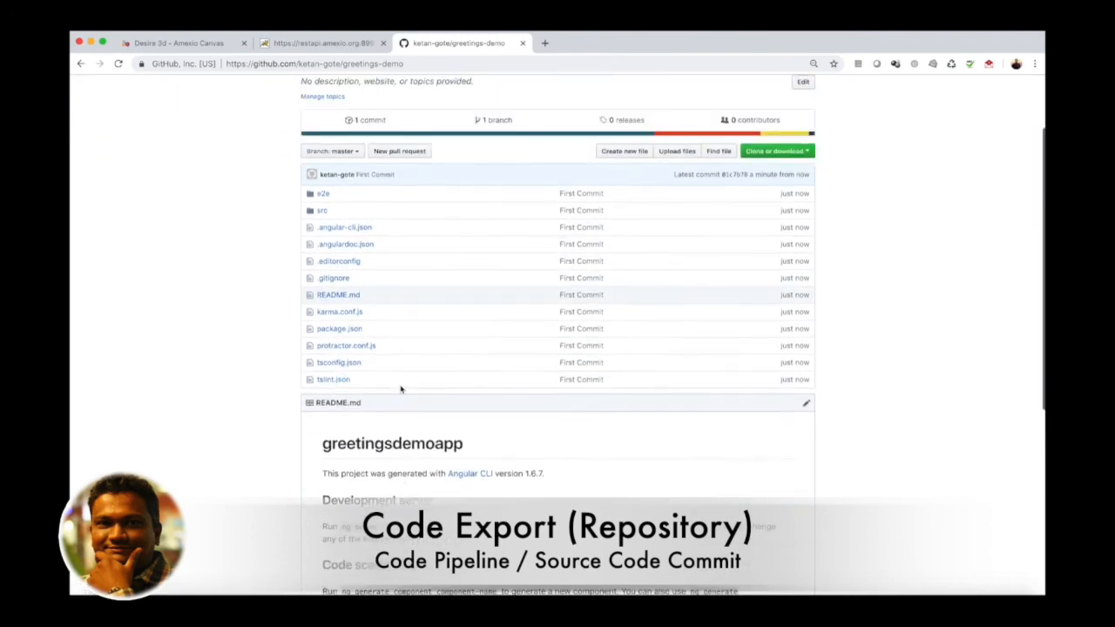